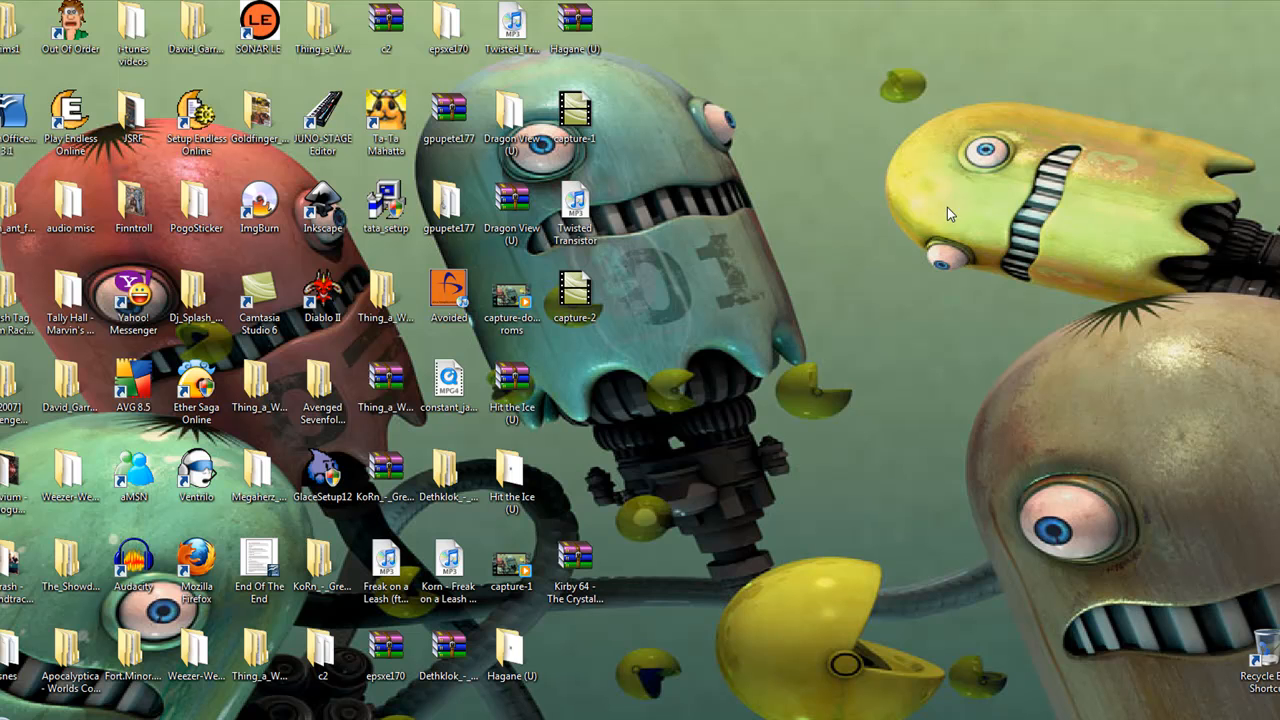
pyautogui.moveTo(838, 168)
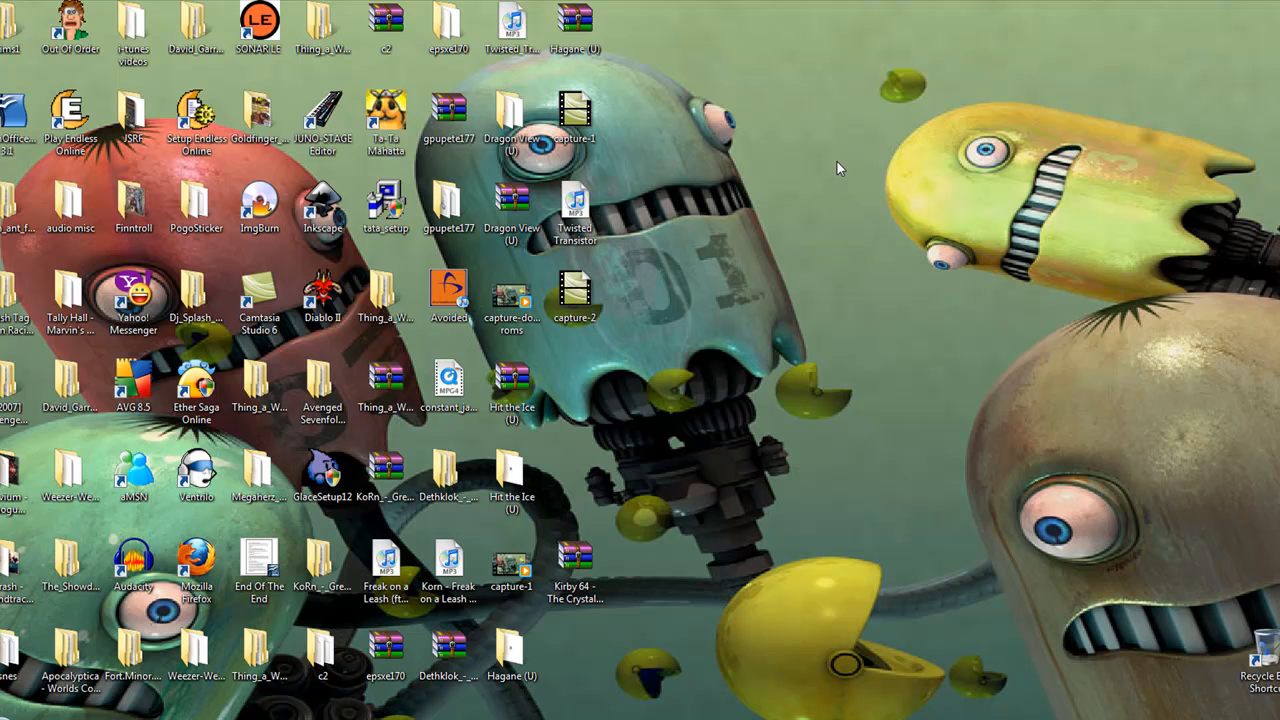
pyautogui.moveTo(820, 172)
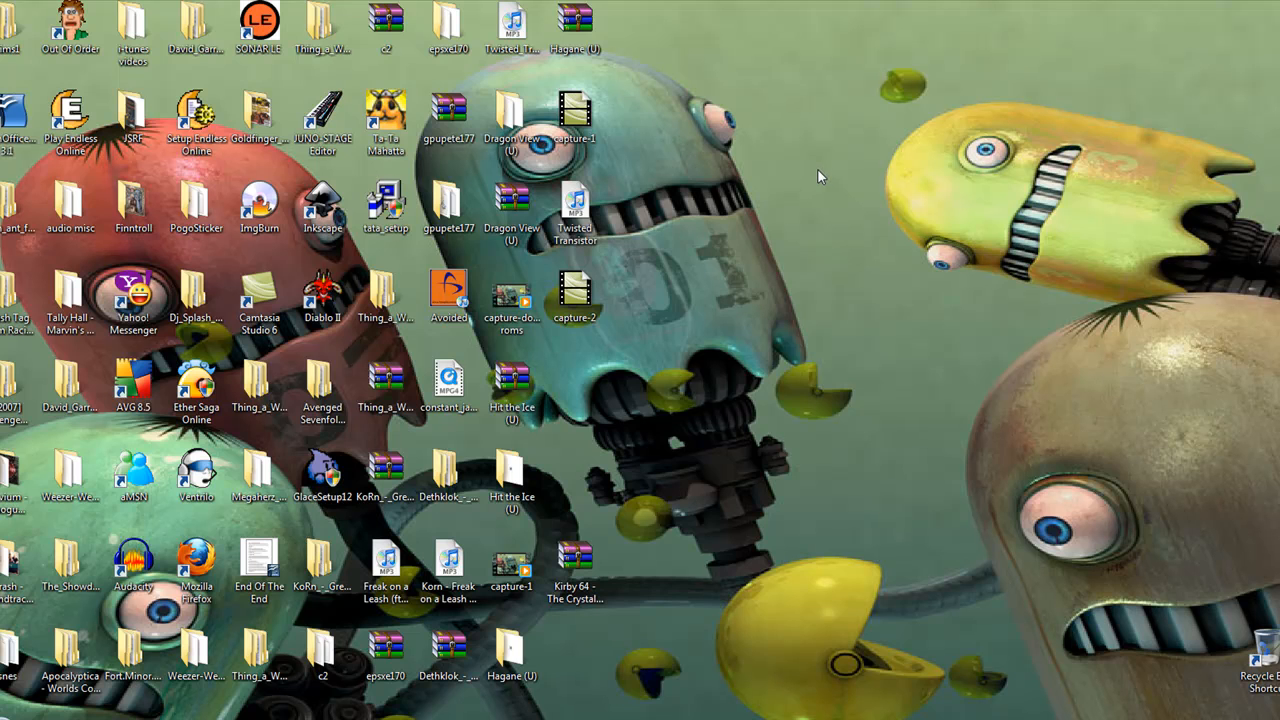
pyautogui.moveTo(796, 164)
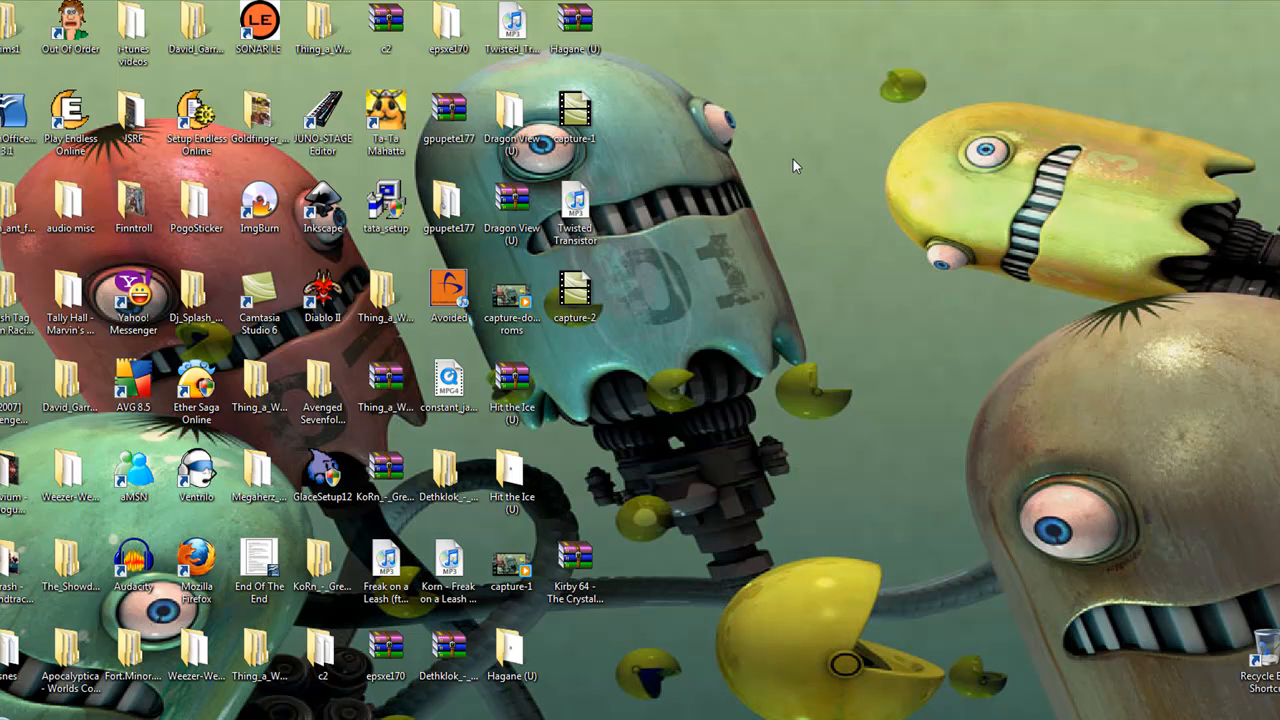
pyautogui.moveTo(810, 192)
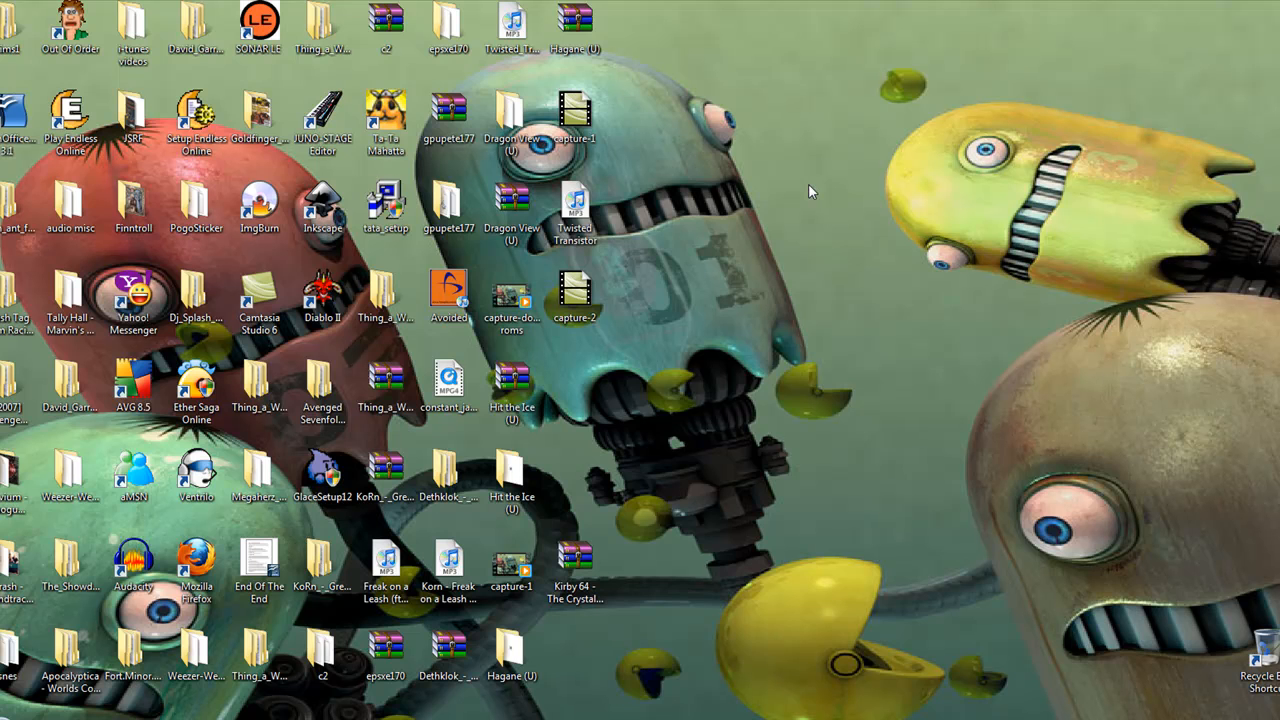
pyautogui.moveTo(804, 176)
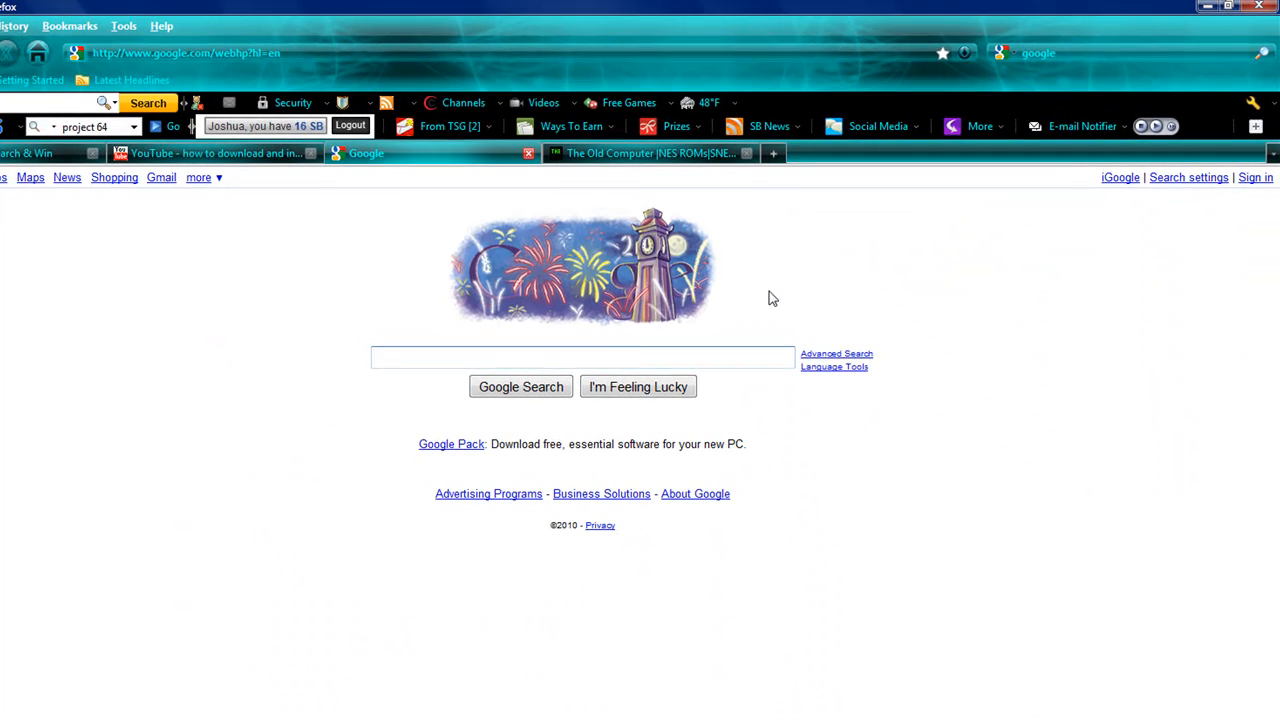
# - Google 'project 64', reach the Emulator Zone Project64 page and start downloading project64_1.6.exe
pyautogui.write('p')
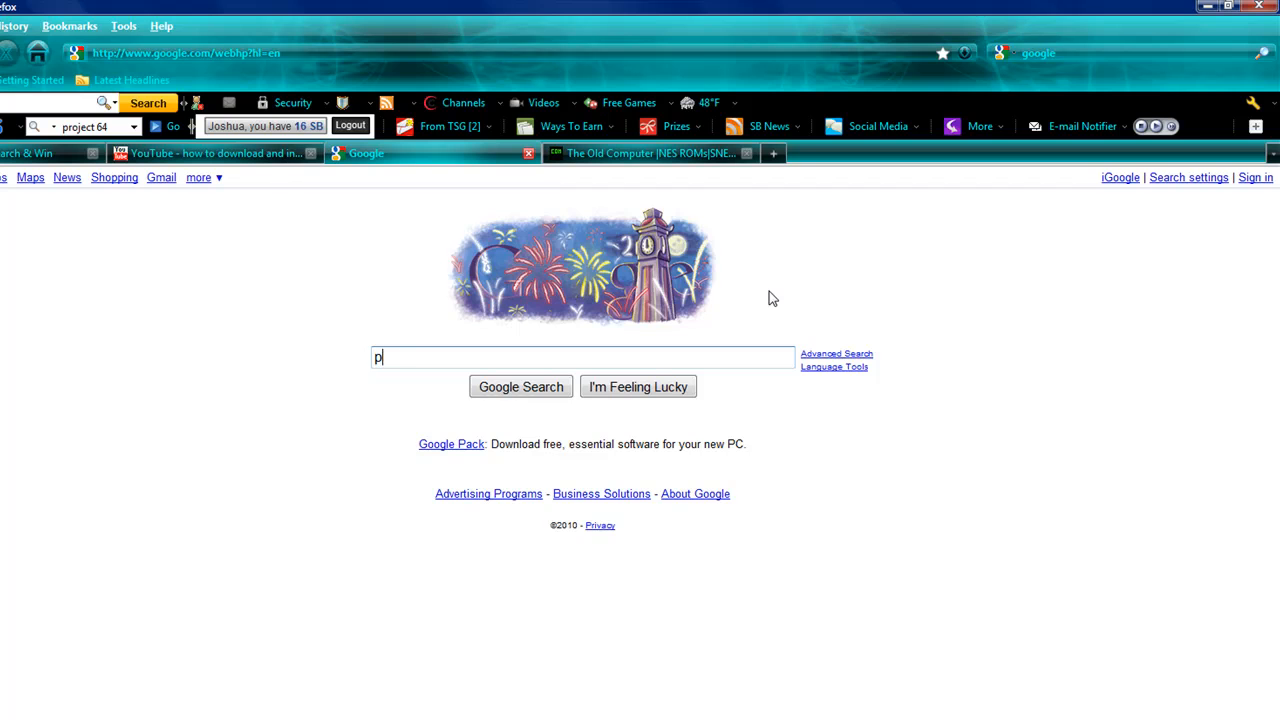
pyautogui.write('roject 64')
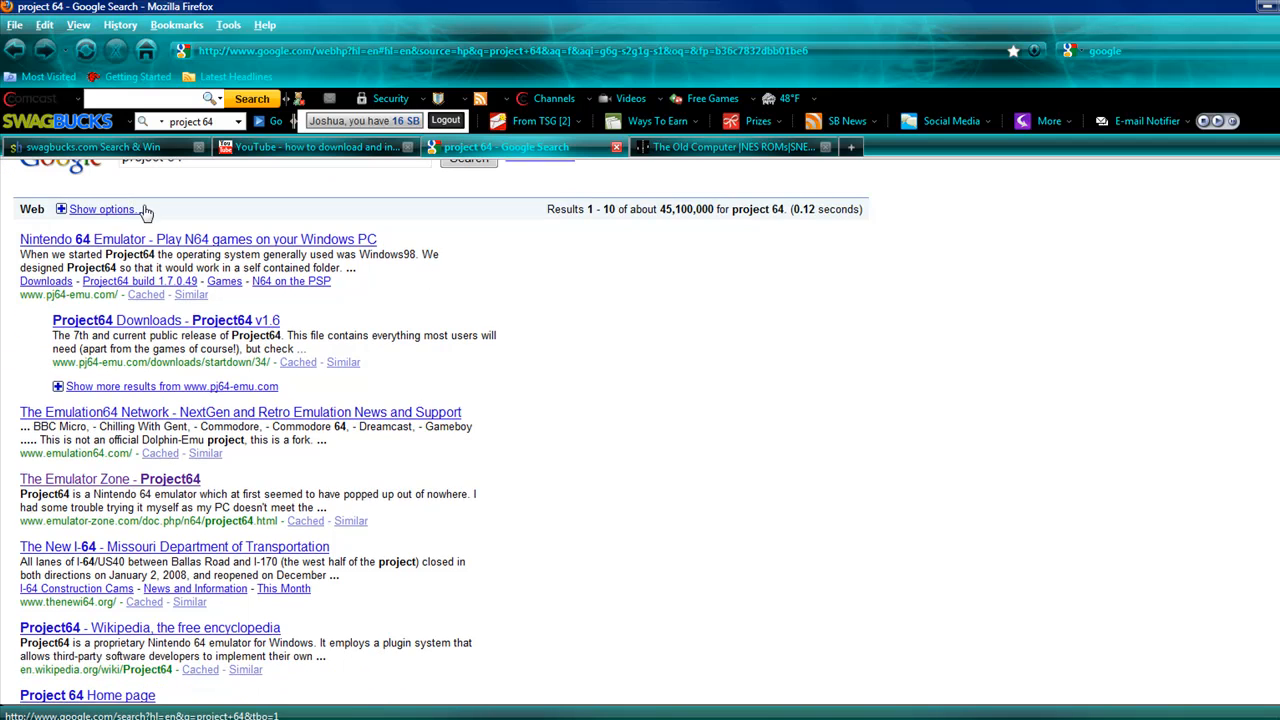
pyautogui.moveTo(108, 408)
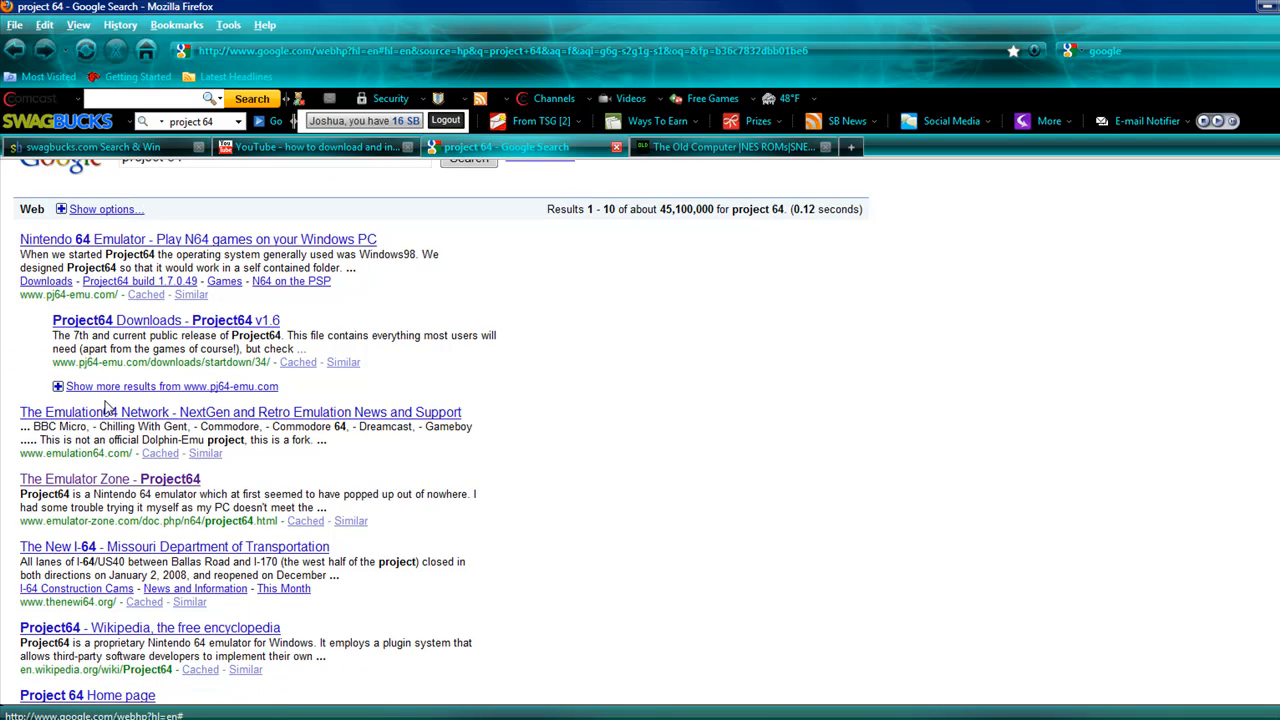
pyautogui.click(110, 478)
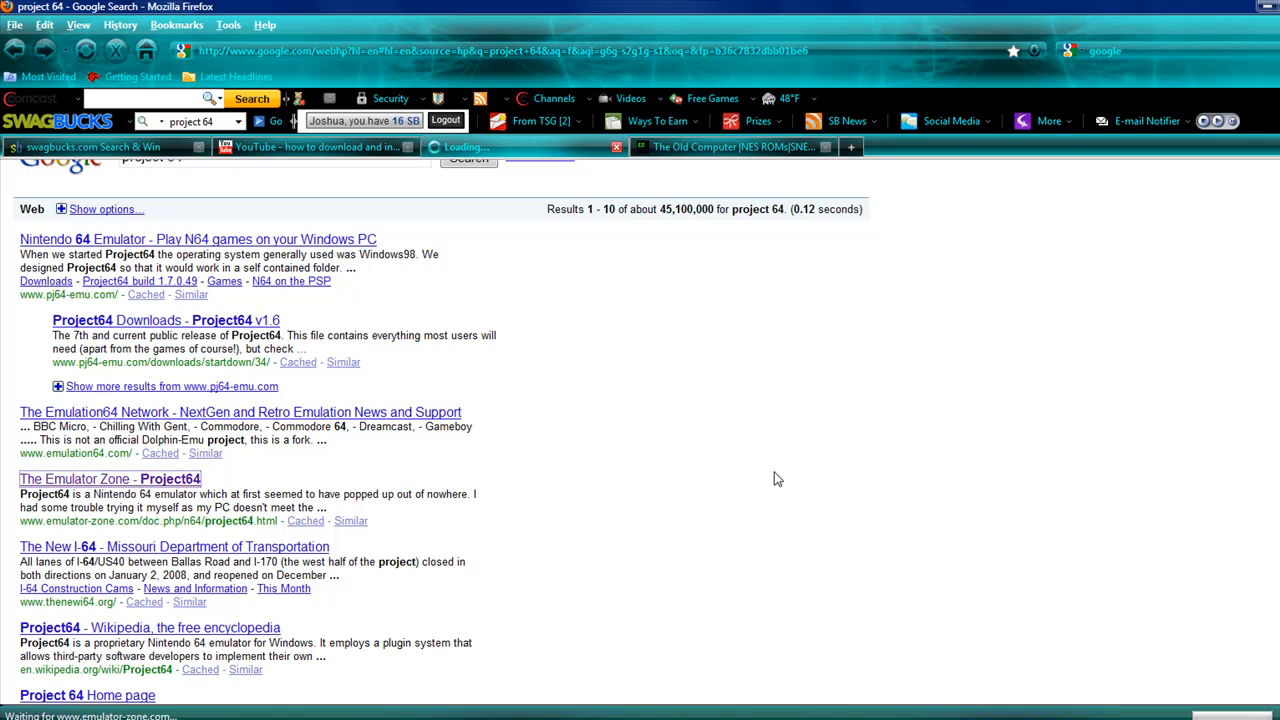
pyautogui.click(108, 478)
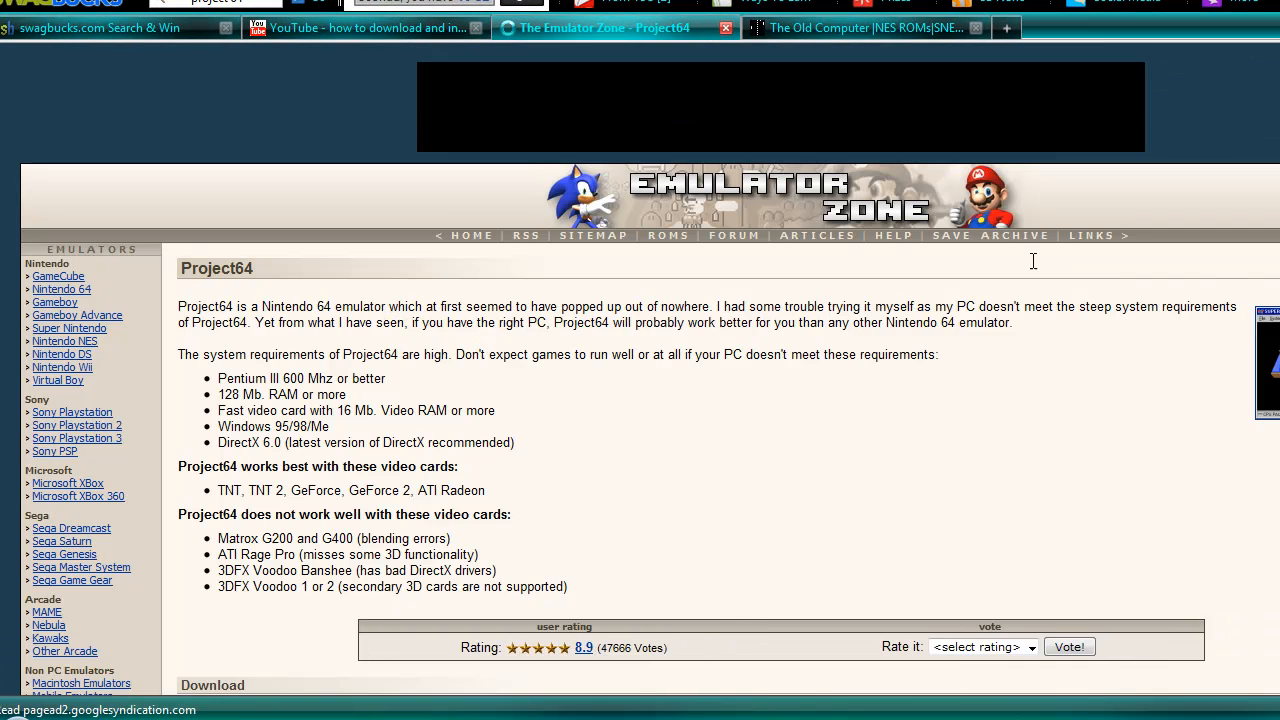
pyautogui.scroll(-3)
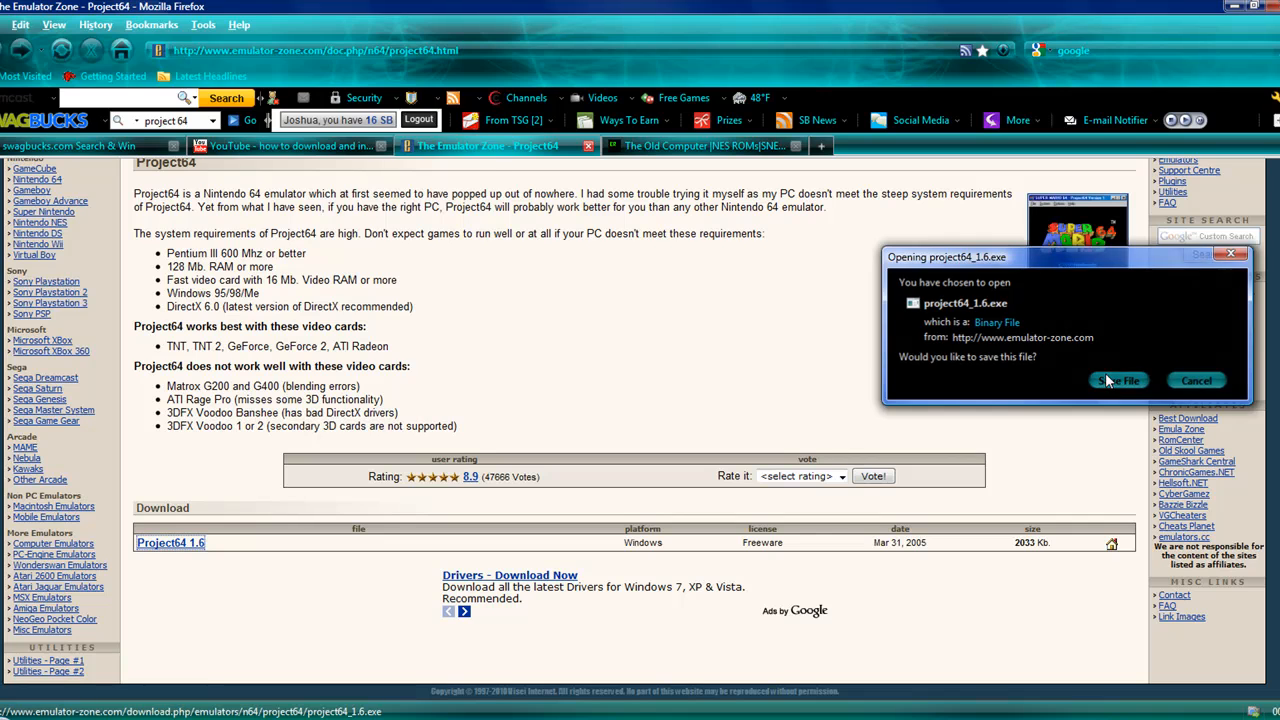
# - Save the project64_1.6.exe installer to the Desktop
pyautogui.click(1118, 380)
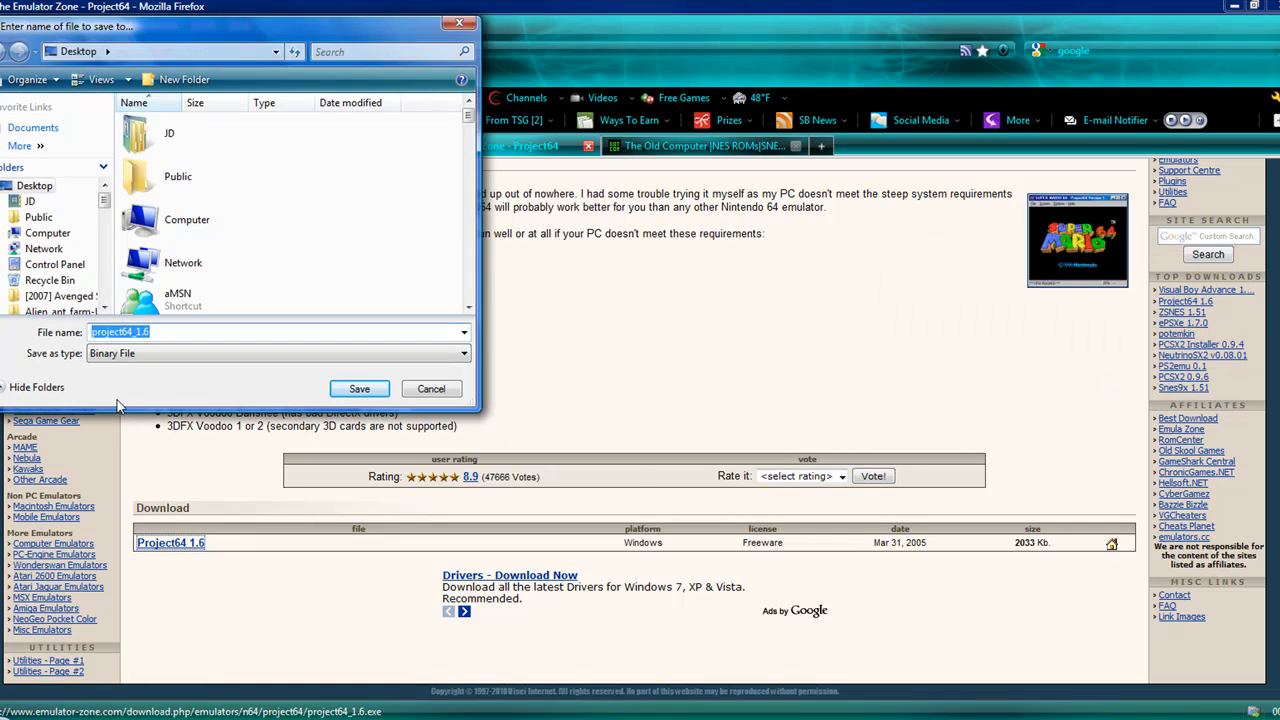
pyautogui.moveTo(308, 374)
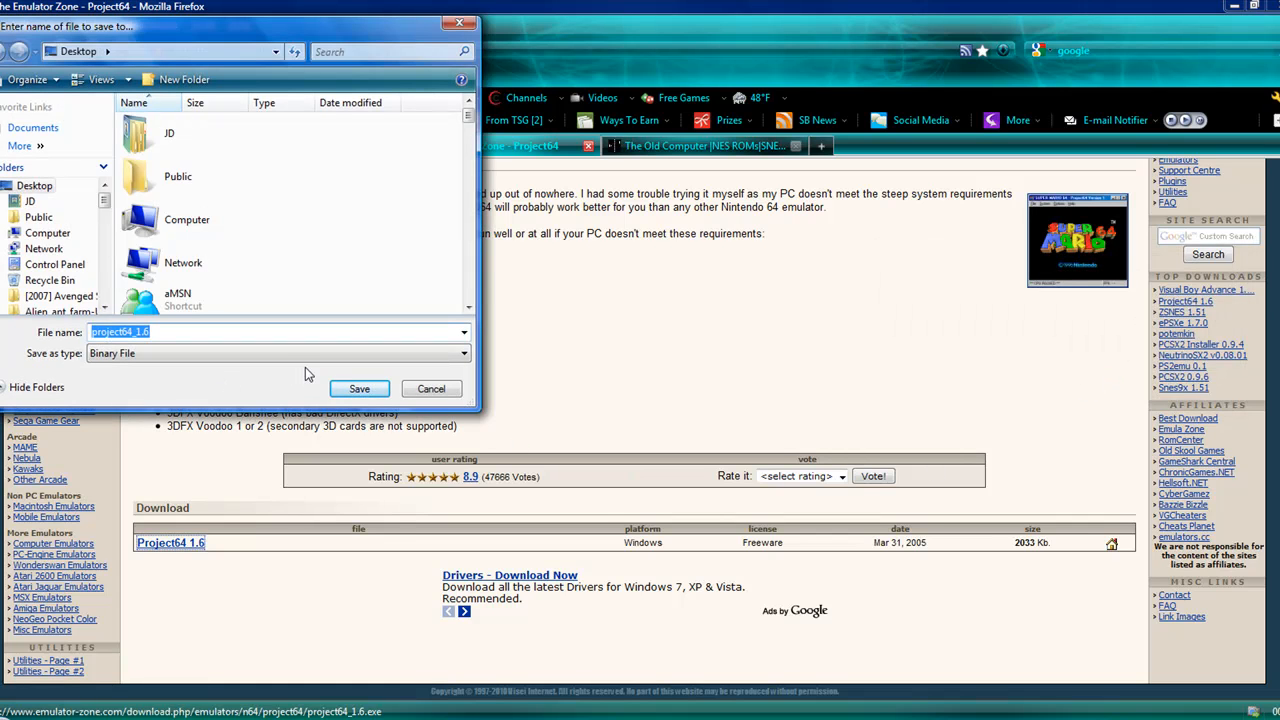
pyautogui.moveTo(446, 330)
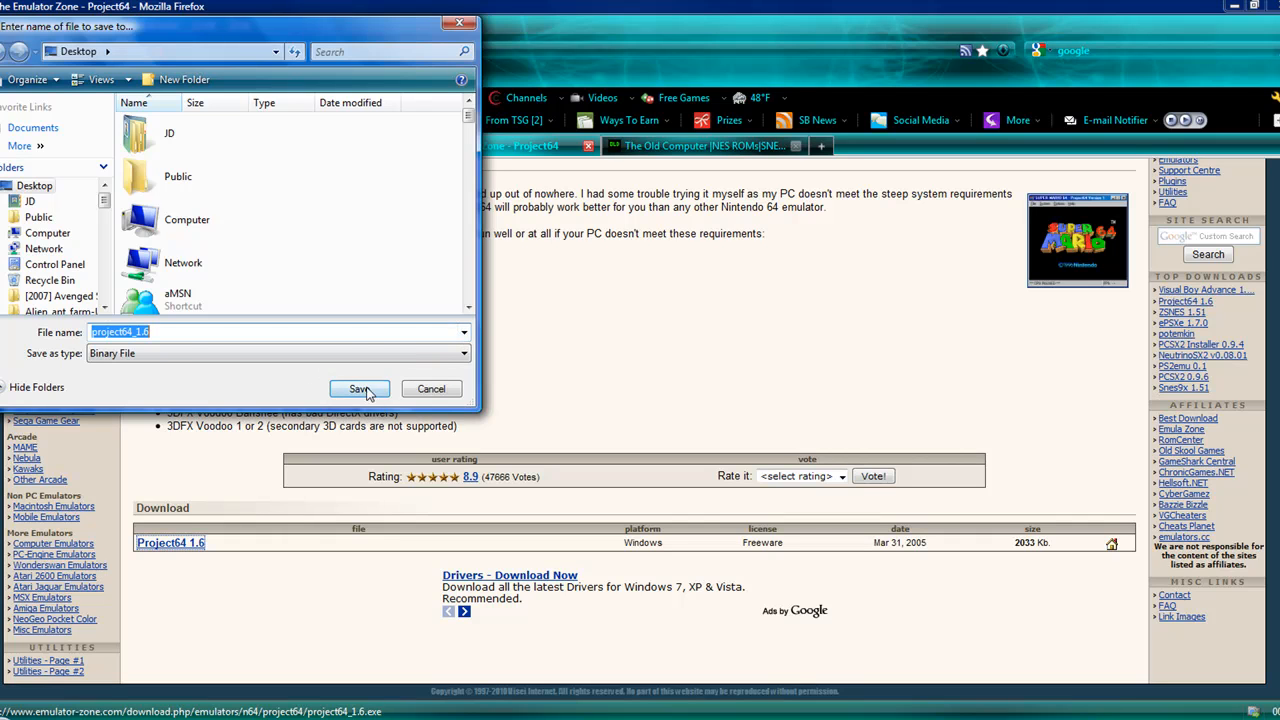
pyautogui.click(360, 388)
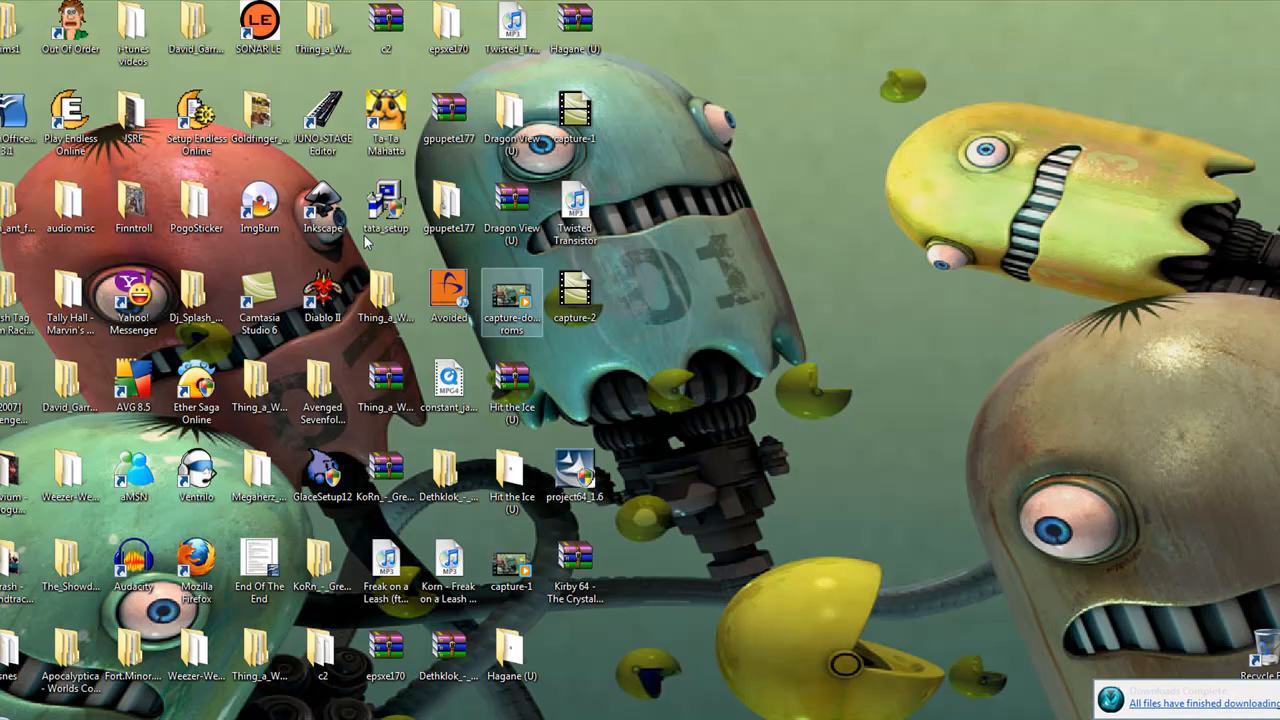
# - Run project64_1.6.exe from the desktop and install to the default C:\Program Files\Project64 1.6 folder
pyautogui.click(576, 476)
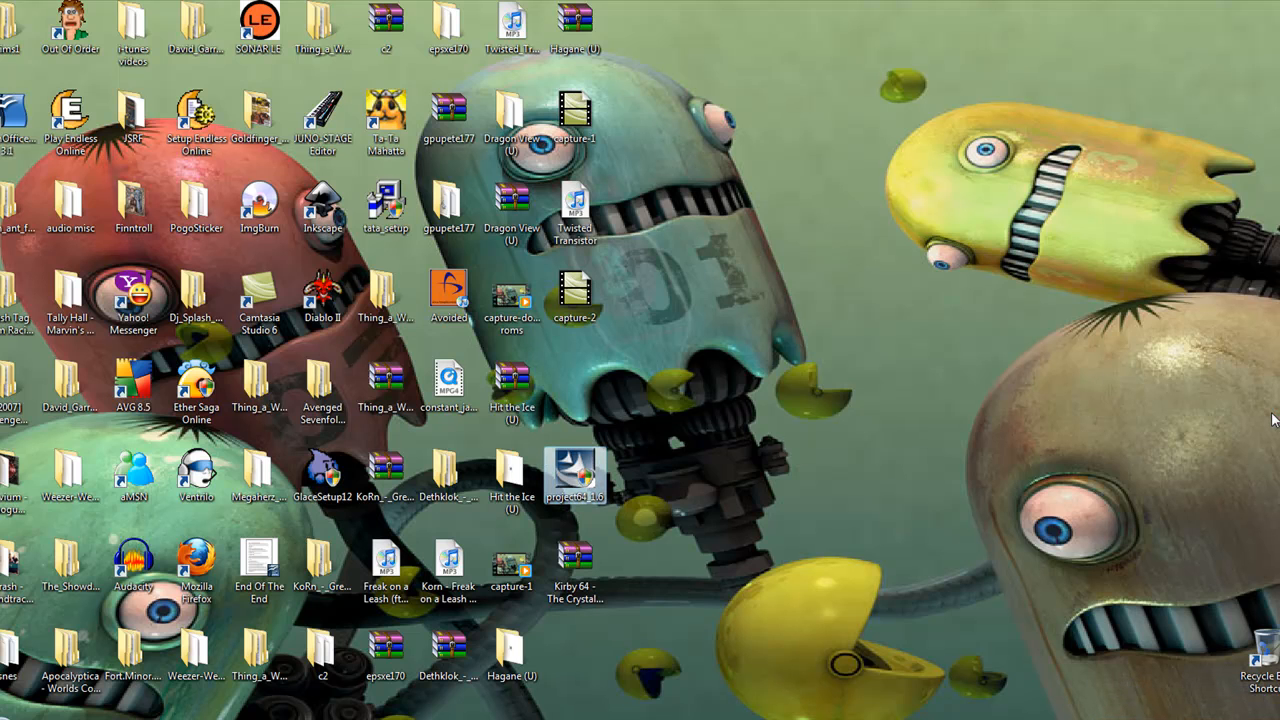
pyautogui.doubleClick(574, 470)
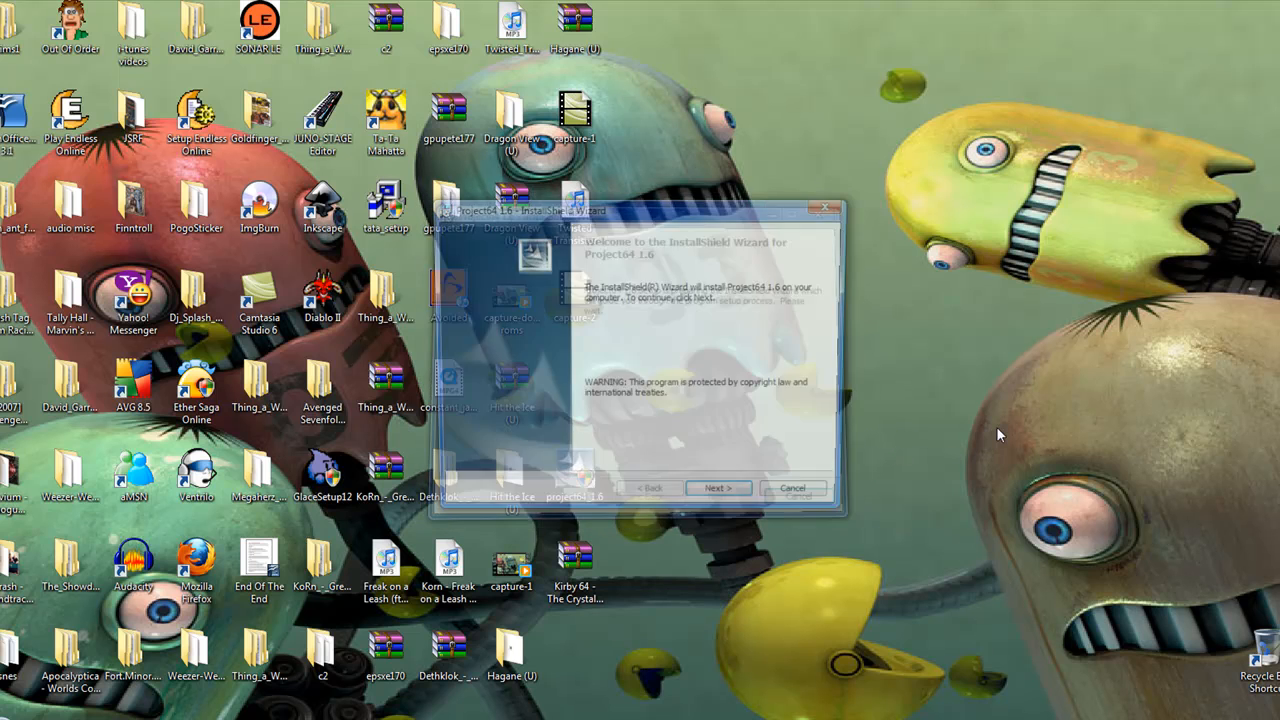
pyautogui.click(718, 488)
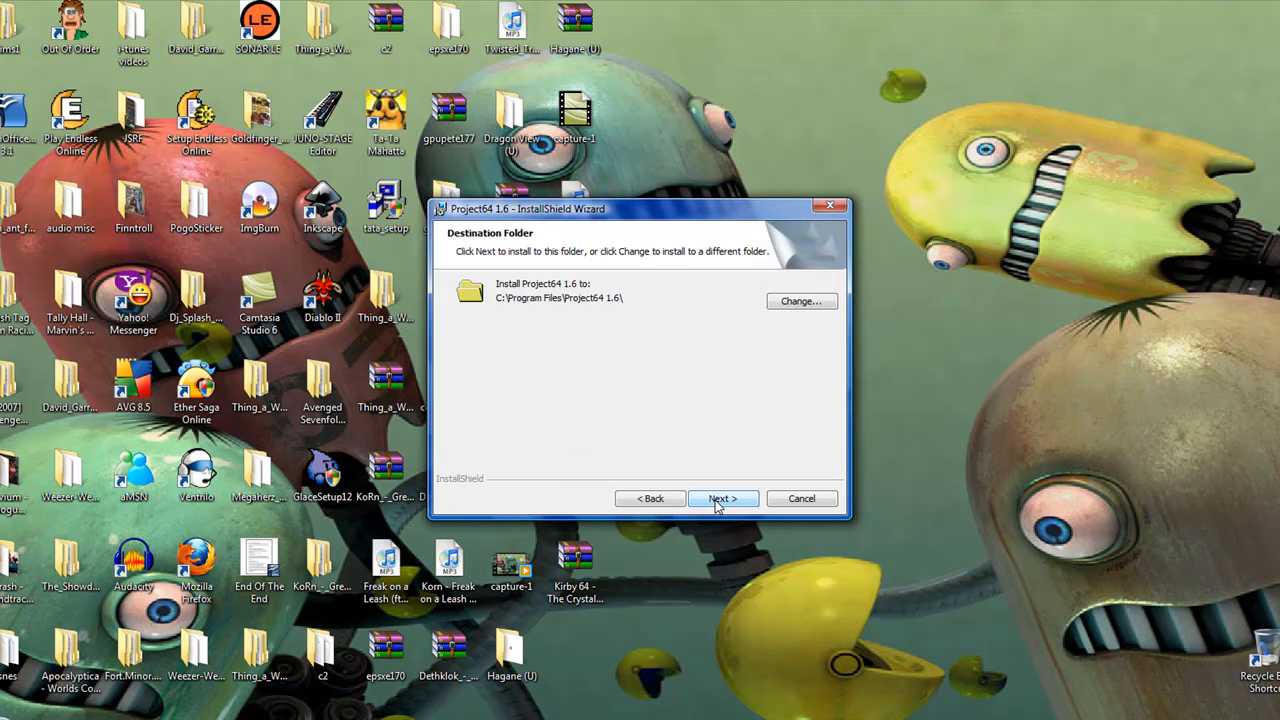
pyautogui.click(722, 498)
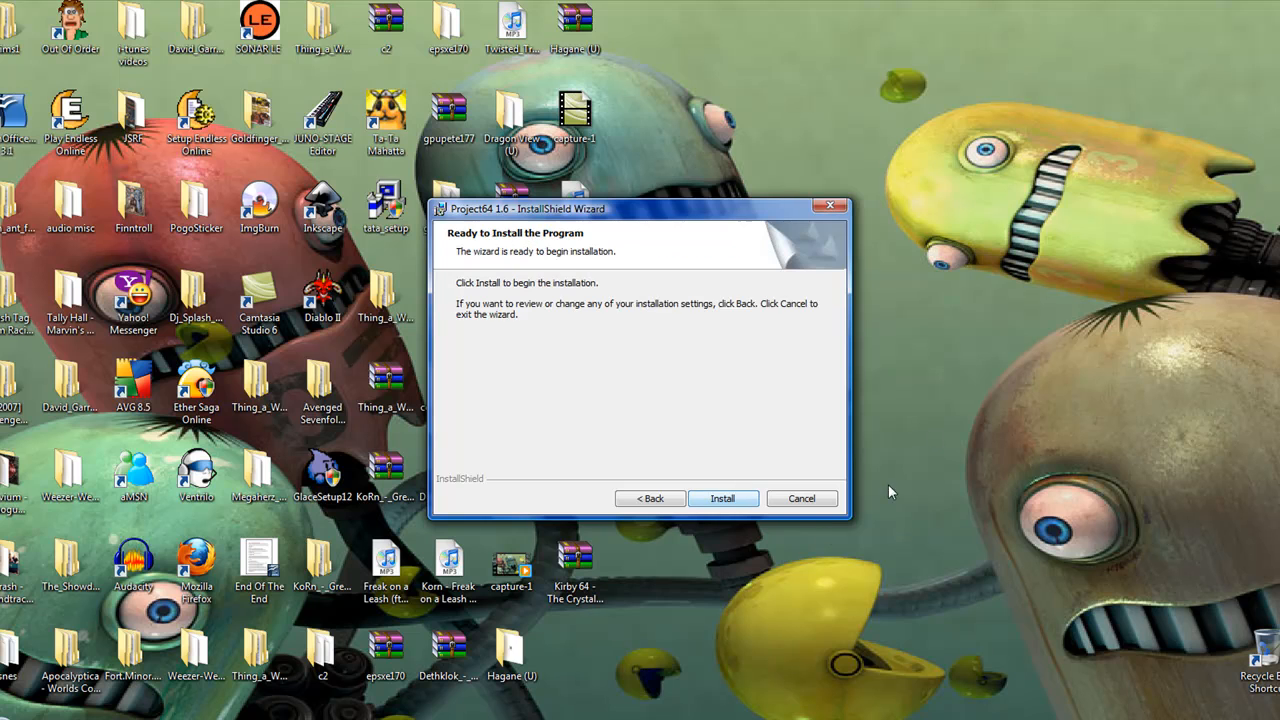
pyautogui.click(722, 498)
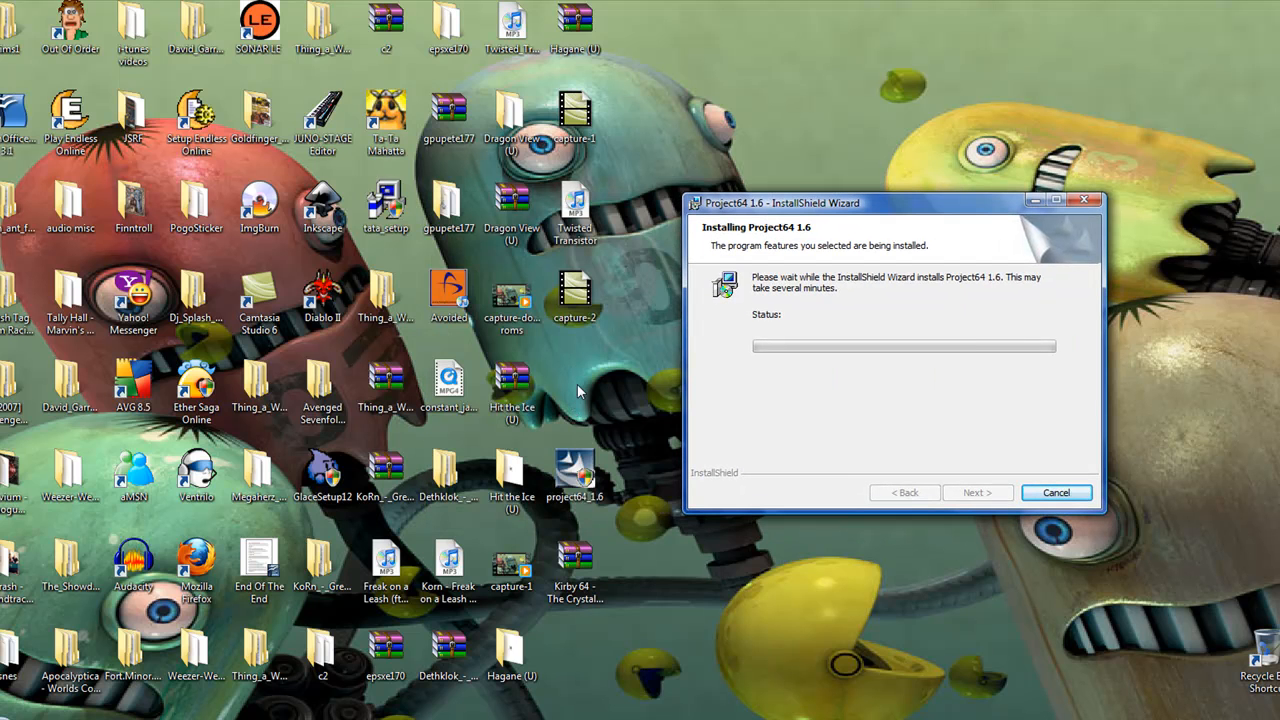
pyautogui.moveTo(584, 404)
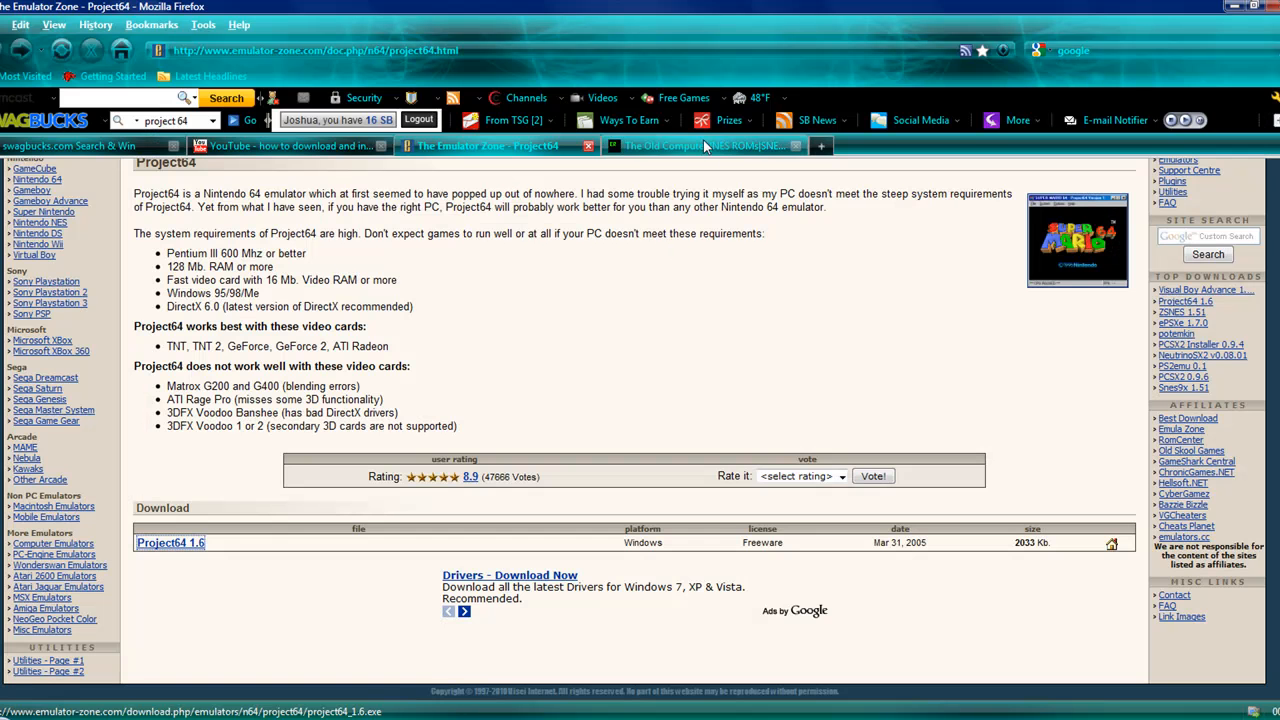
# - Browse The Old Computer's ROM summary and enter the Nintendo 64 ROMs section
pyautogui.click(700, 146)
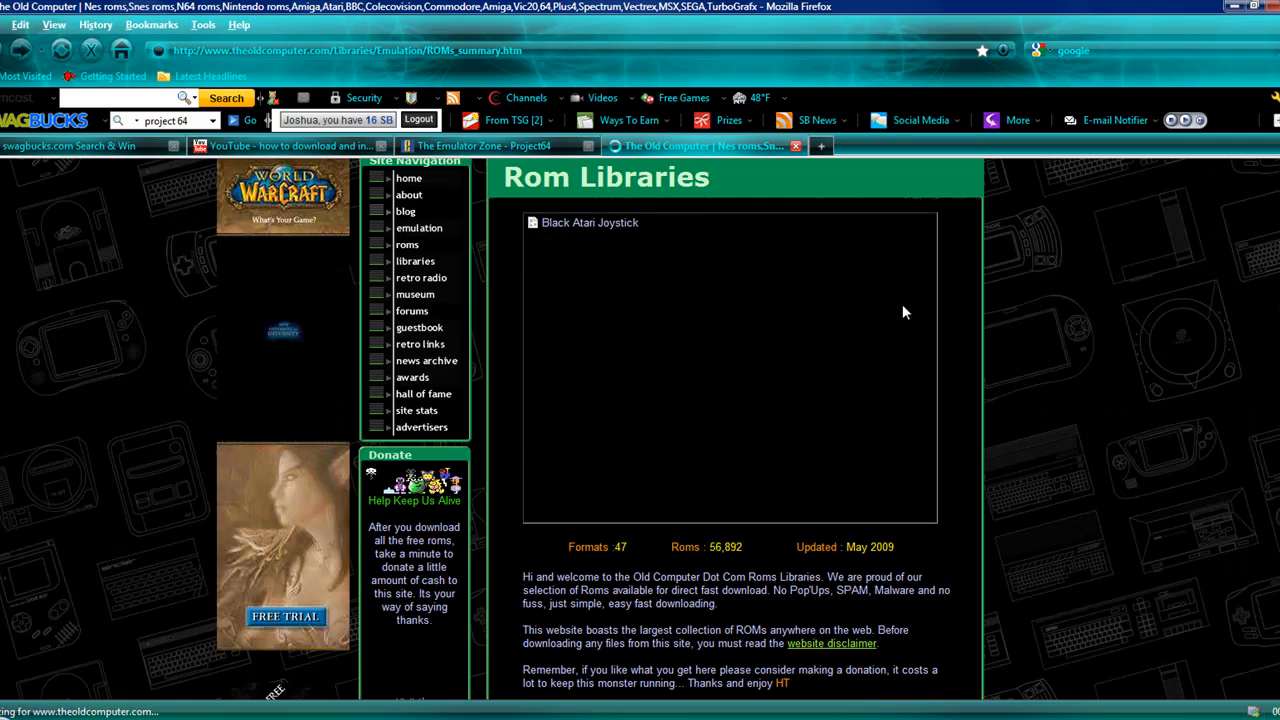
pyautogui.scroll(-3)
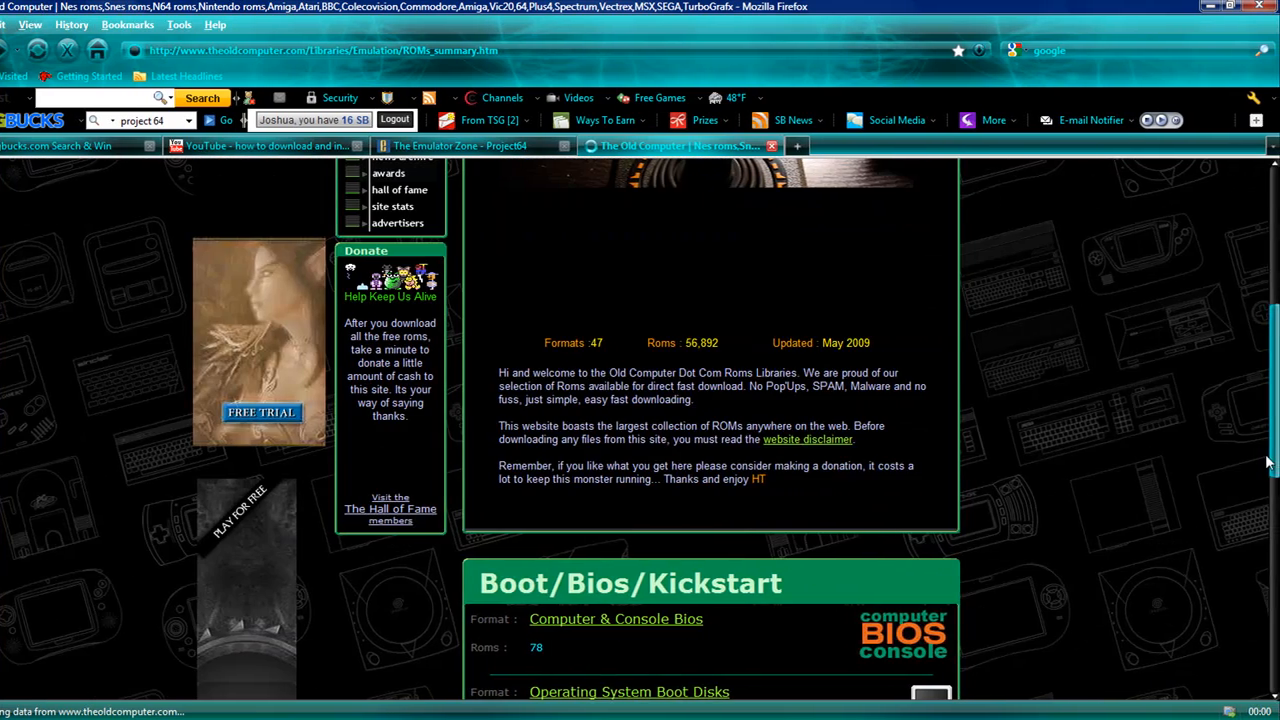
pyautogui.scroll(-3)
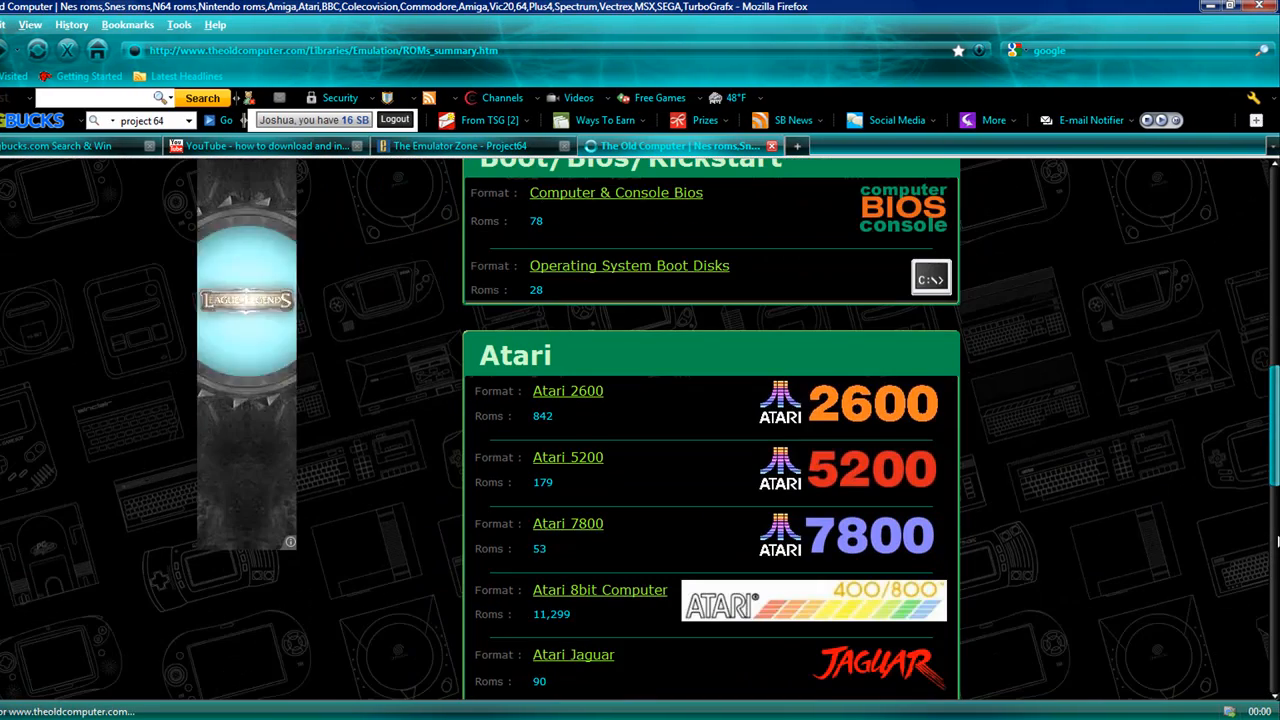
pyautogui.scroll(-3)
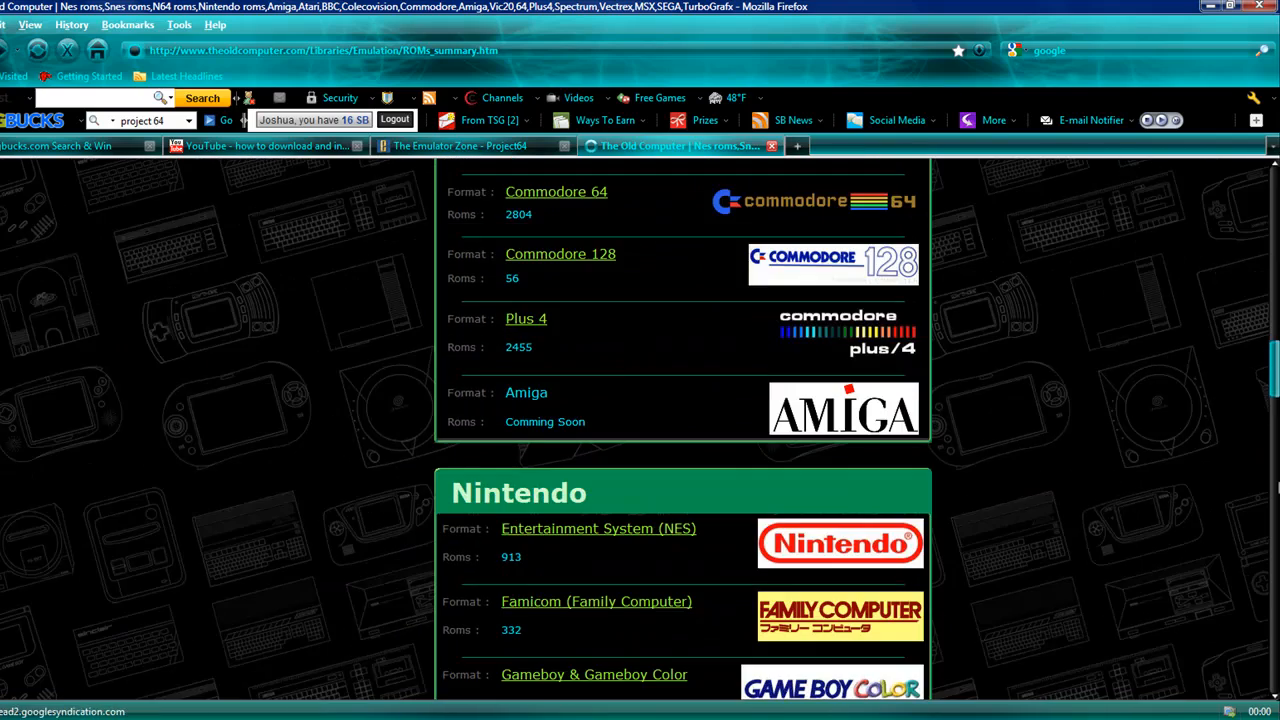
pyautogui.scroll(-3)
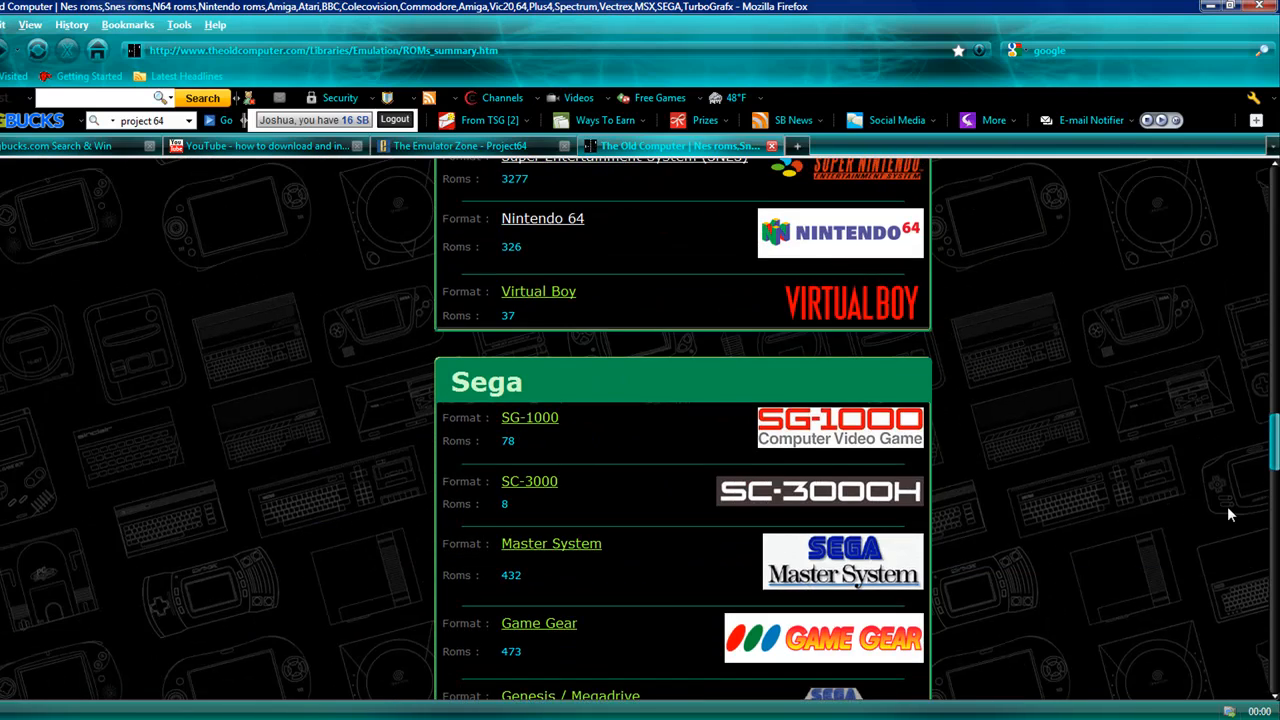
pyautogui.scroll(3)
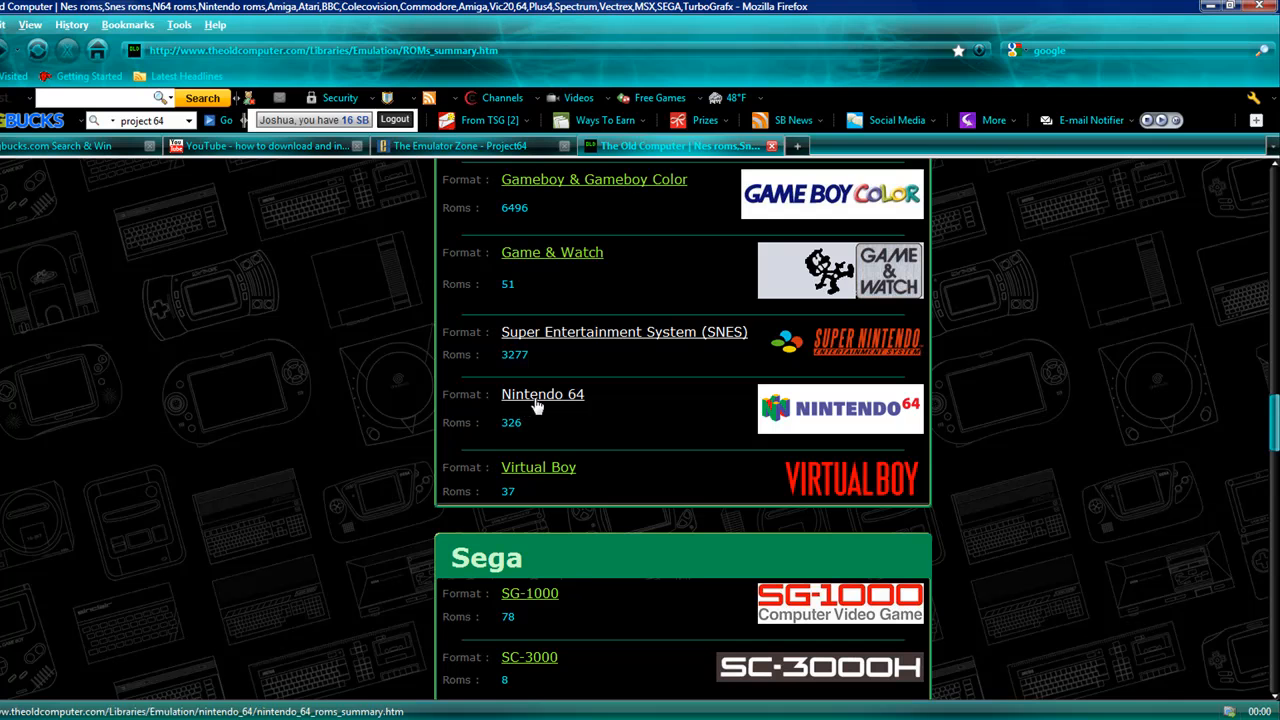
pyautogui.click(542, 394)
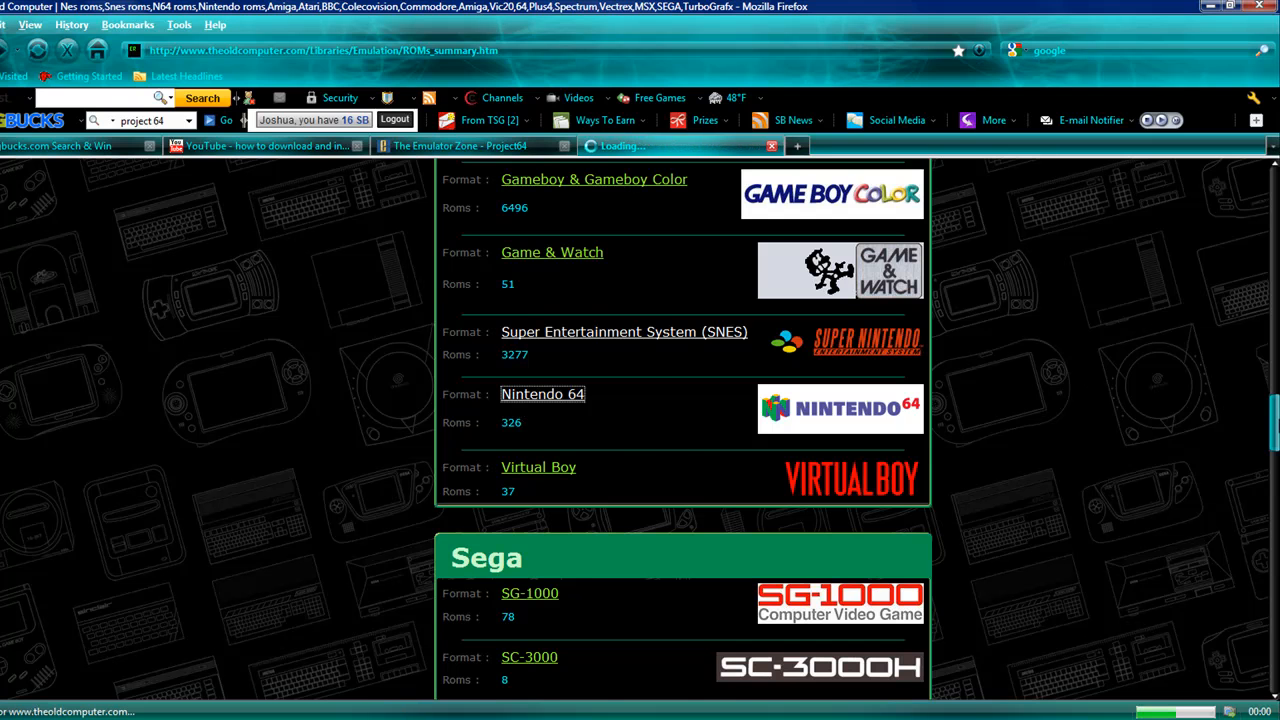
pyautogui.click(542, 392)
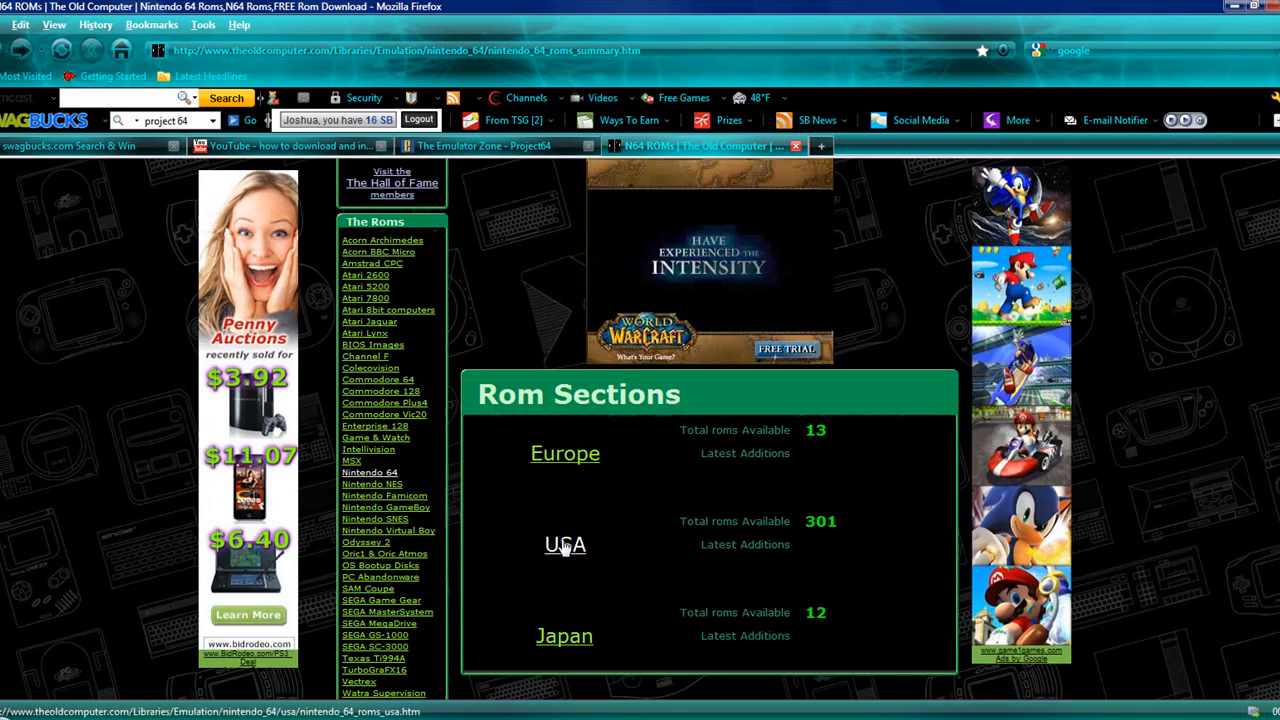
# - From the USA Nintendo 64 ROM list, download Bomberman 64 (U) [!].zip with Save File
pyautogui.click(564, 544)
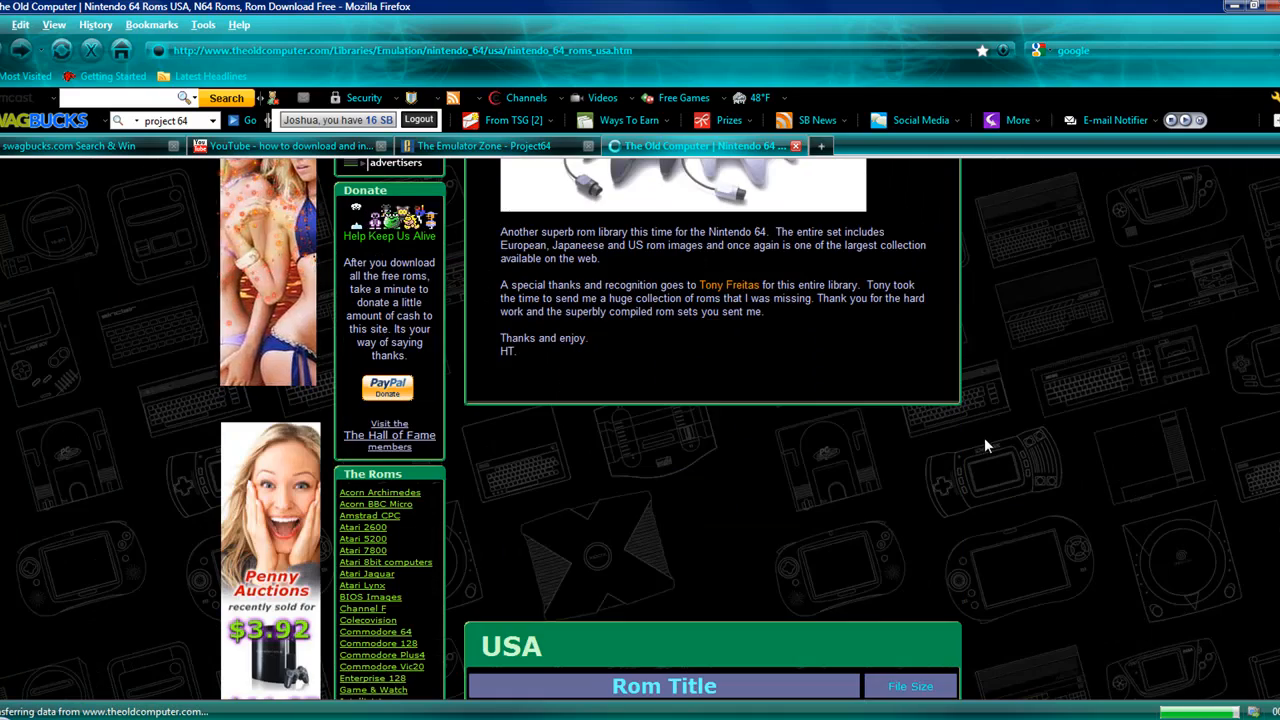
pyautogui.scroll(-3)
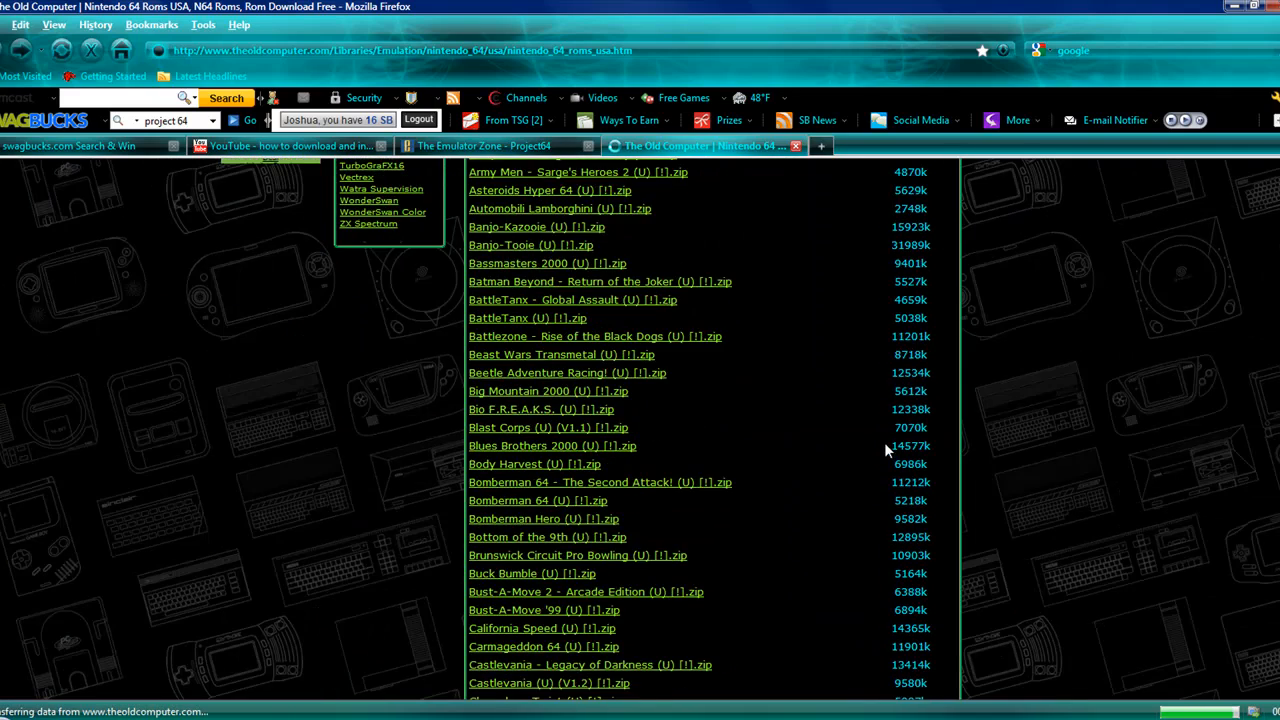
pyautogui.scroll(-3)
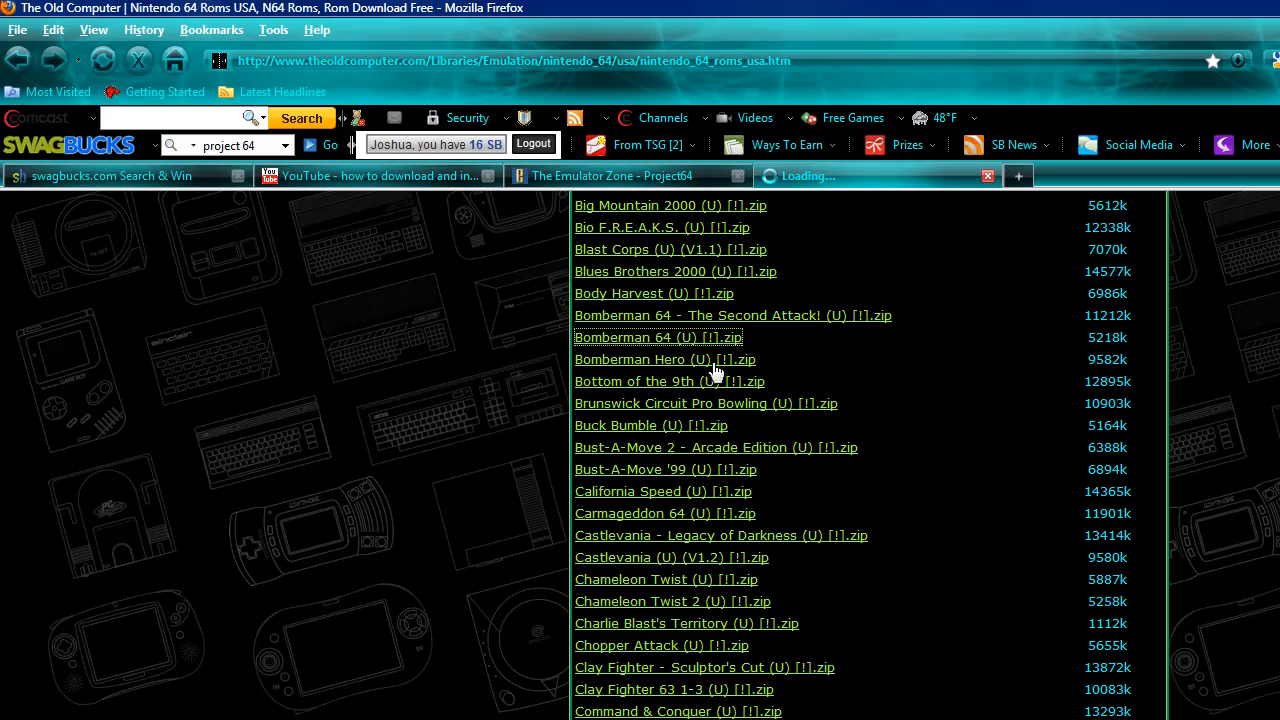
pyautogui.click(656, 336)
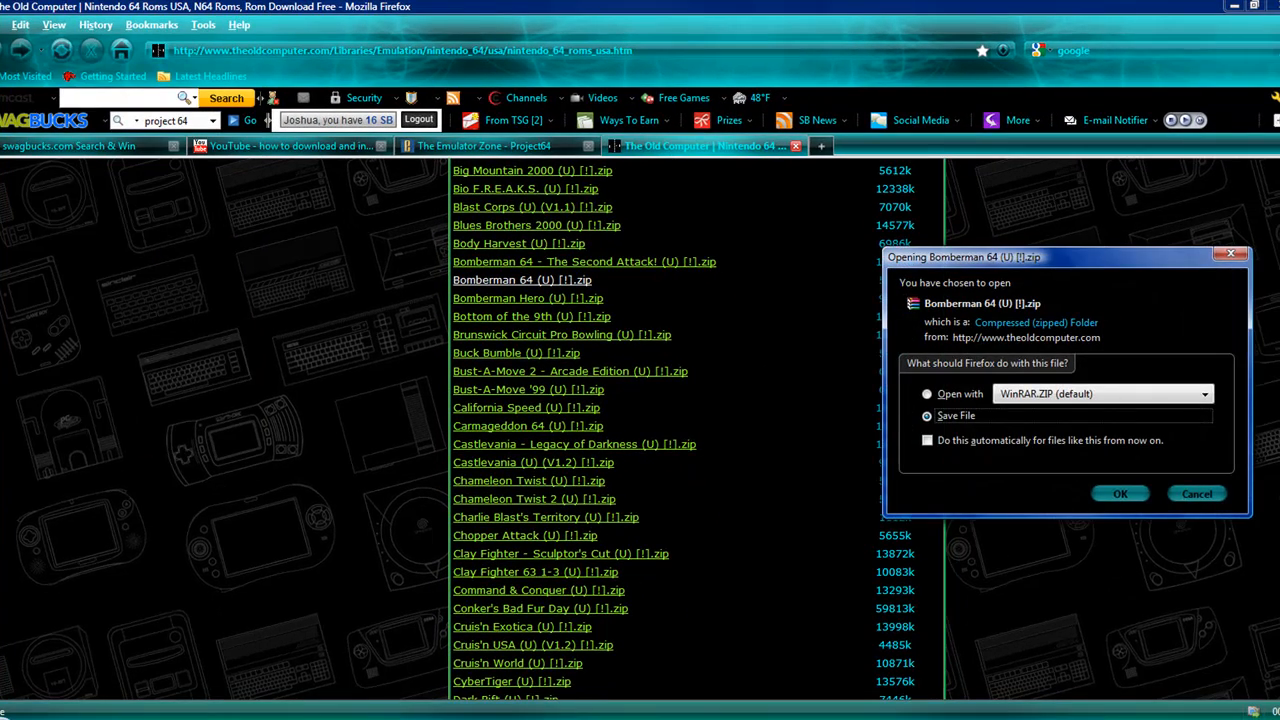
pyautogui.click(1120, 492)
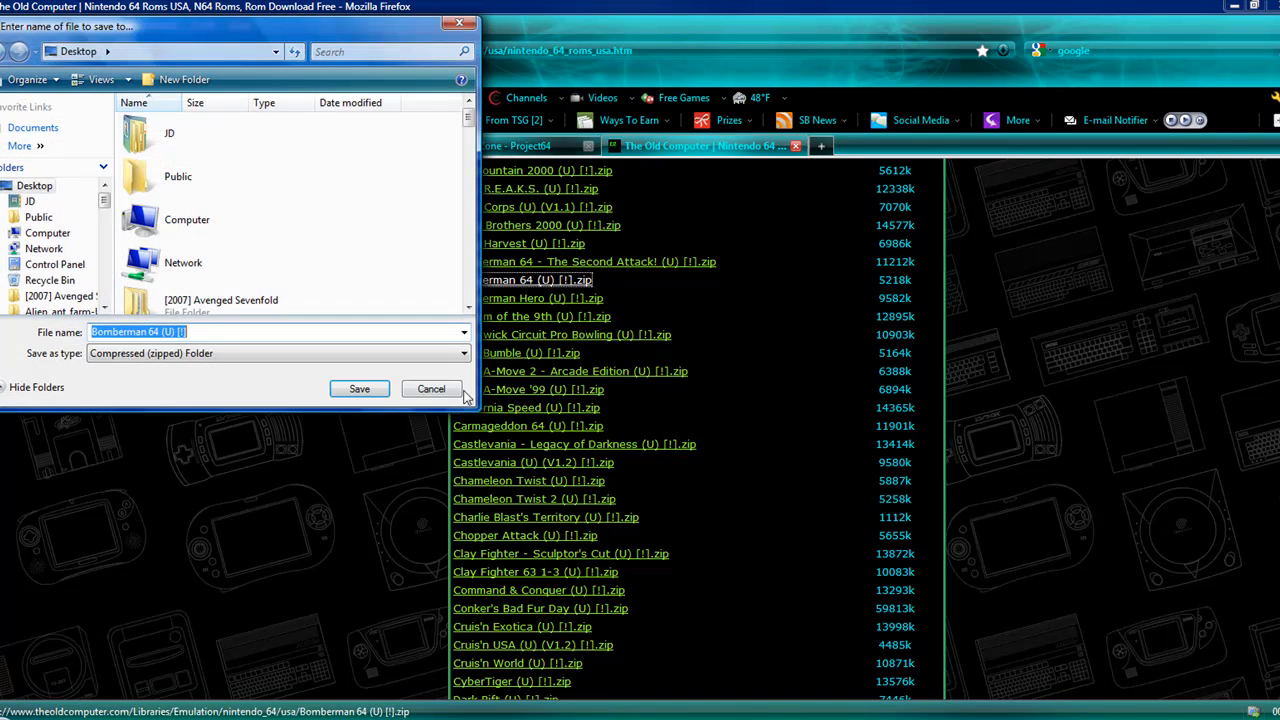
pyautogui.moveTo(438, 412)
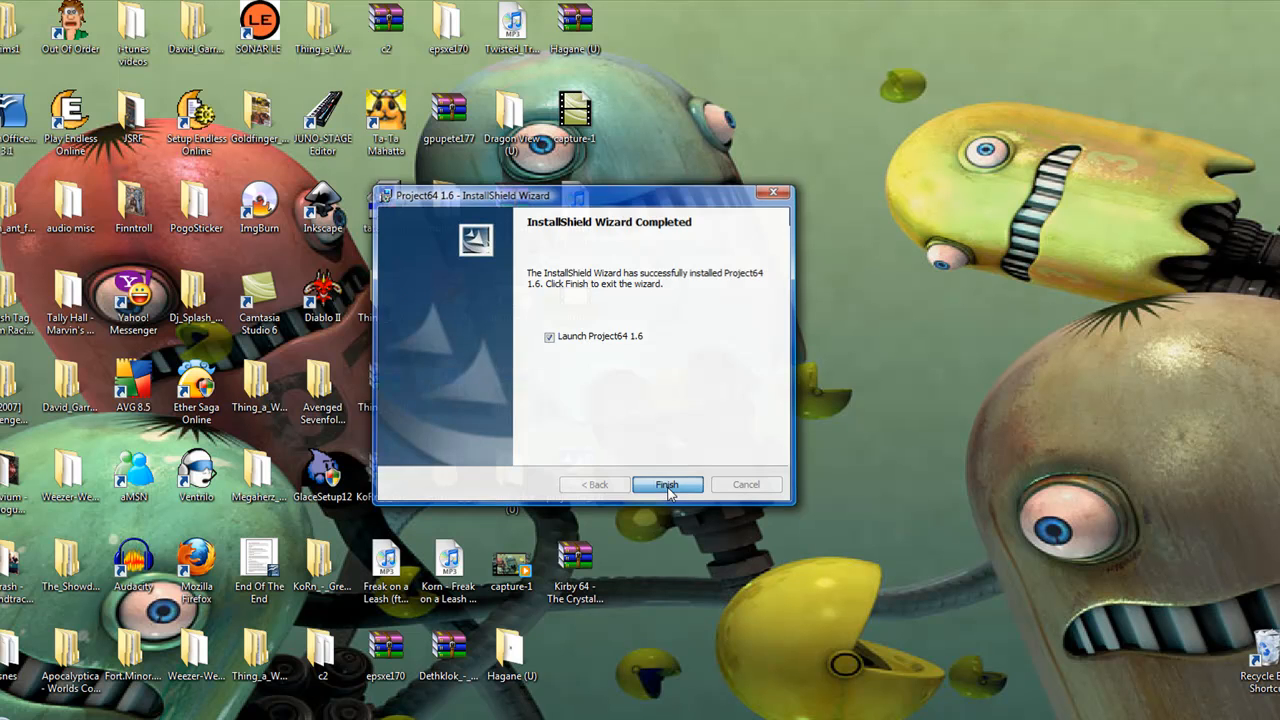
# - Finish the installer, launching Project64 1.6 with English as its language
pyautogui.click(666, 484)
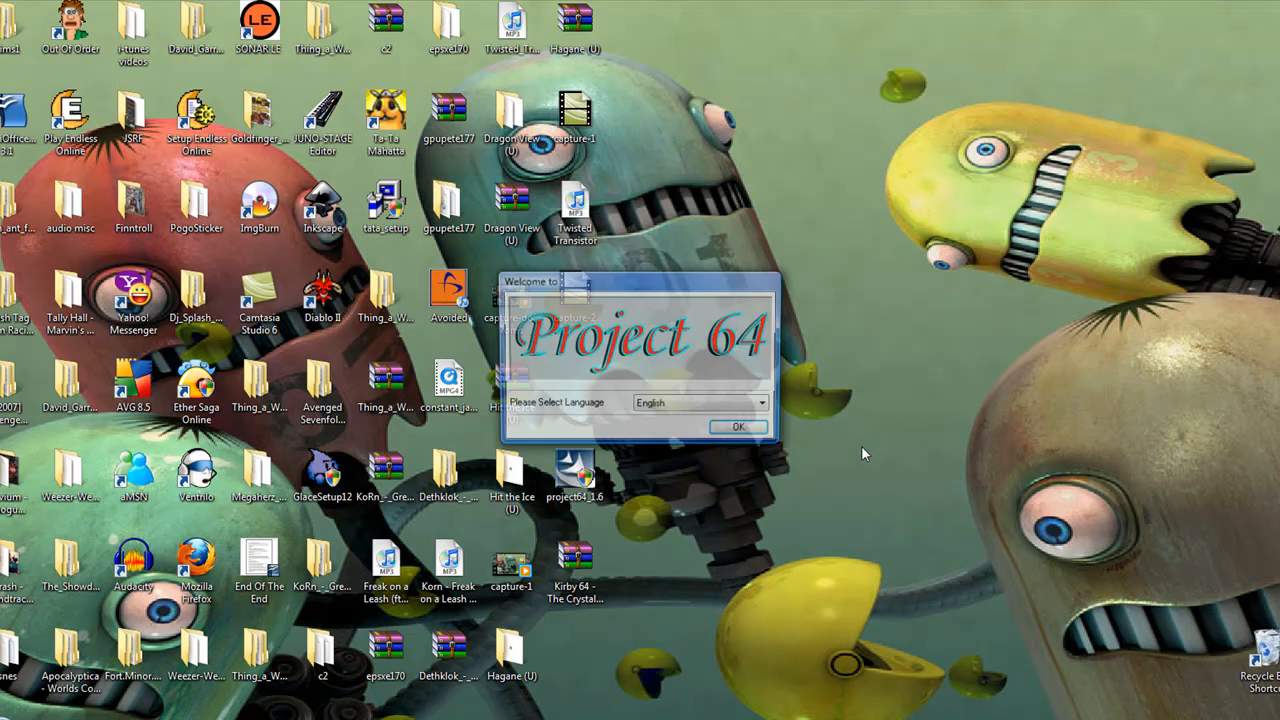
pyautogui.click(738, 426)
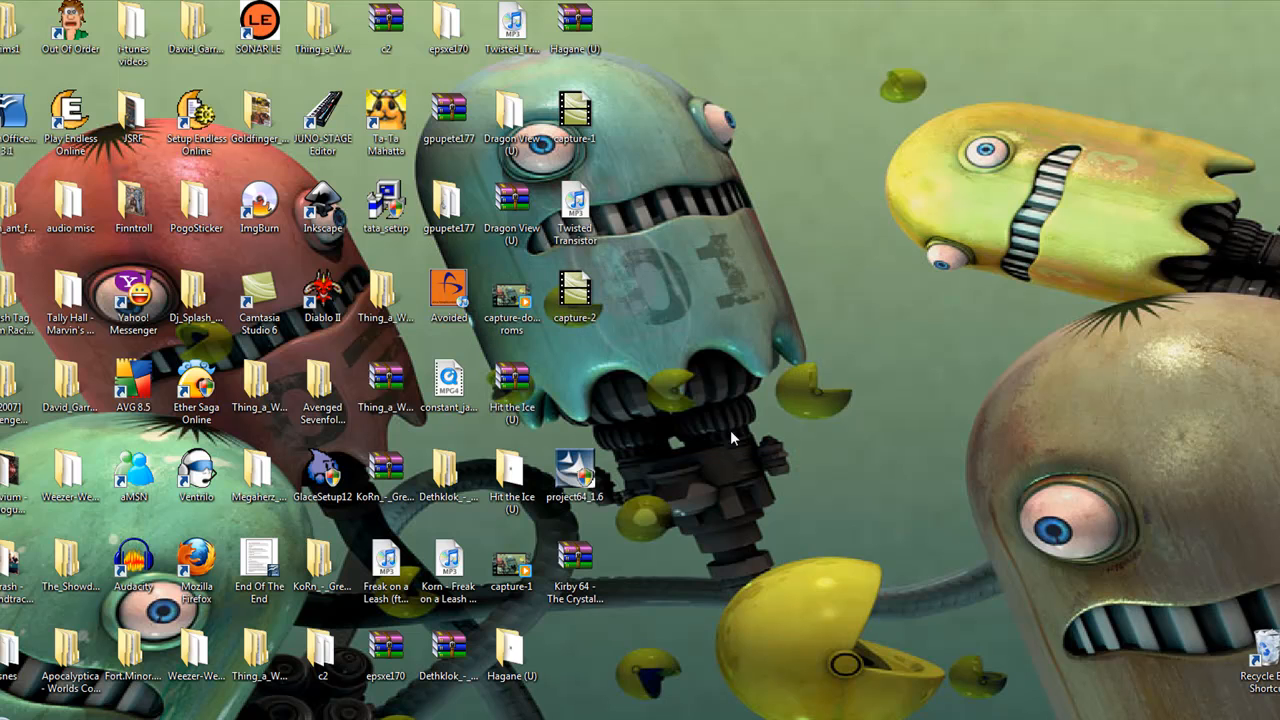
pyautogui.moveTo(738, 444)
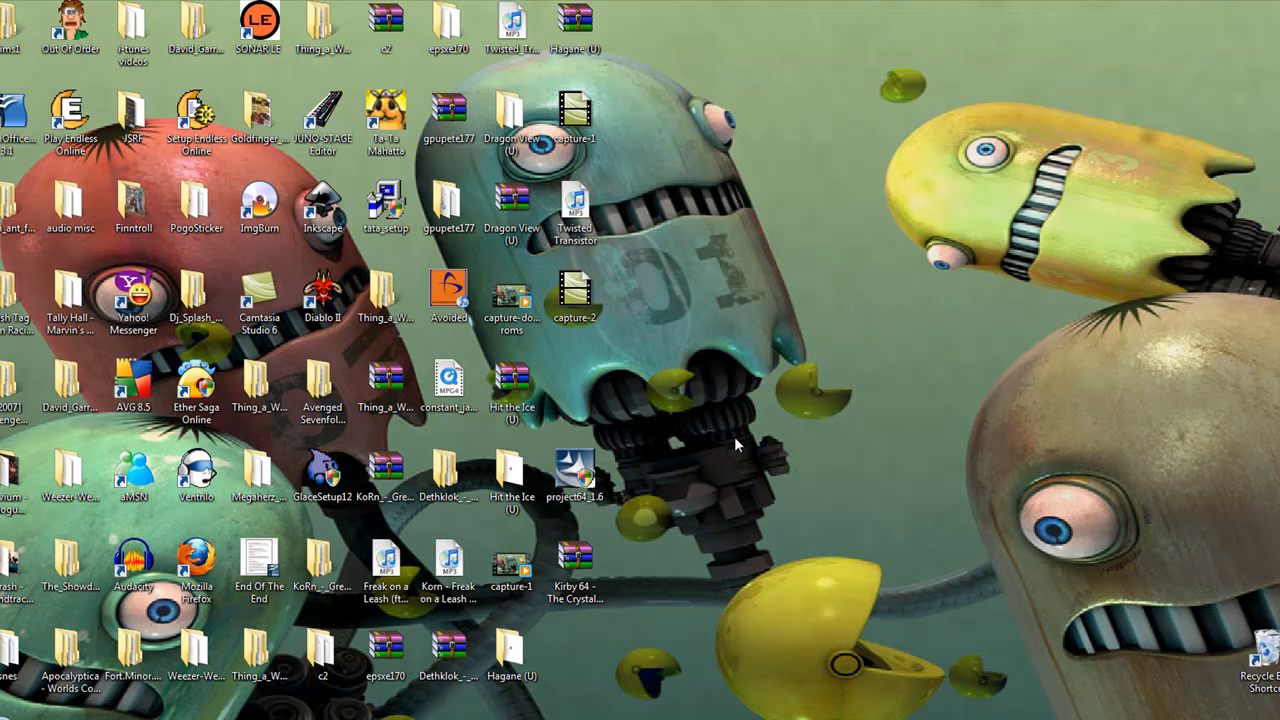
pyautogui.moveTo(800, 336)
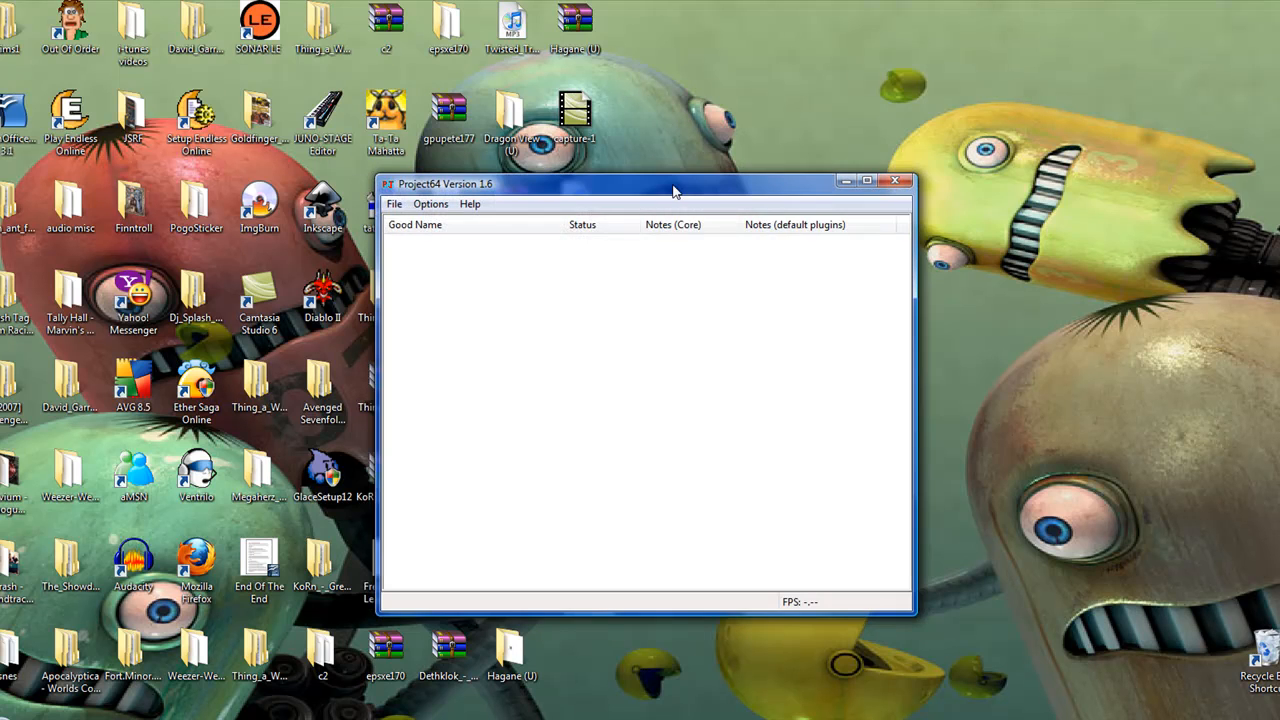
# - Move the Project64 window to the right of the desktop and show the Options menu
pyautogui.moveTo(676, 184); pyautogui.dragTo(936, 150)
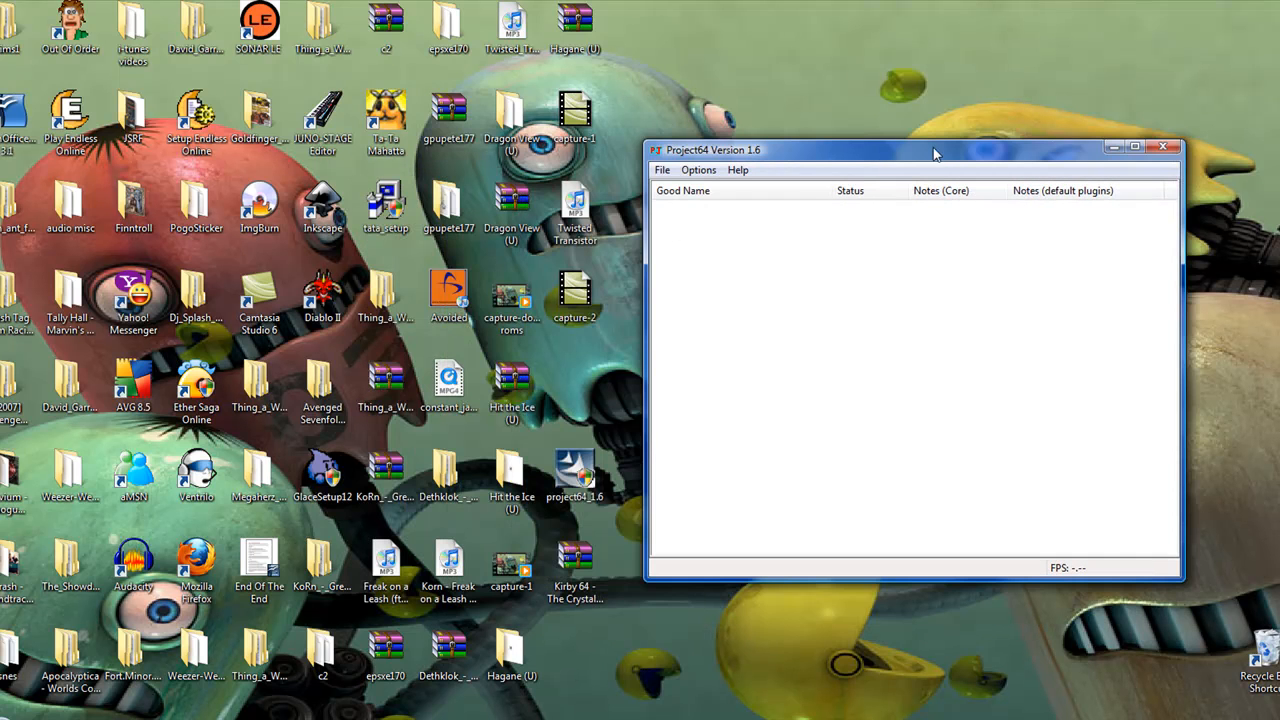
pyautogui.moveTo(912, 150); pyautogui.dragTo(892, 140)
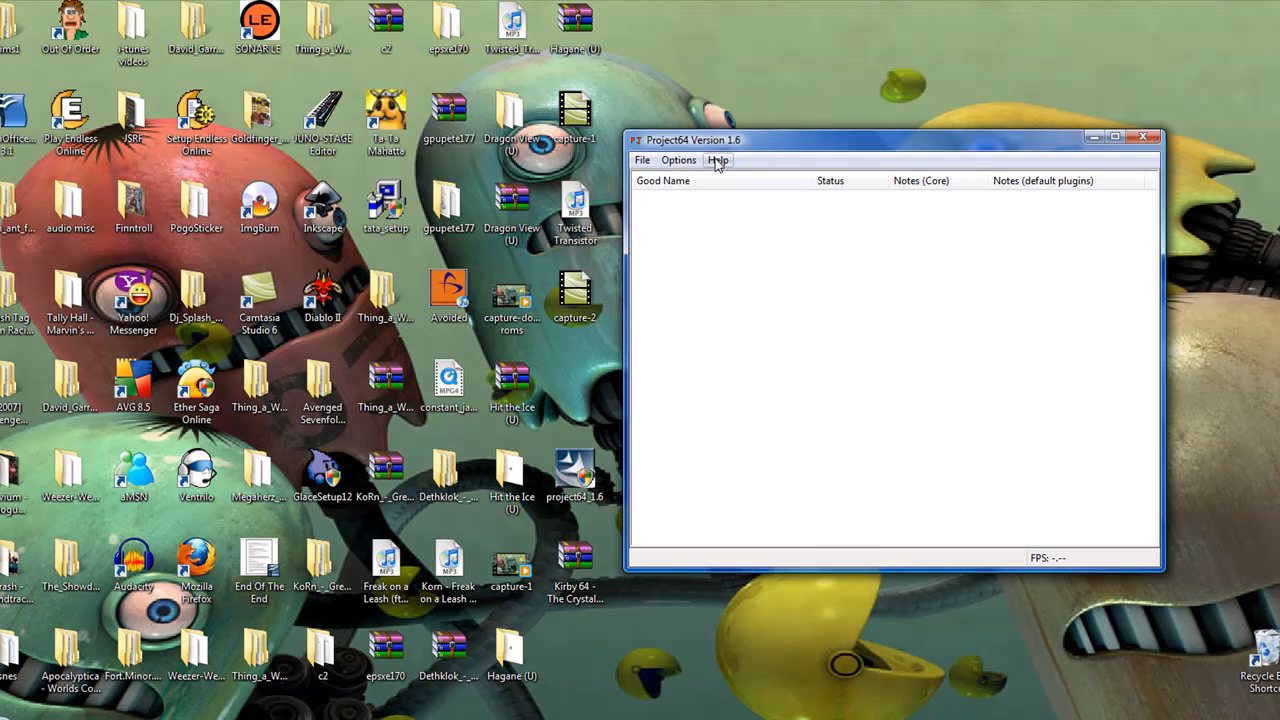
pyautogui.moveTo(680, 160)
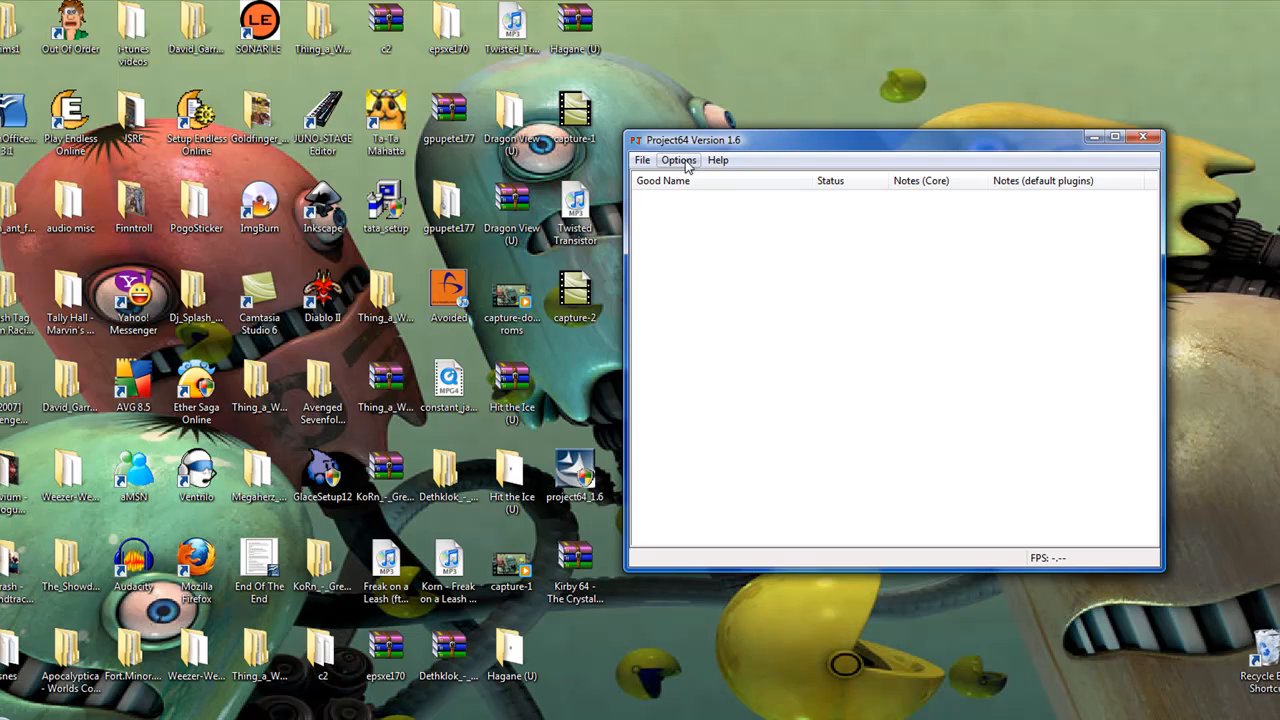
pyautogui.click(678, 160)
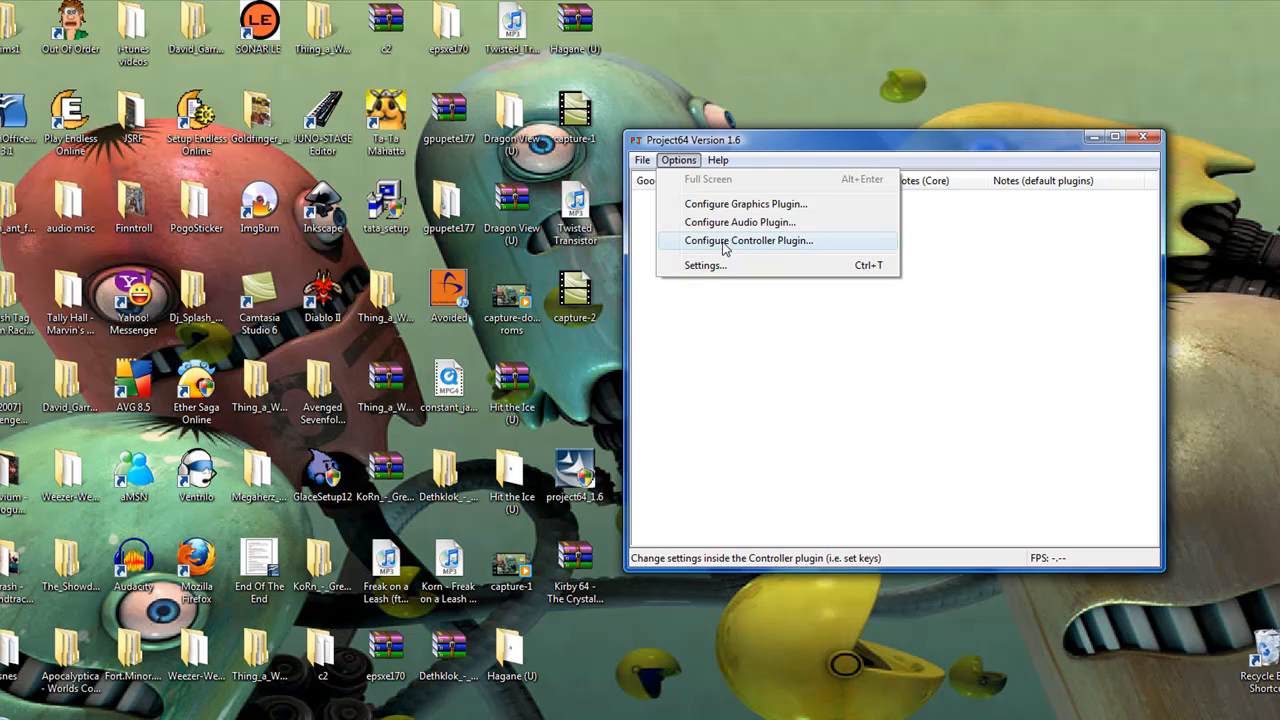
# - Review the controller plugin's Game Device choices and Player 1 keyboard mapping, then accept them
pyautogui.click(748, 240)
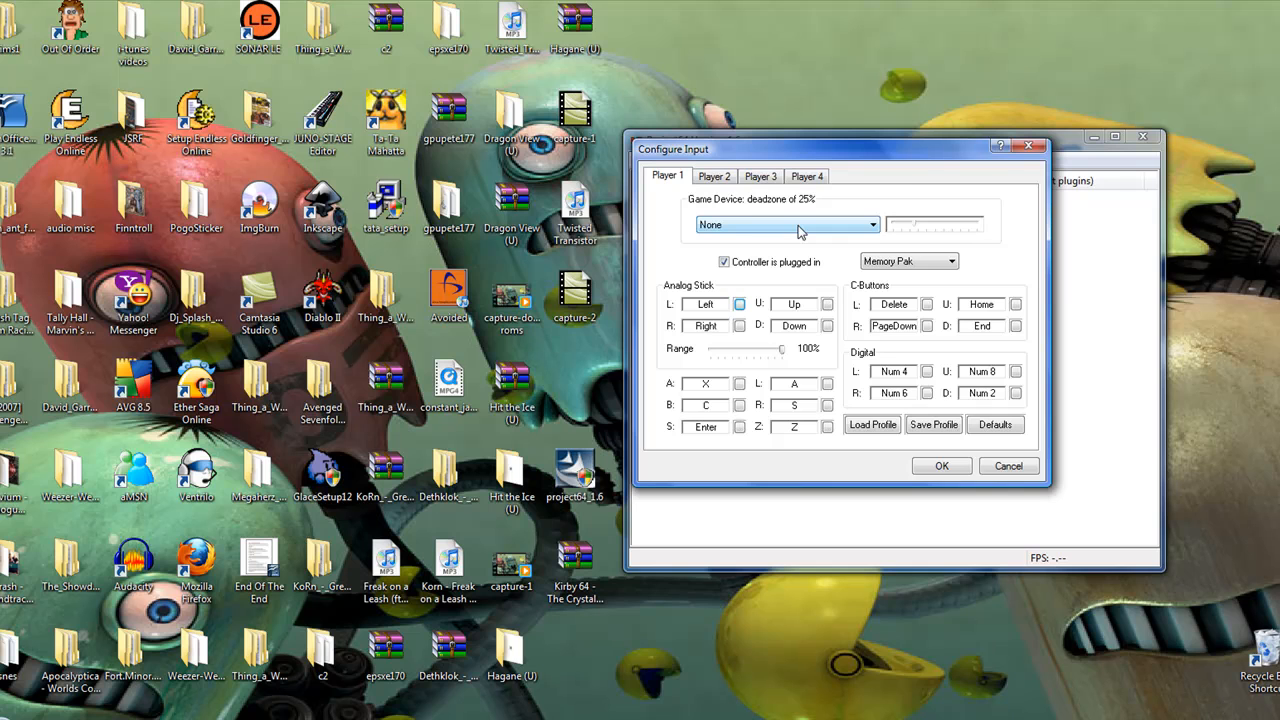
pyautogui.moveTo(682, 236)
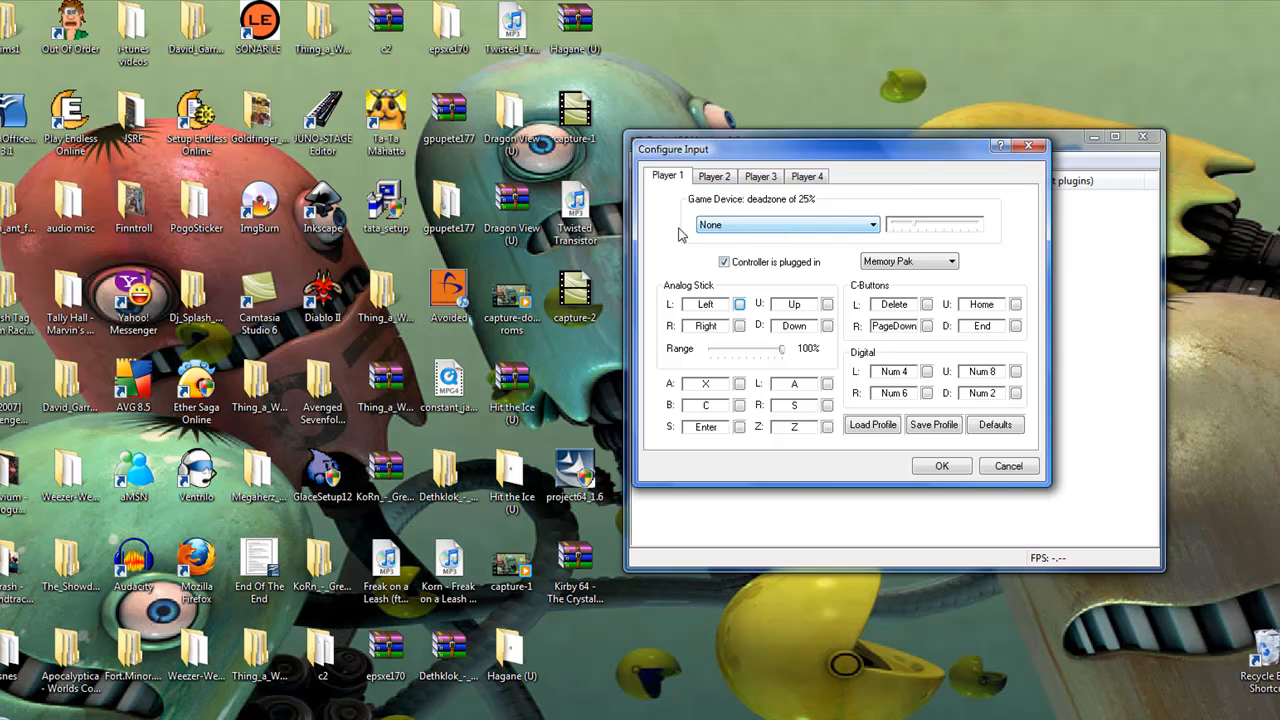
pyautogui.click(872, 224)
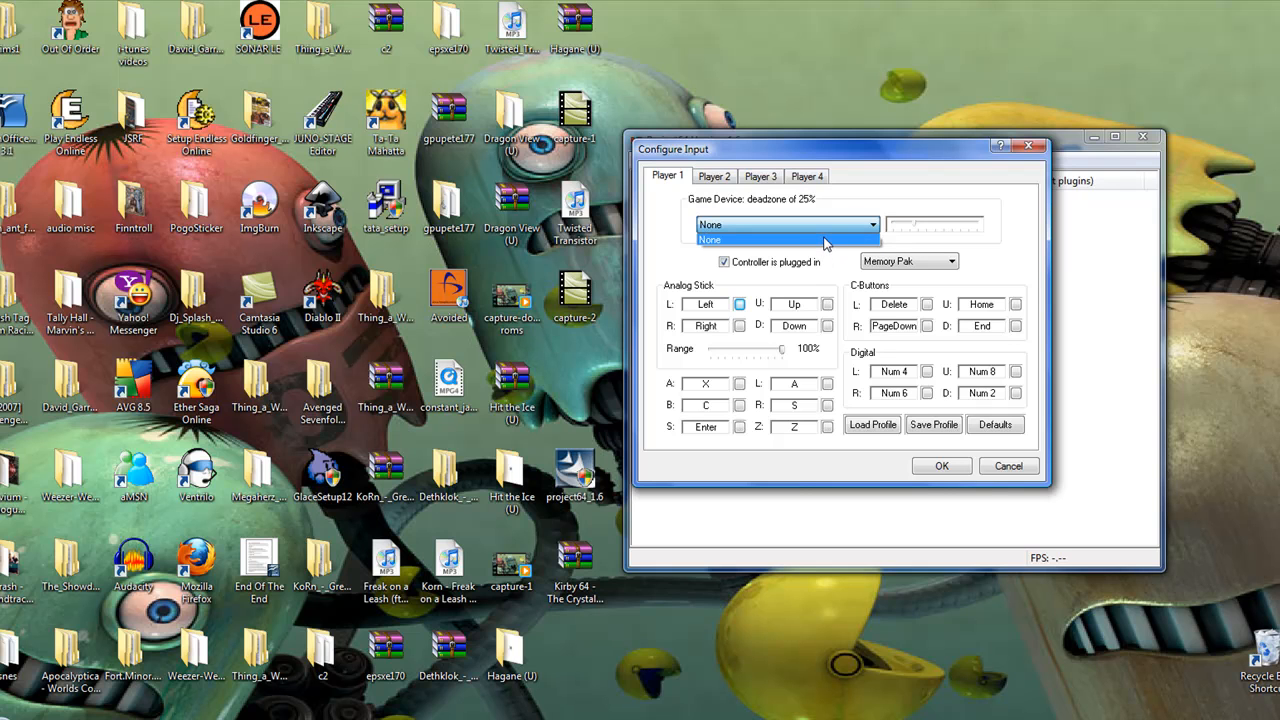
pyautogui.moveTo(876, 220)
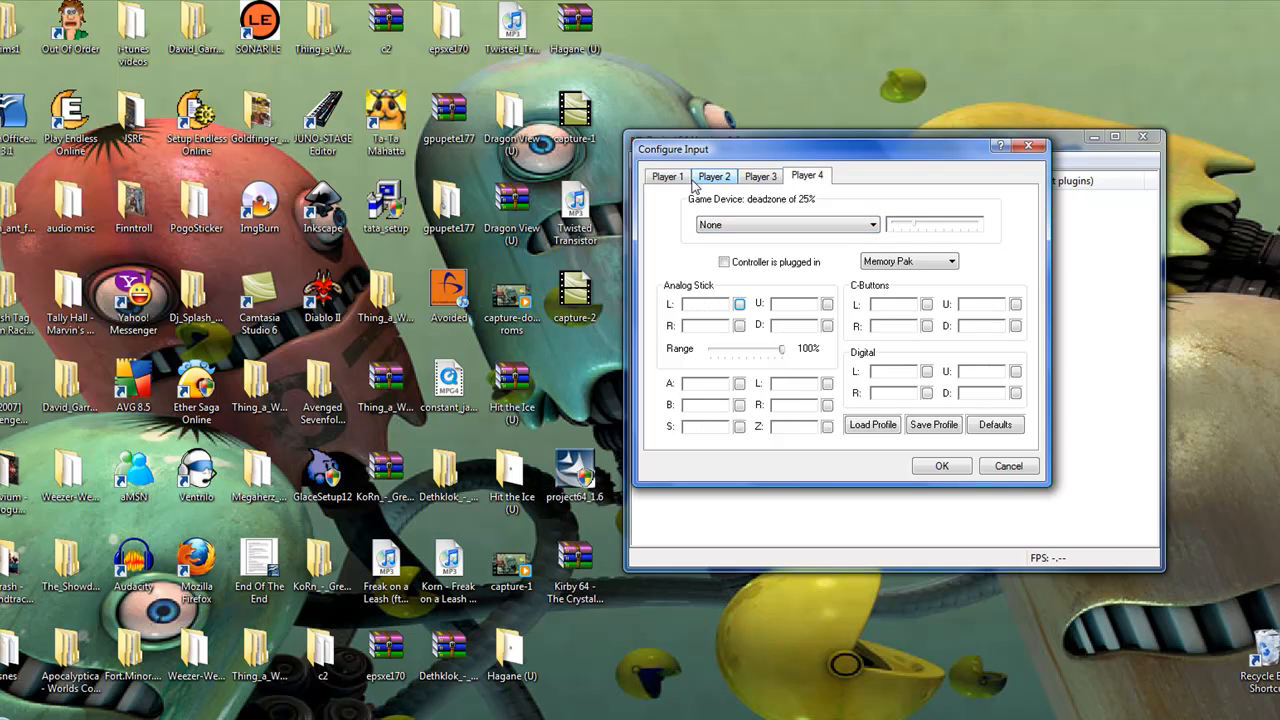
pyautogui.click(668, 176)
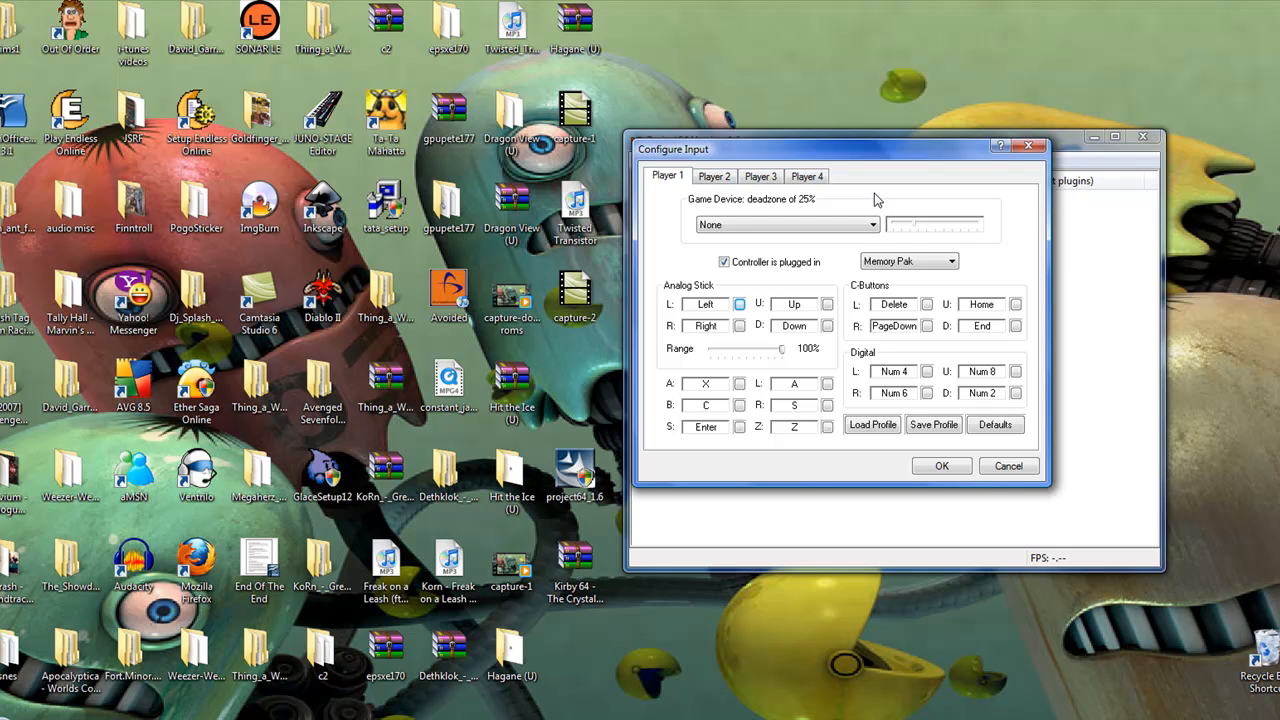
pyautogui.moveTo(874, 216)
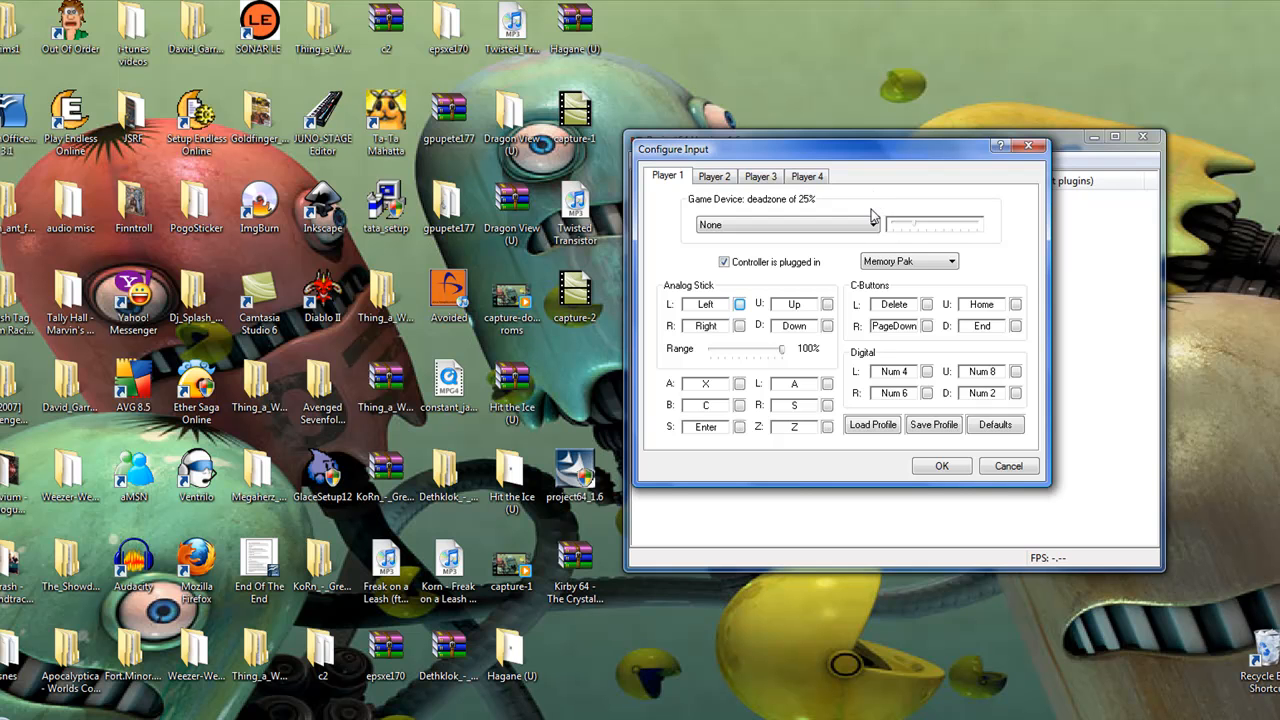
pyautogui.moveTo(738, 318)
pyautogui.write('E')
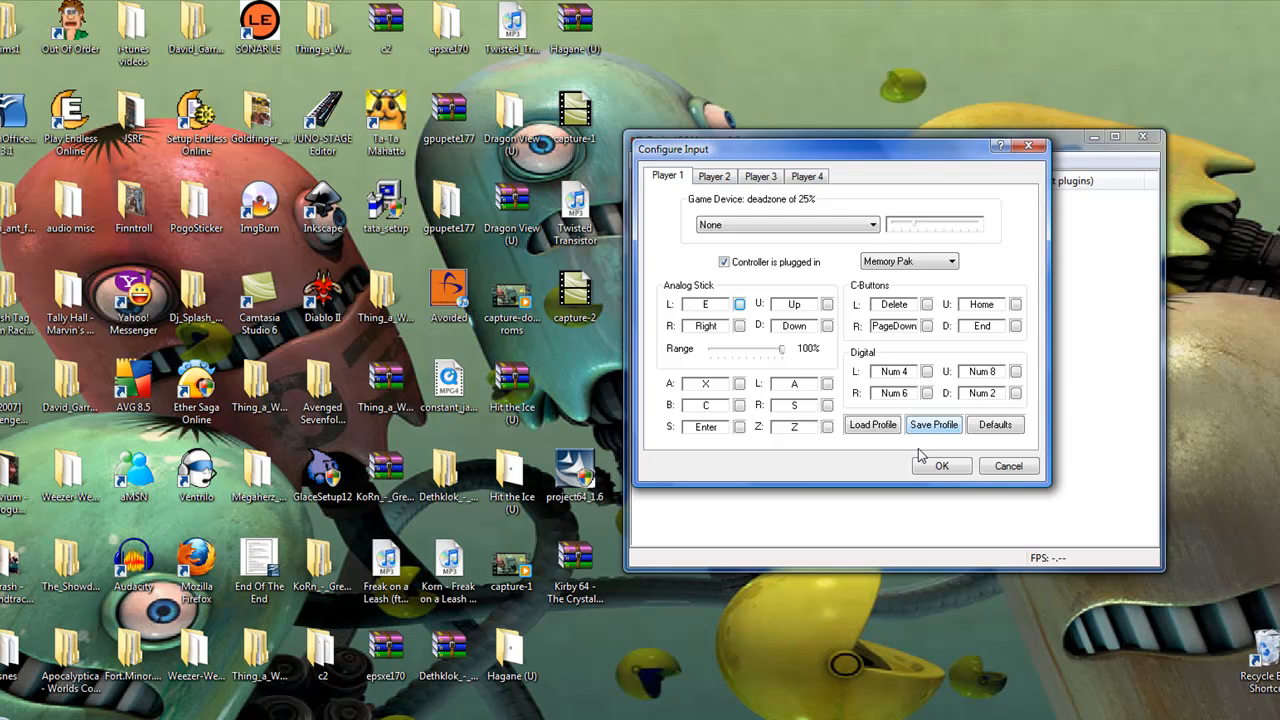
pyautogui.click(940, 464)
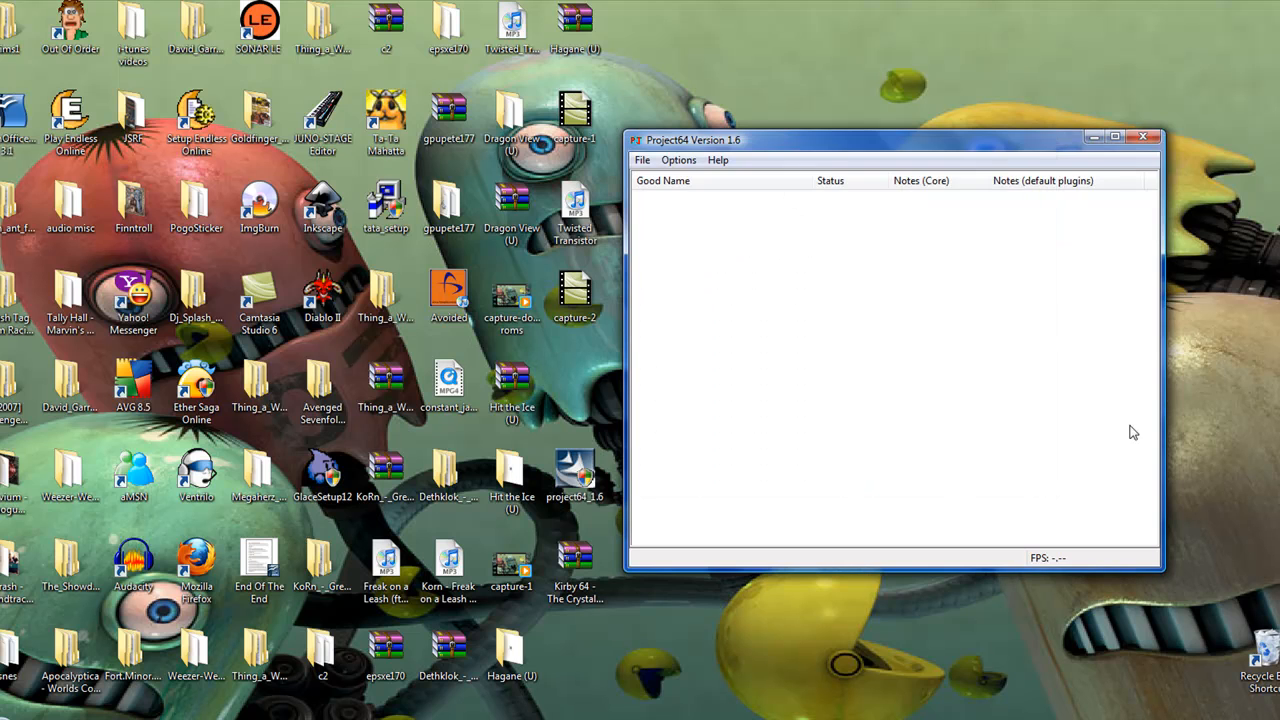
# - Look through the Options menu, then show the File menu with Open Rom while the ROM list is empty
pyautogui.click(678, 160)
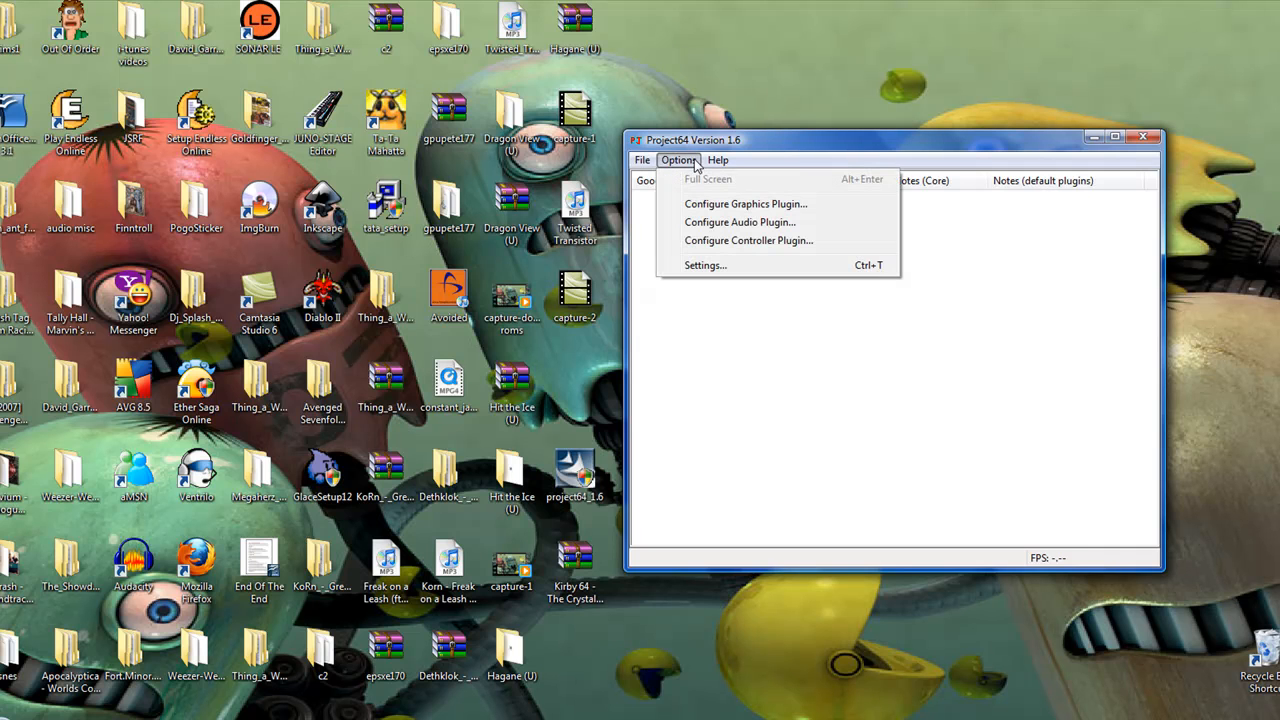
pyautogui.moveTo(708, 180)
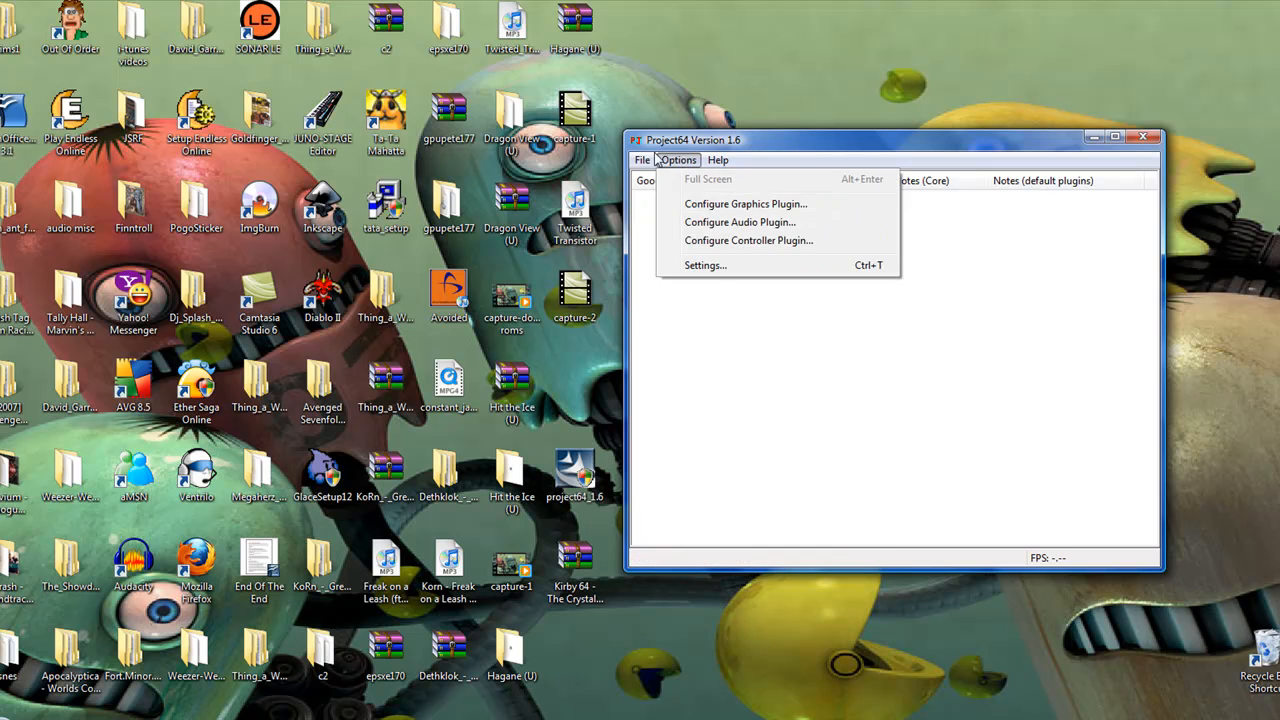
pyautogui.click(642, 160)
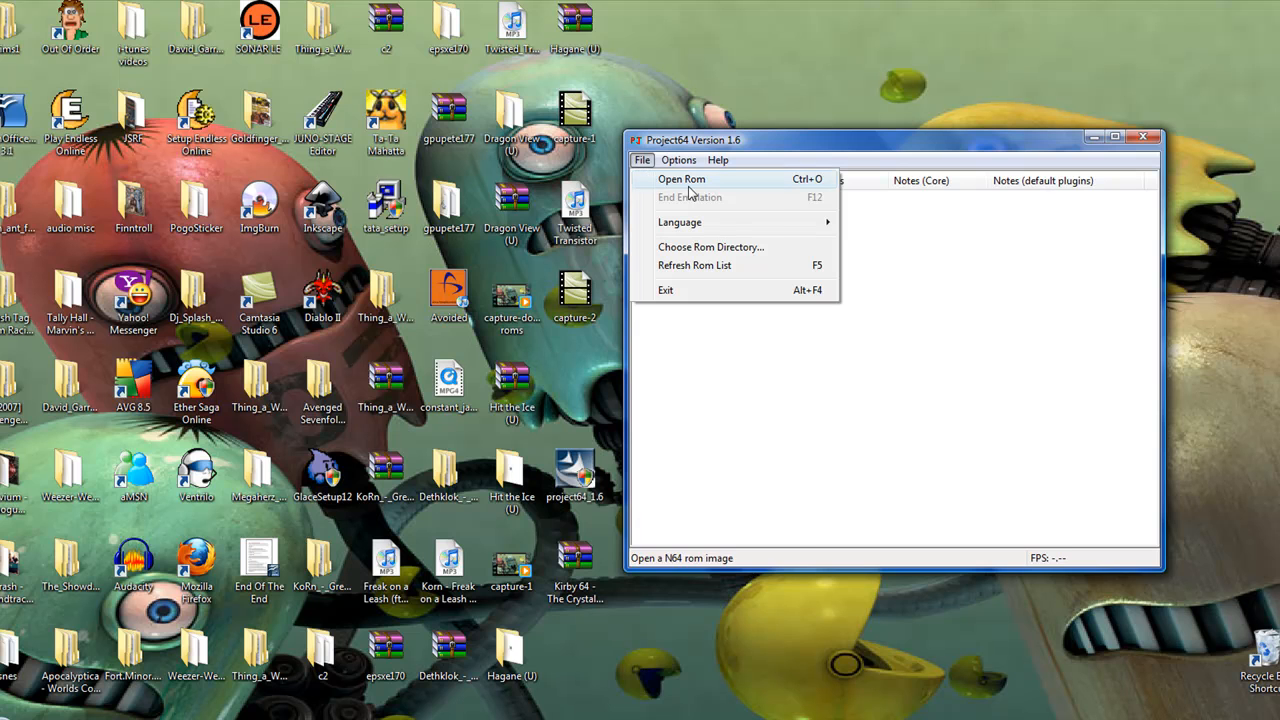
pyautogui.moveTo(842, 164)
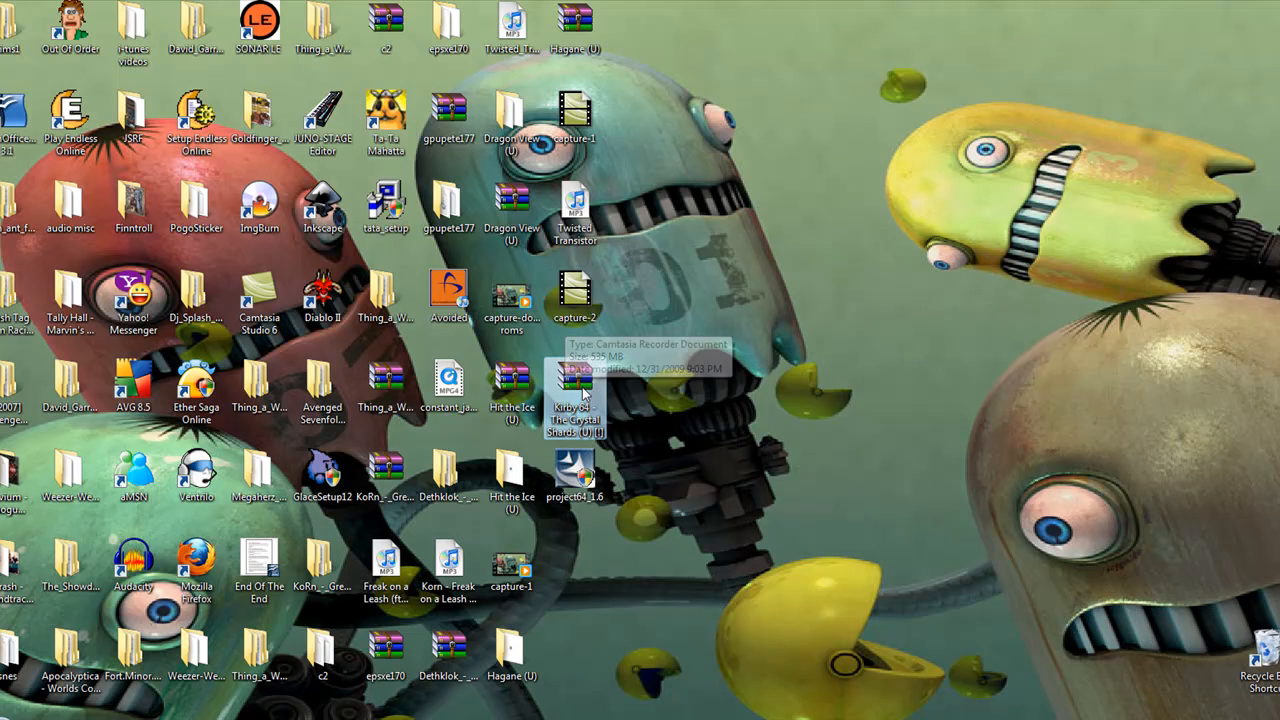
pyautogui.moveTo(630, 388)
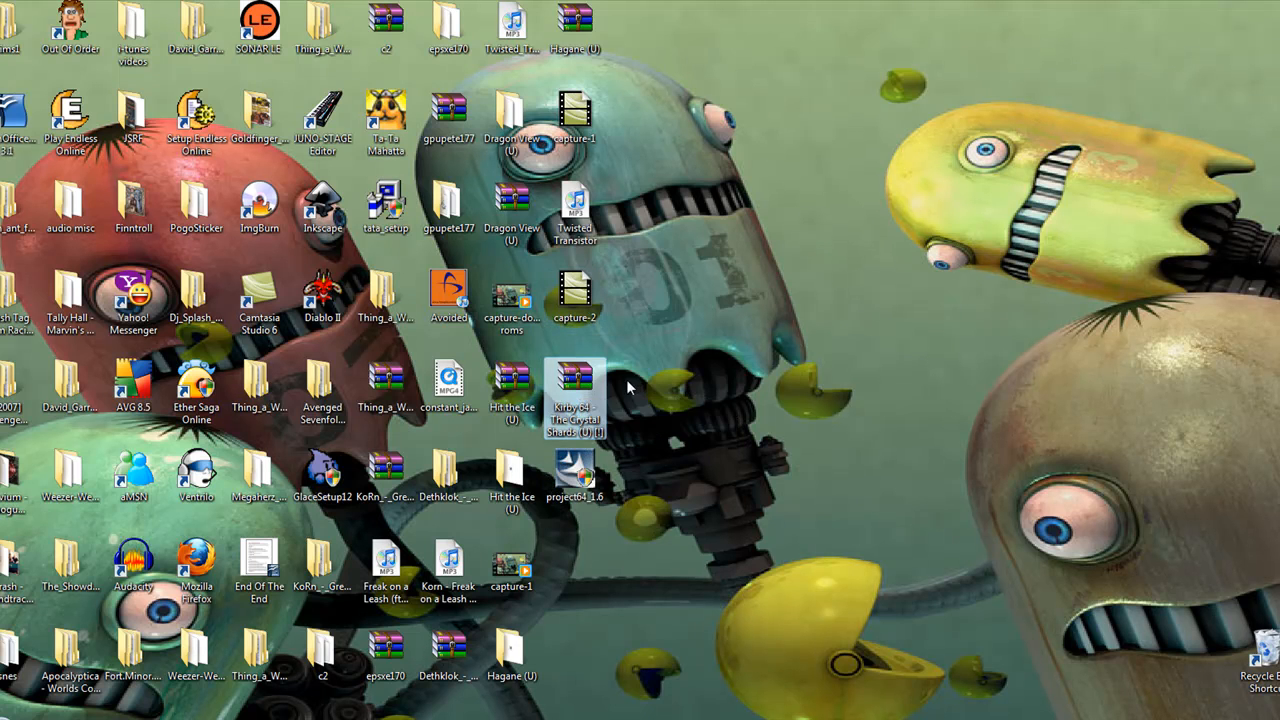
pyautogui.moveTo(576, 376)
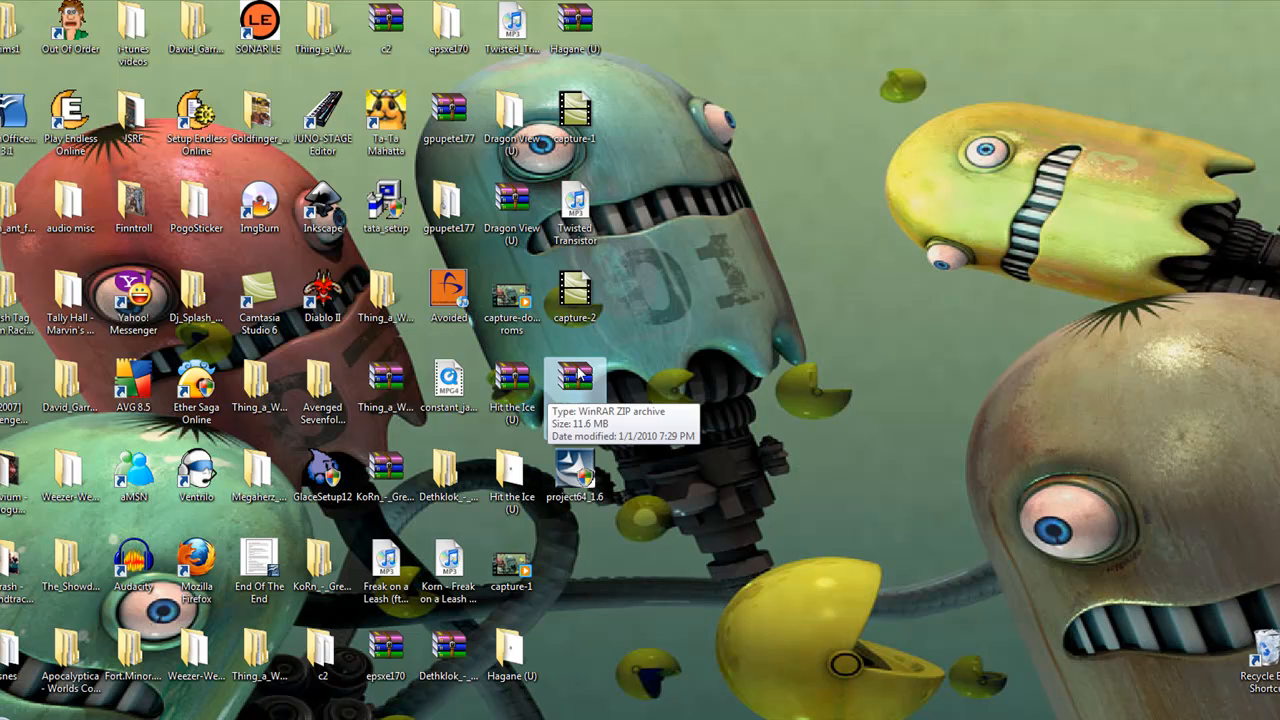
# - Extract the Kirby 64 - The Crystal Shards zip to its own desktop folder and view its contents
pyautogui.rightClick(576, 384)
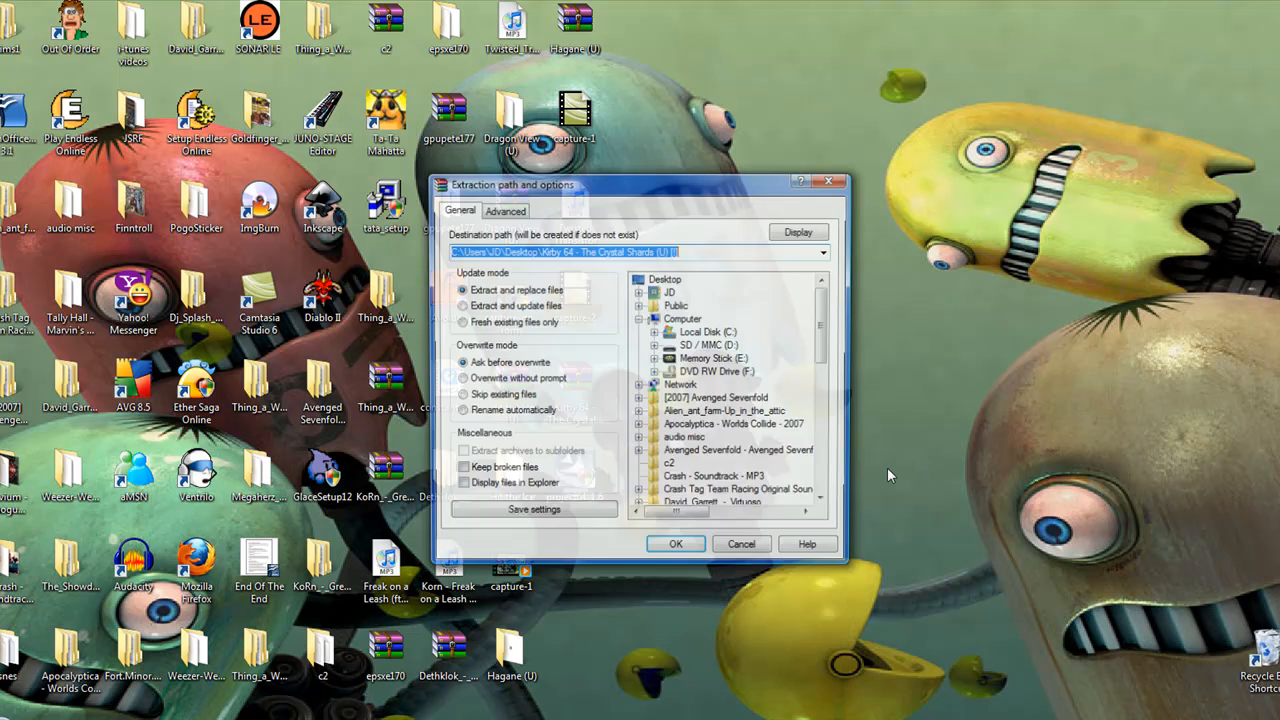
pyautogui.click(676, 544)
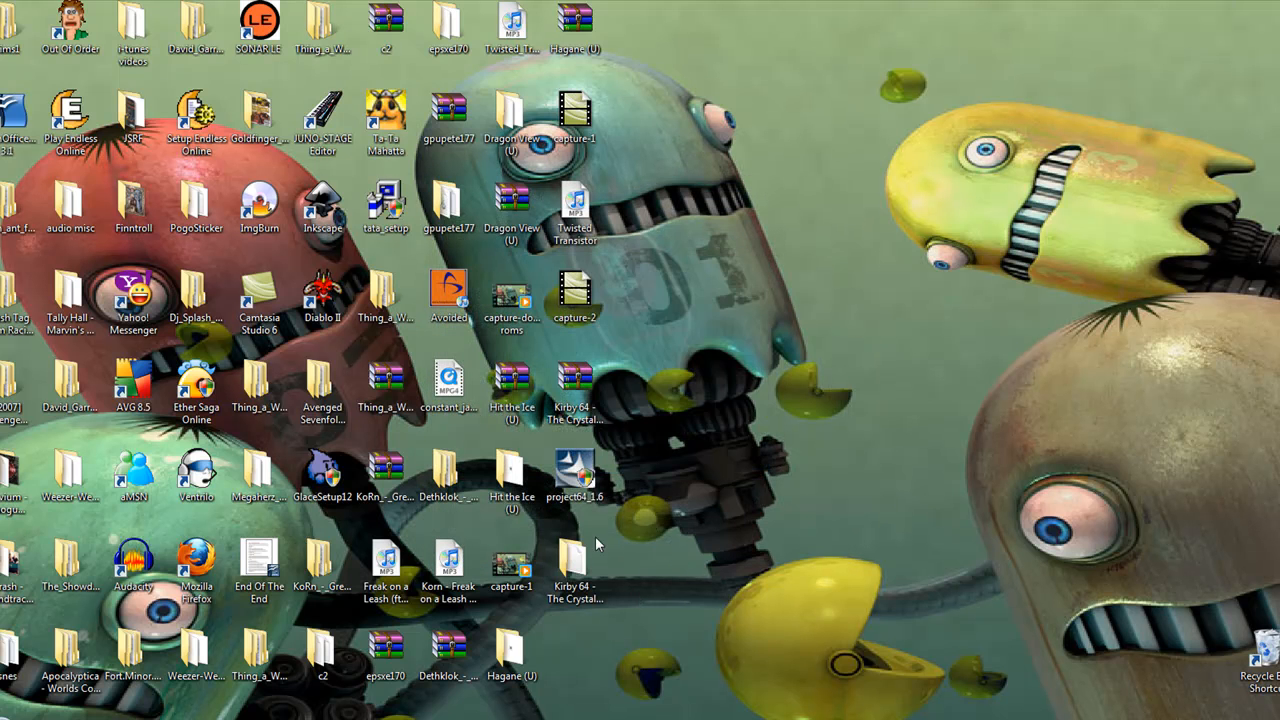
pyautogui.click(576, 570)
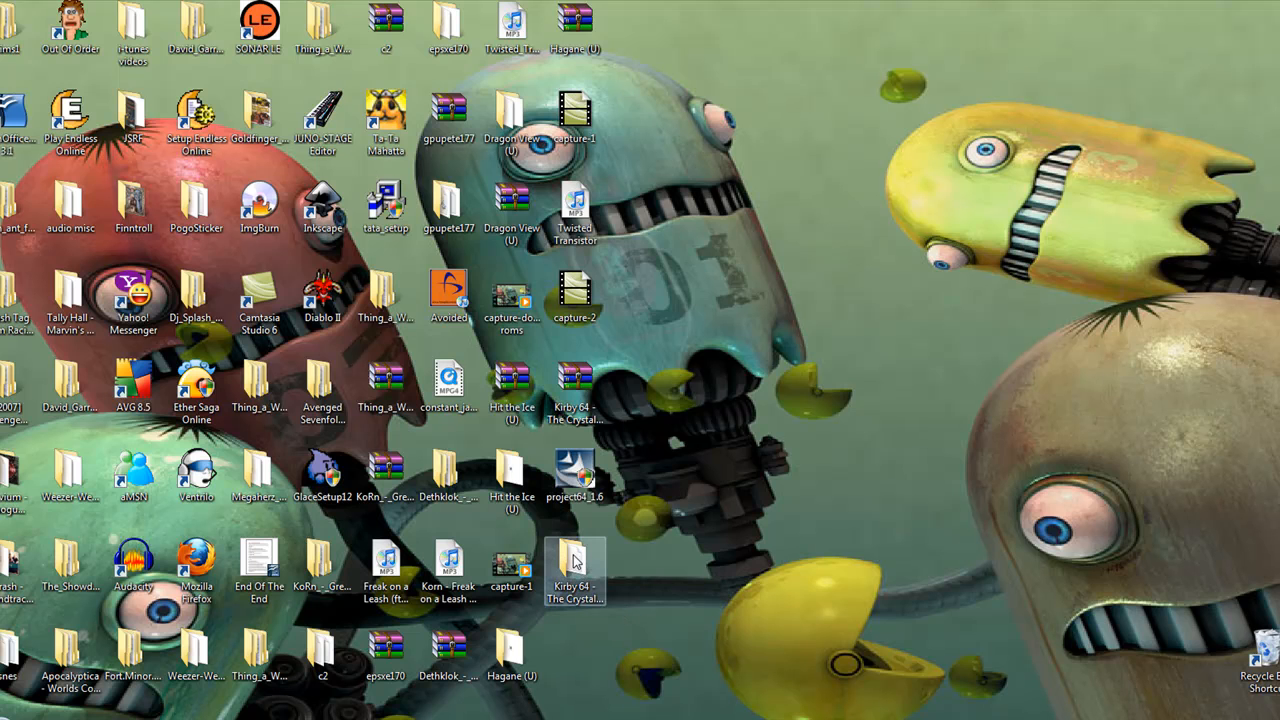
pyautogui.click(512, 560)
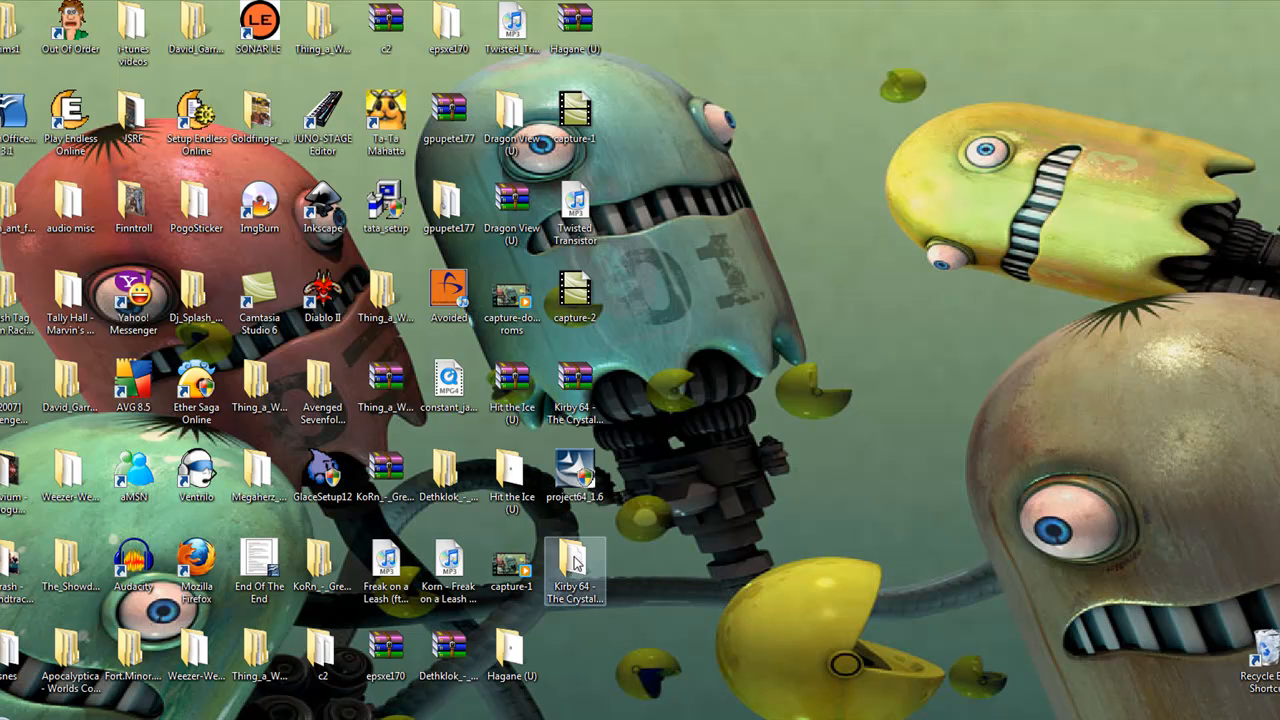
pyautogui.doubleClick(576, 570)
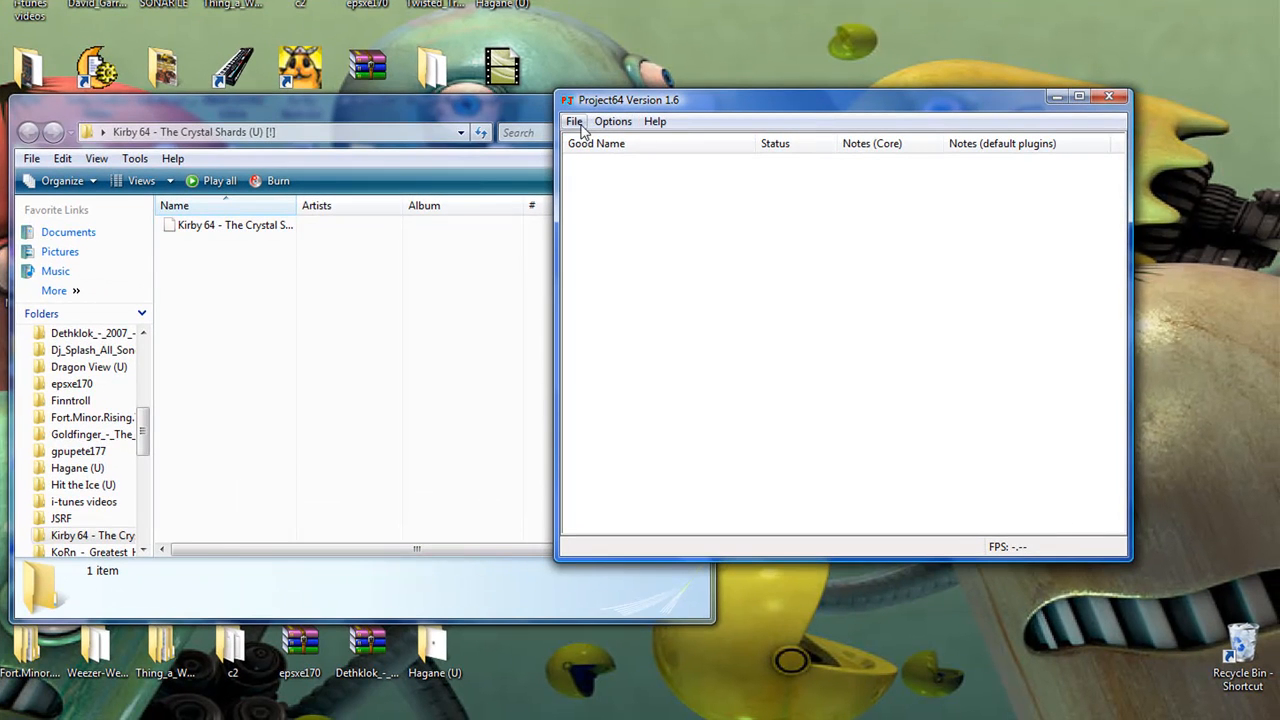
# - Load 'Kirby 64 - The Crystal Shards (U) [!].z64' via File > Open Rom from the extracted folder
pyautogui.click(574, 122)
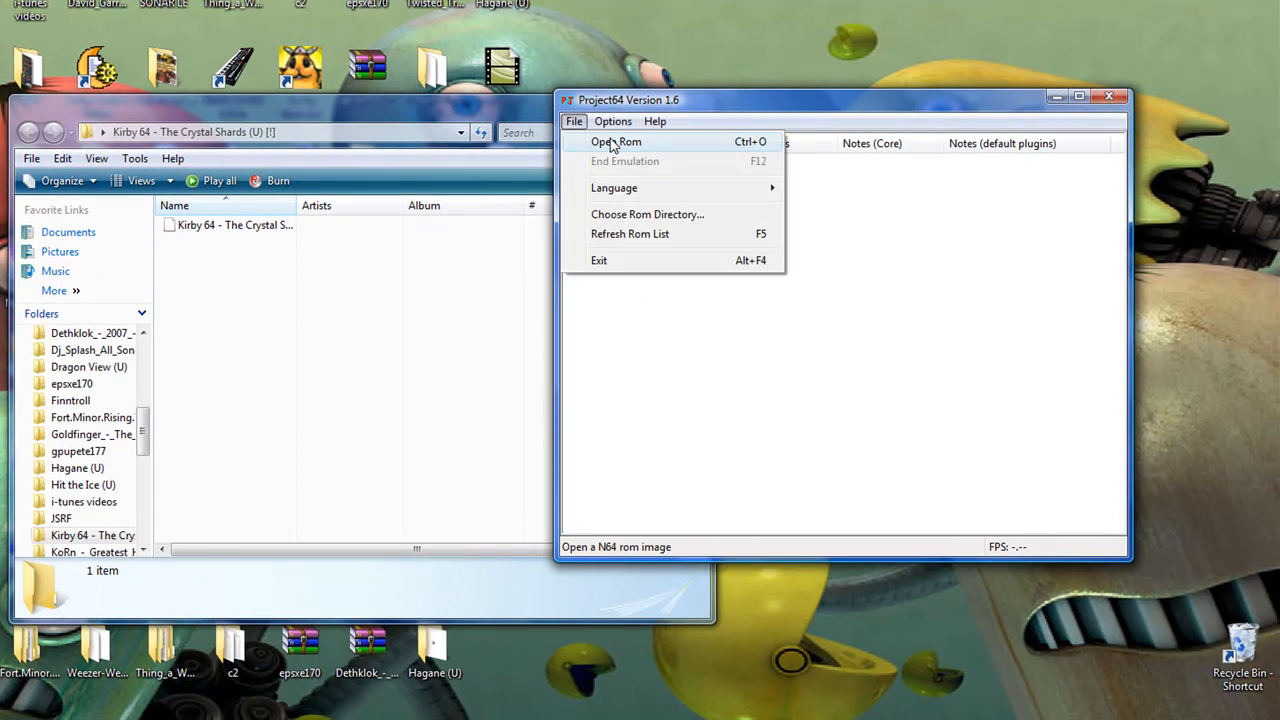
pyautogui.click(616, 140)
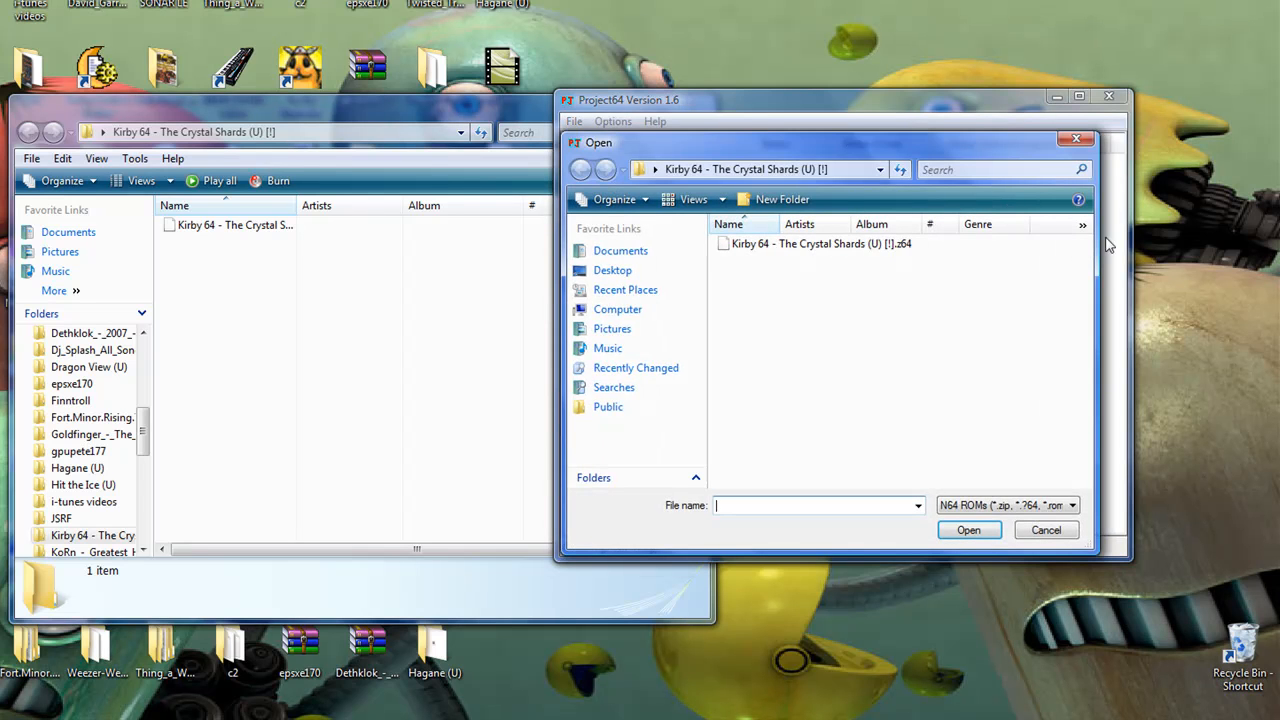
pyautogui.moveTo(820, 244)
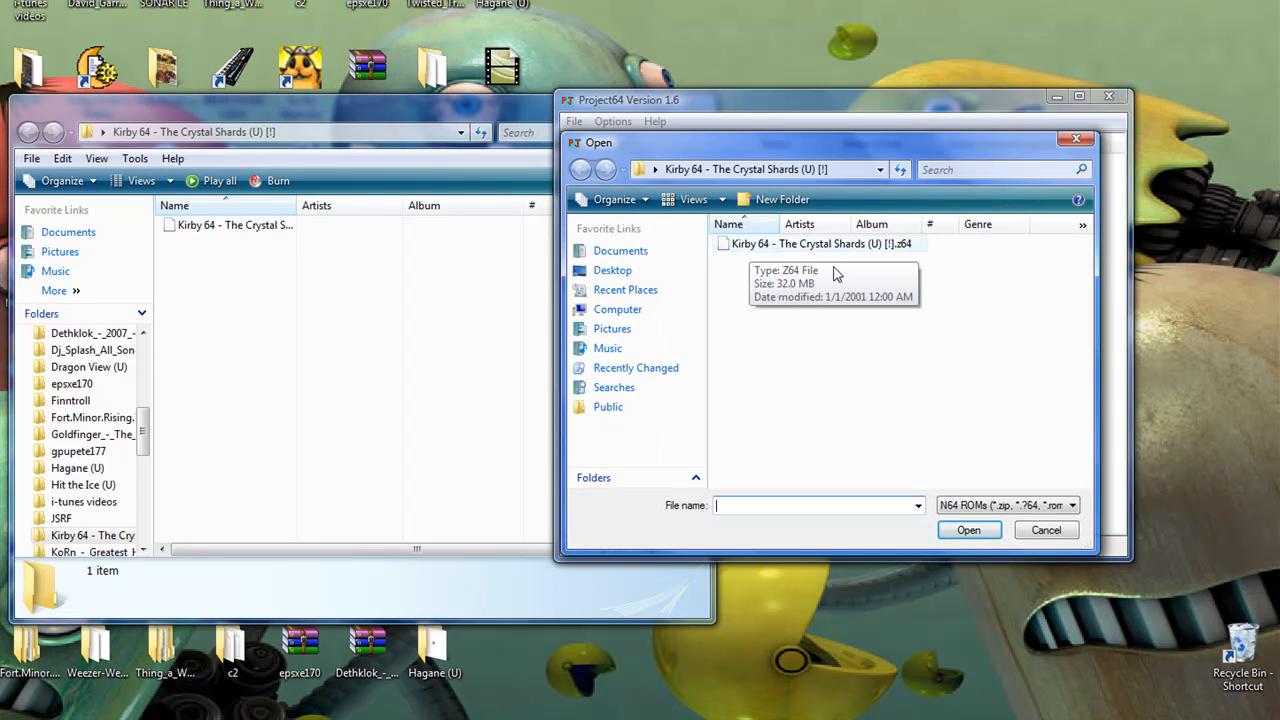
pyautogui.moveTo(800, 248)
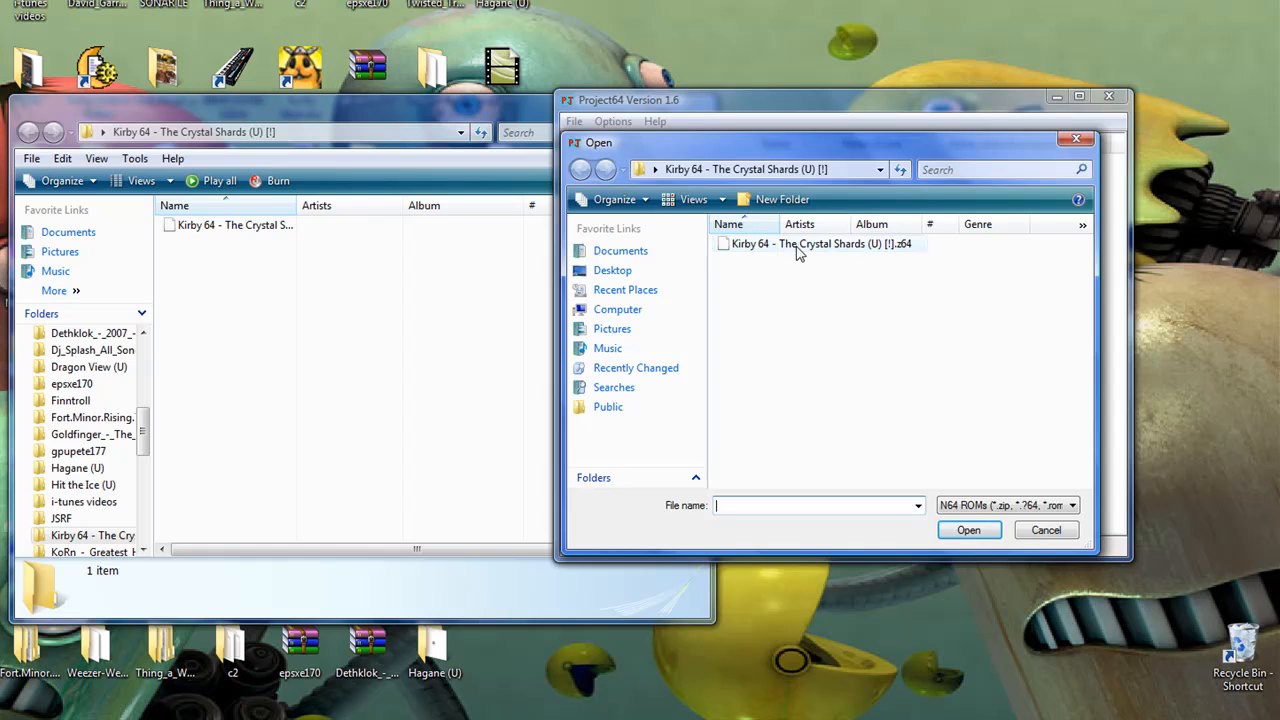
pyautogui.click(1046, 530)
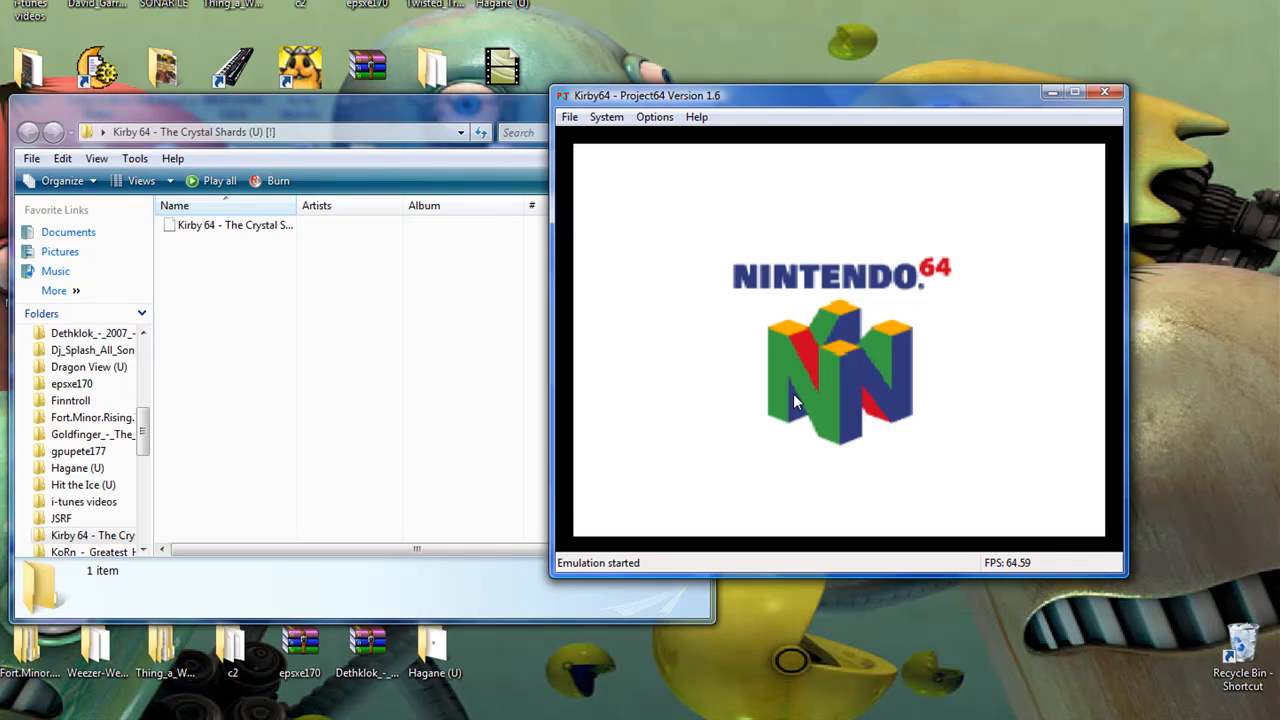
pyautogui.moveTo(812, 370)
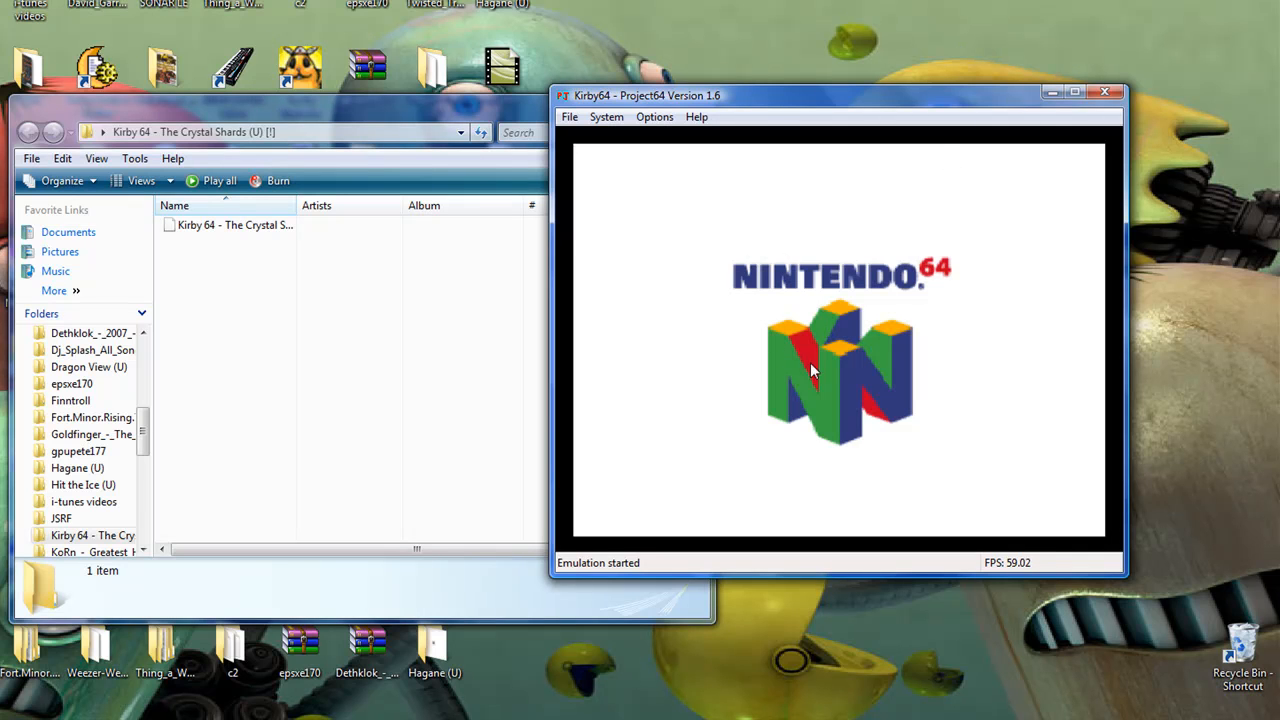
# - Glance at the System menu during the boot logos, then close the Project64 window
pyautogui.click(606, 116)
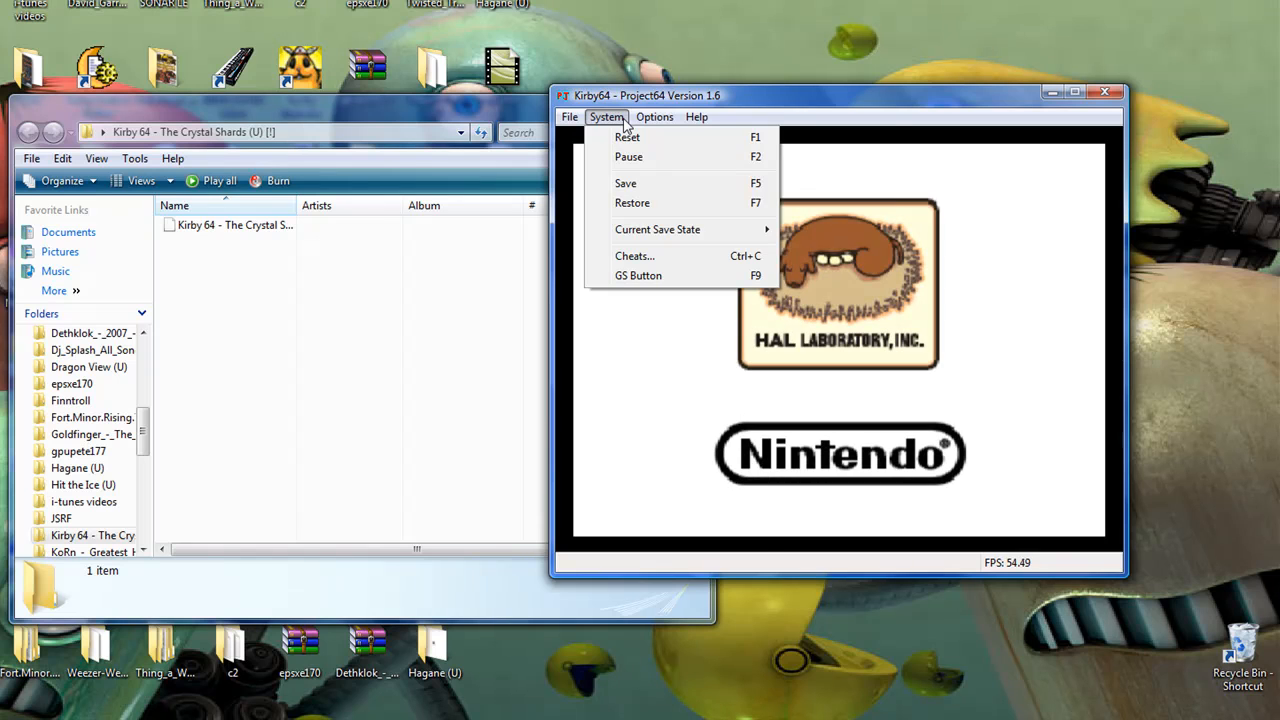
pyautogui.click(654, 116)
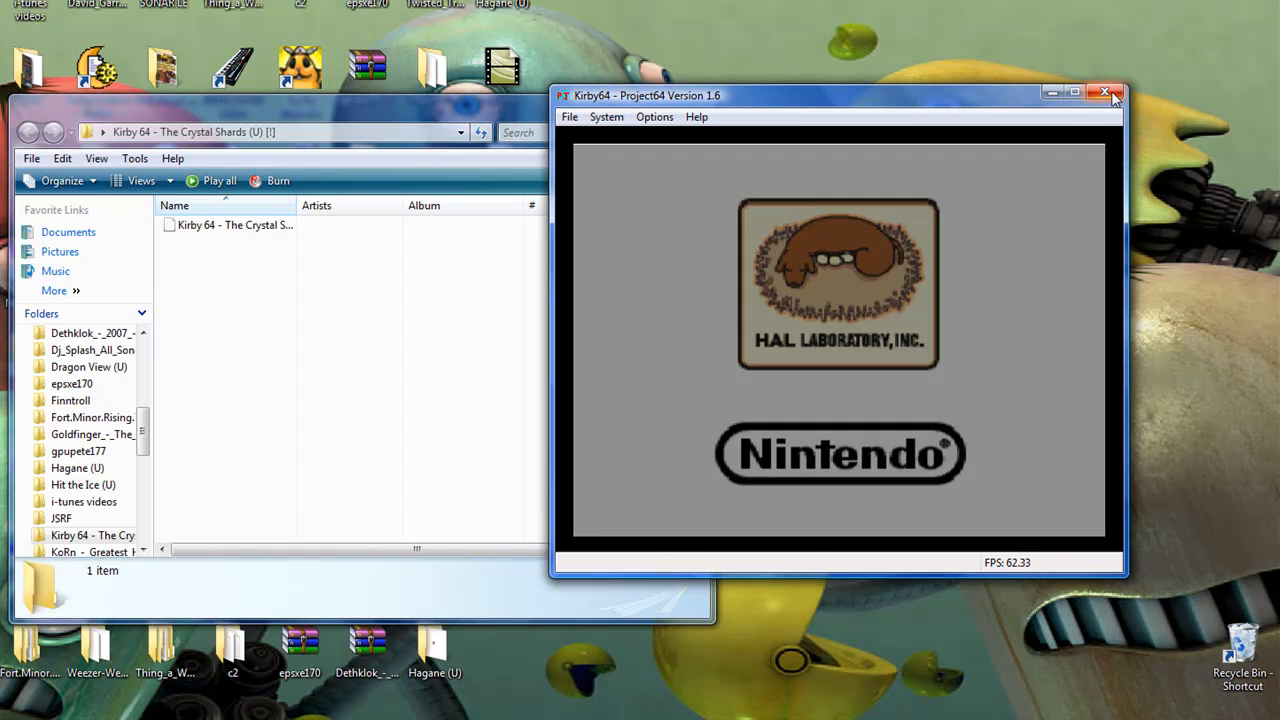
pyautogui.click(1104, 92)
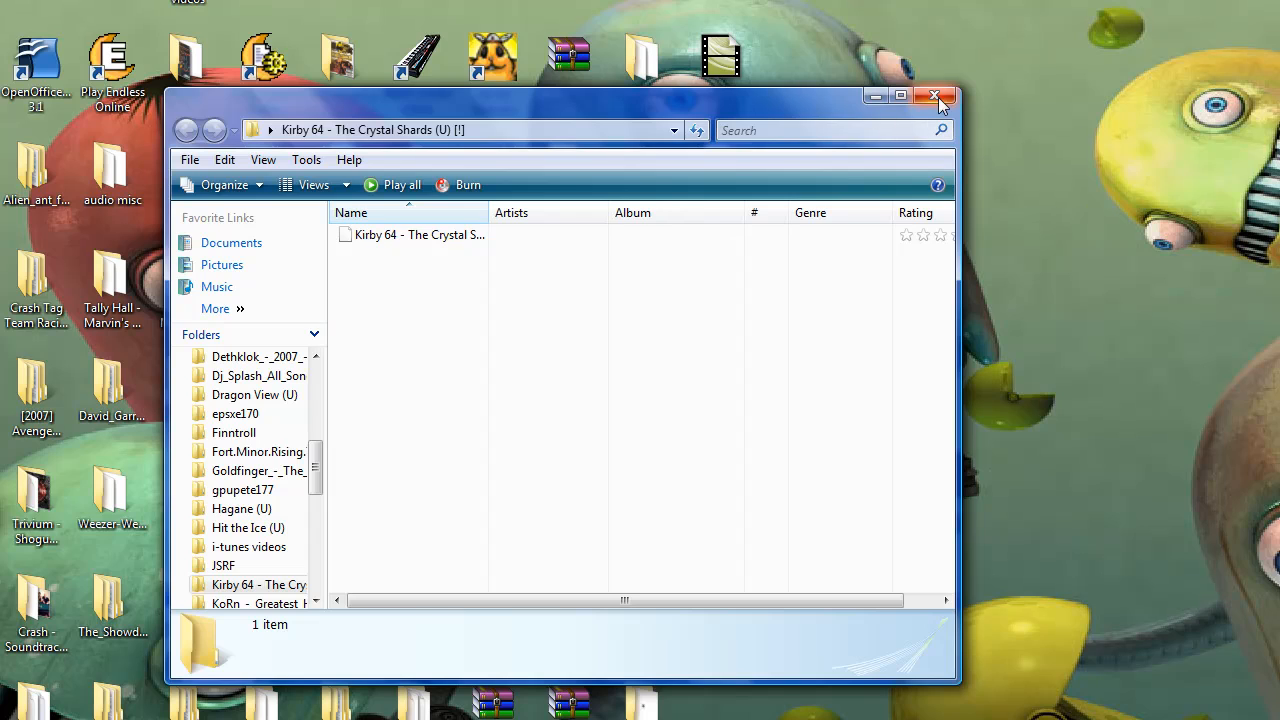
# - Close the Kirby 64 folder window, leaving only the desktop
pyautogui.click(936, 96)
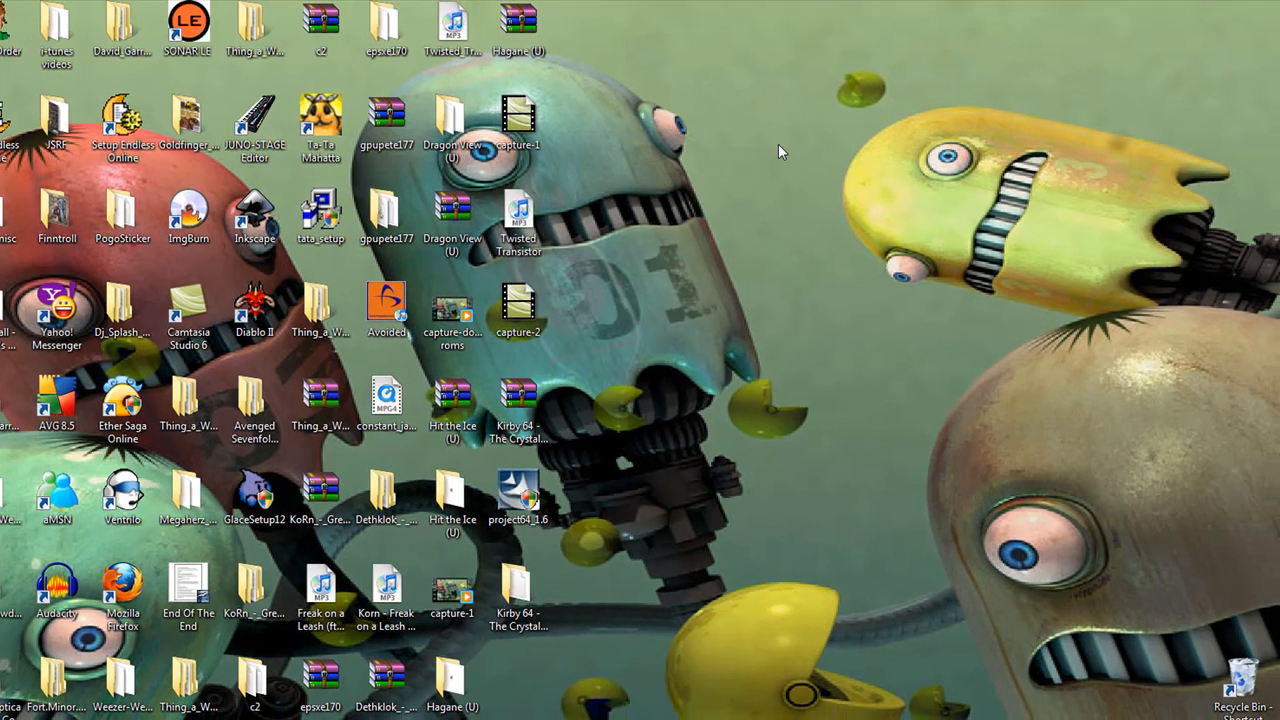
pyautogui.moveTo(780, 168)
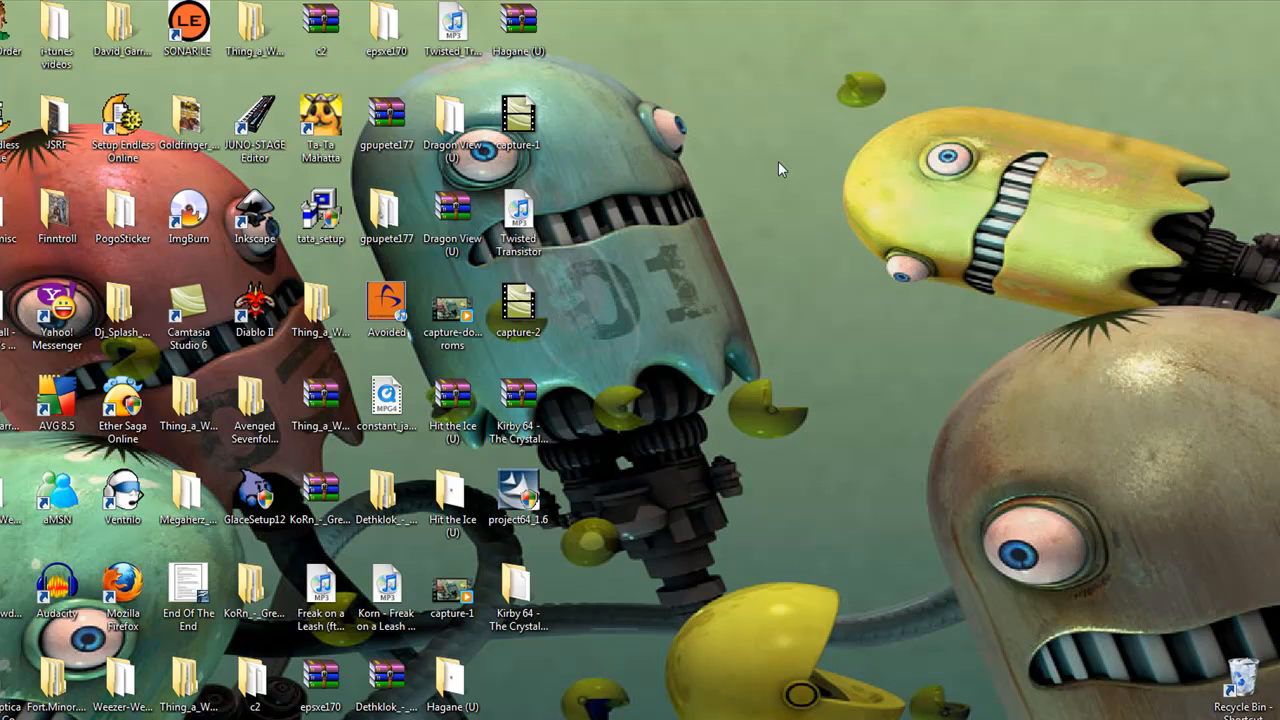
pyautogui.moveTo(790, 140)
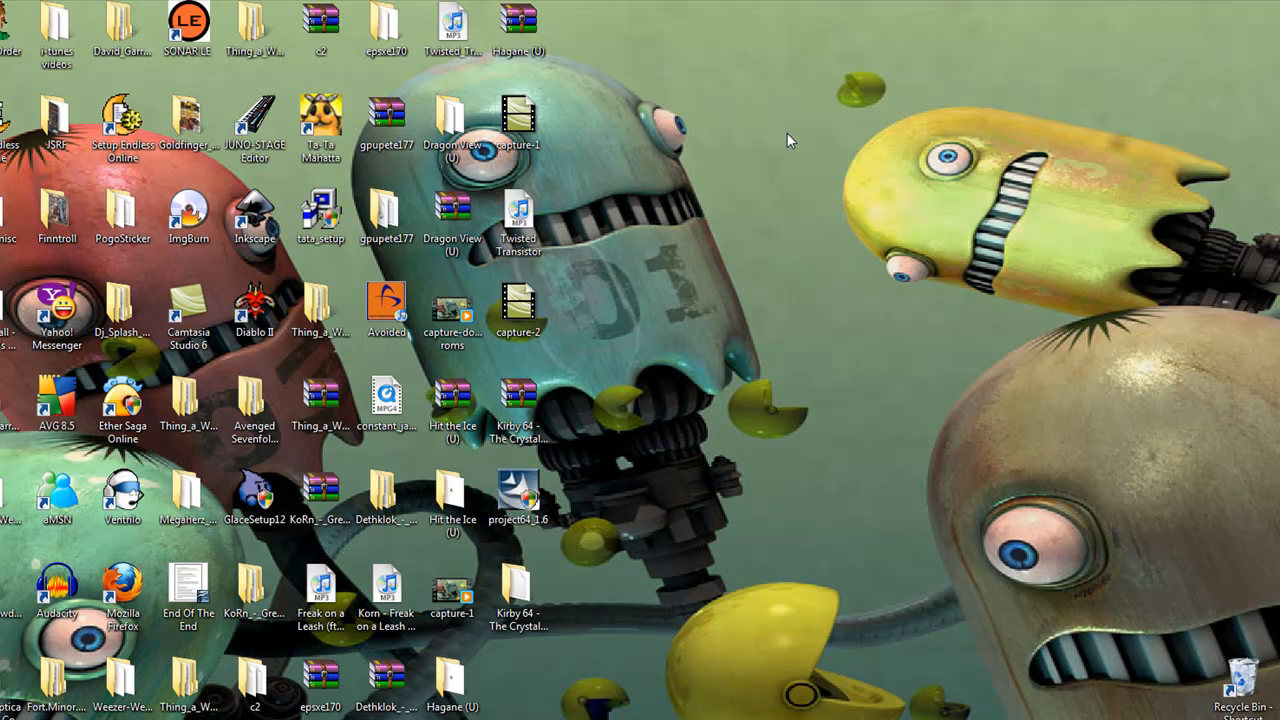
pyautogui.moveTo(588, 164)
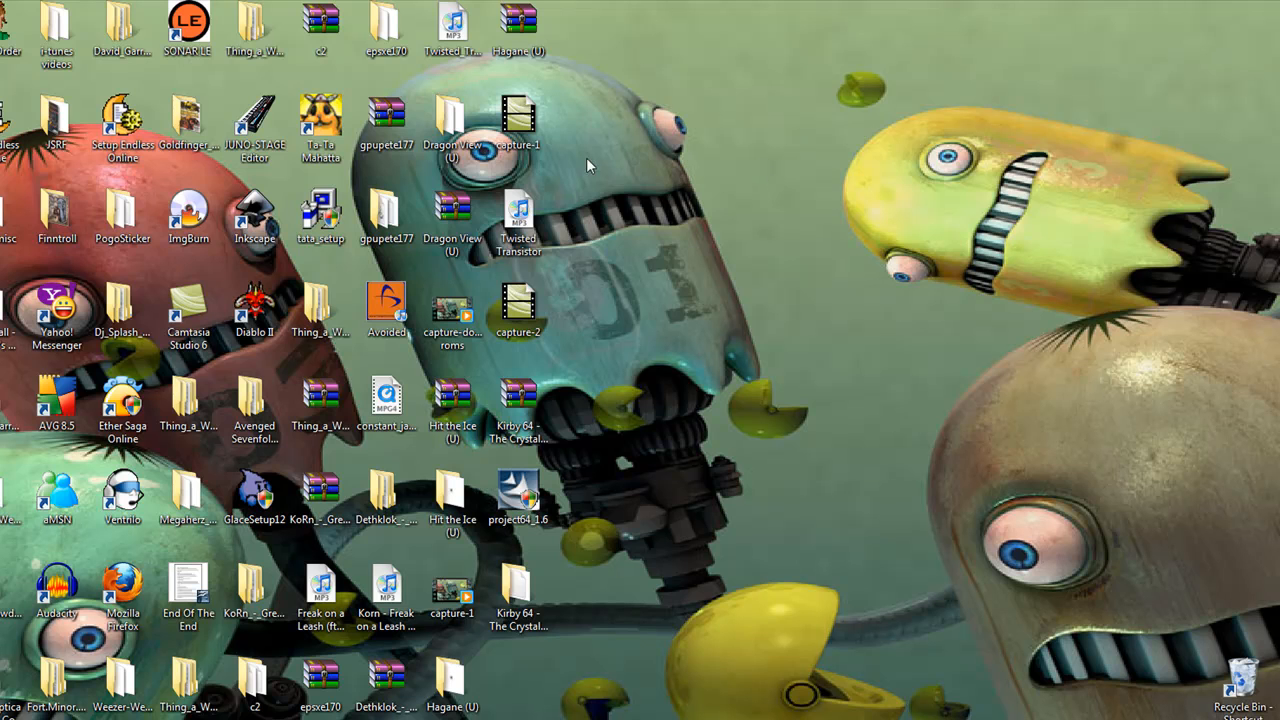
pyautogui.moveTo(676, 114)
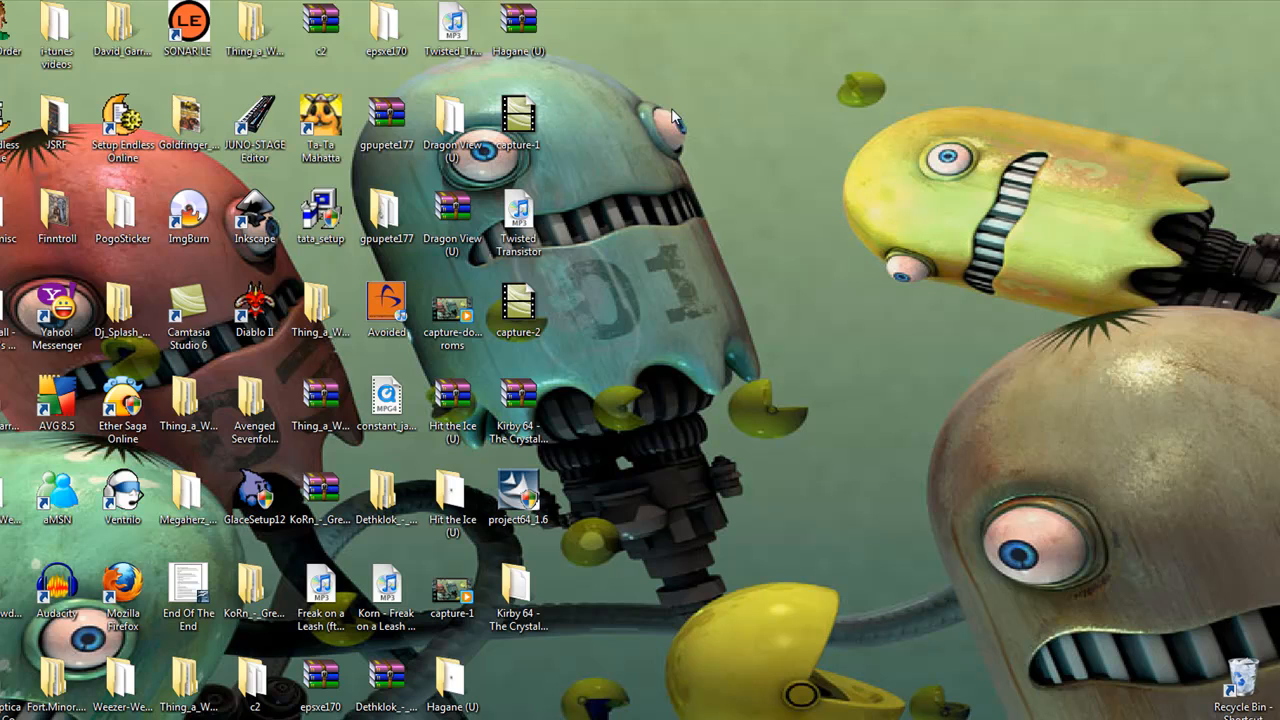
pyautogui.moveTo(980, 390)
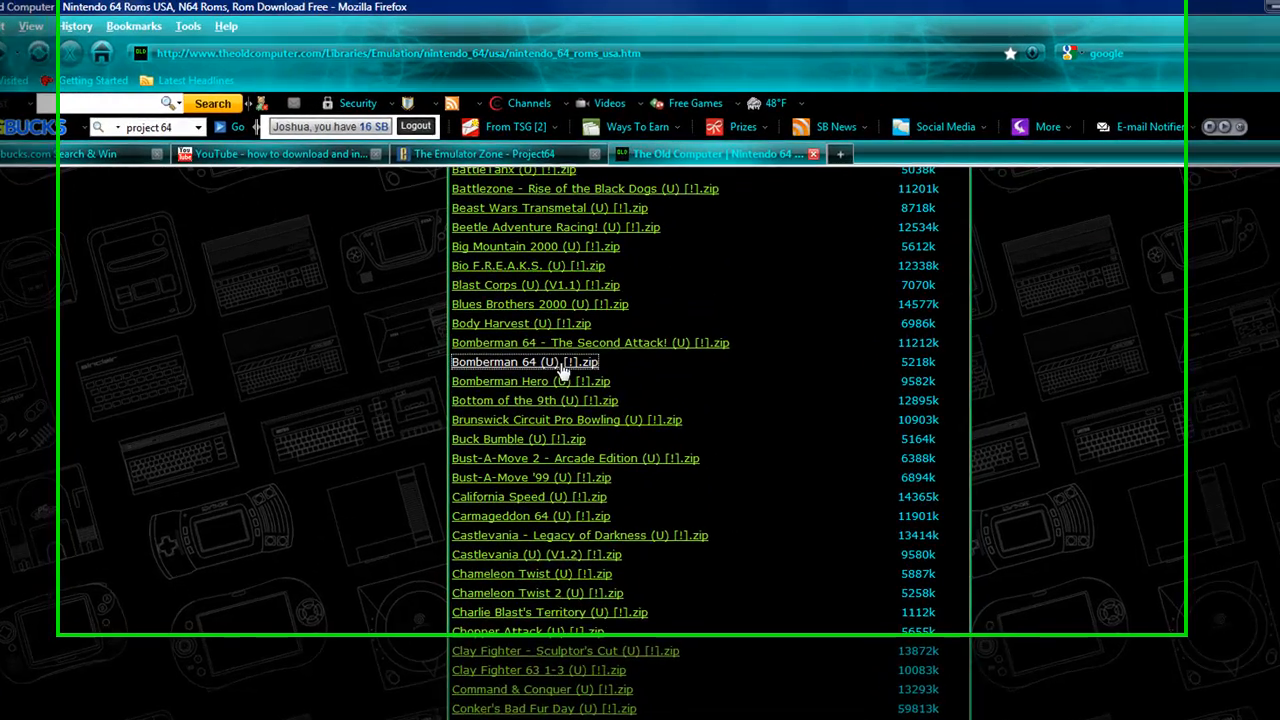
pyautogui.scroll(-3)
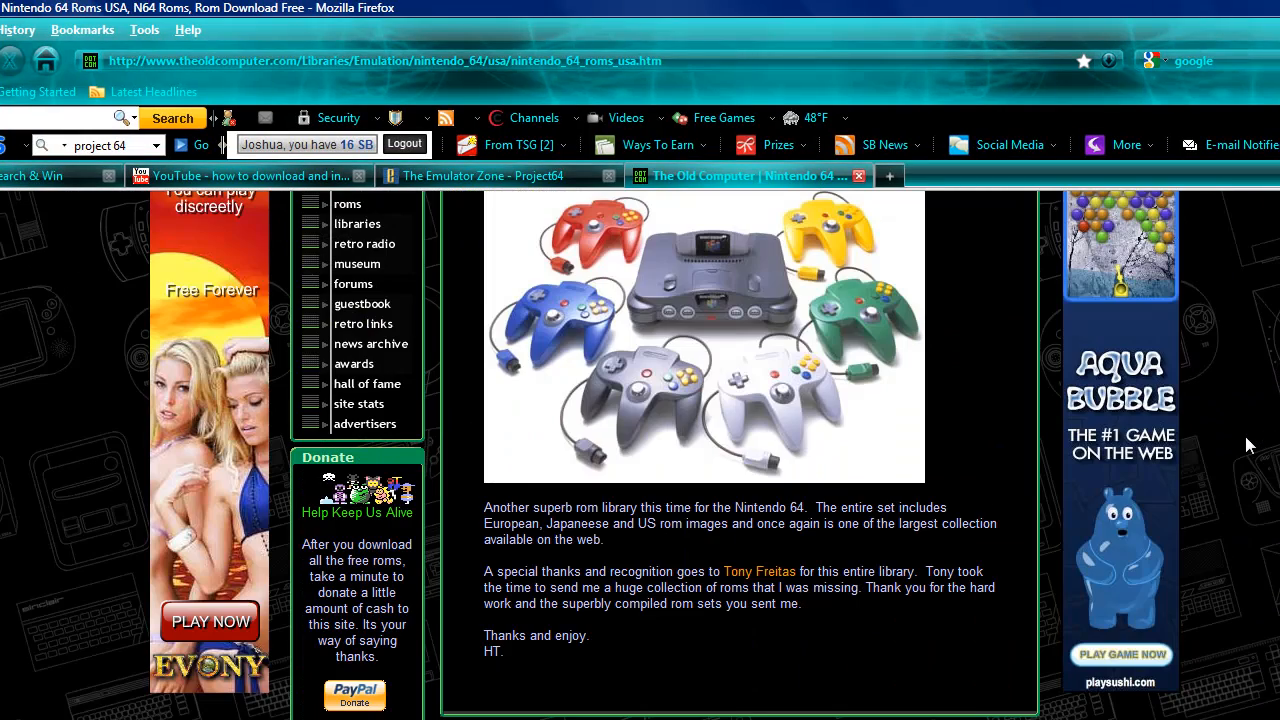
pyautogui.moveTo(810, 456)
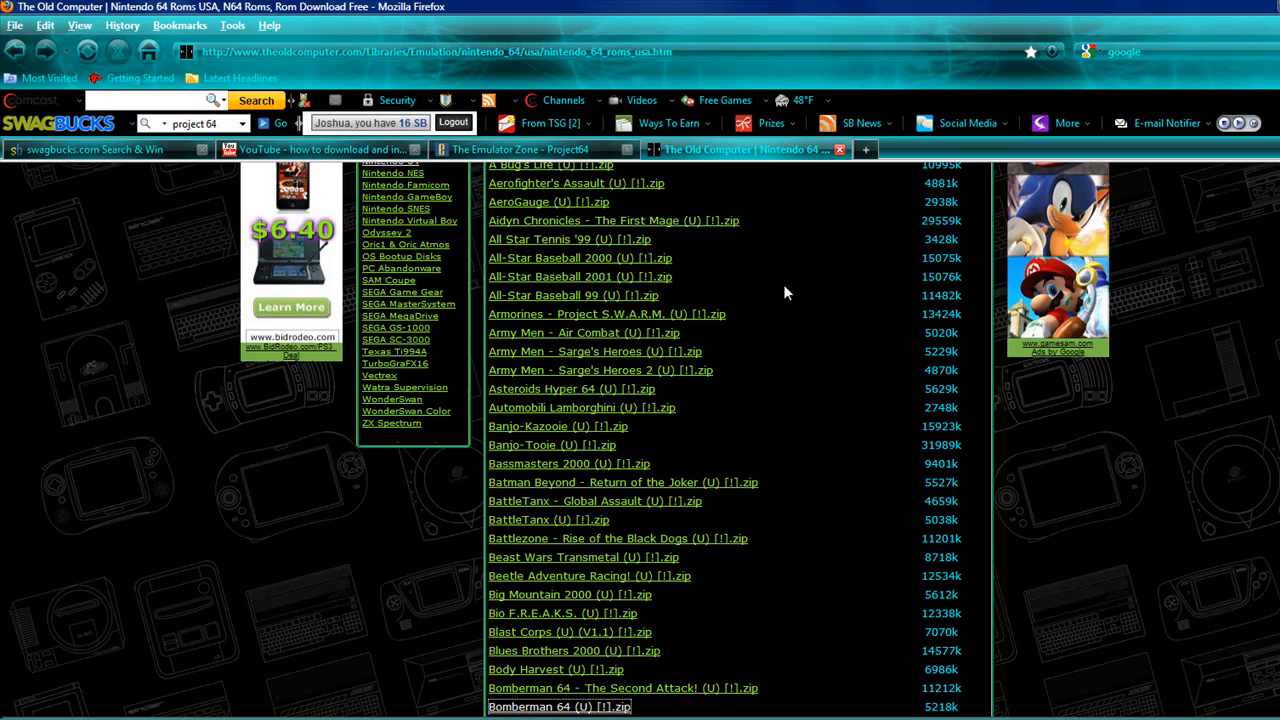
pyautogui.moveTo(780, 394)
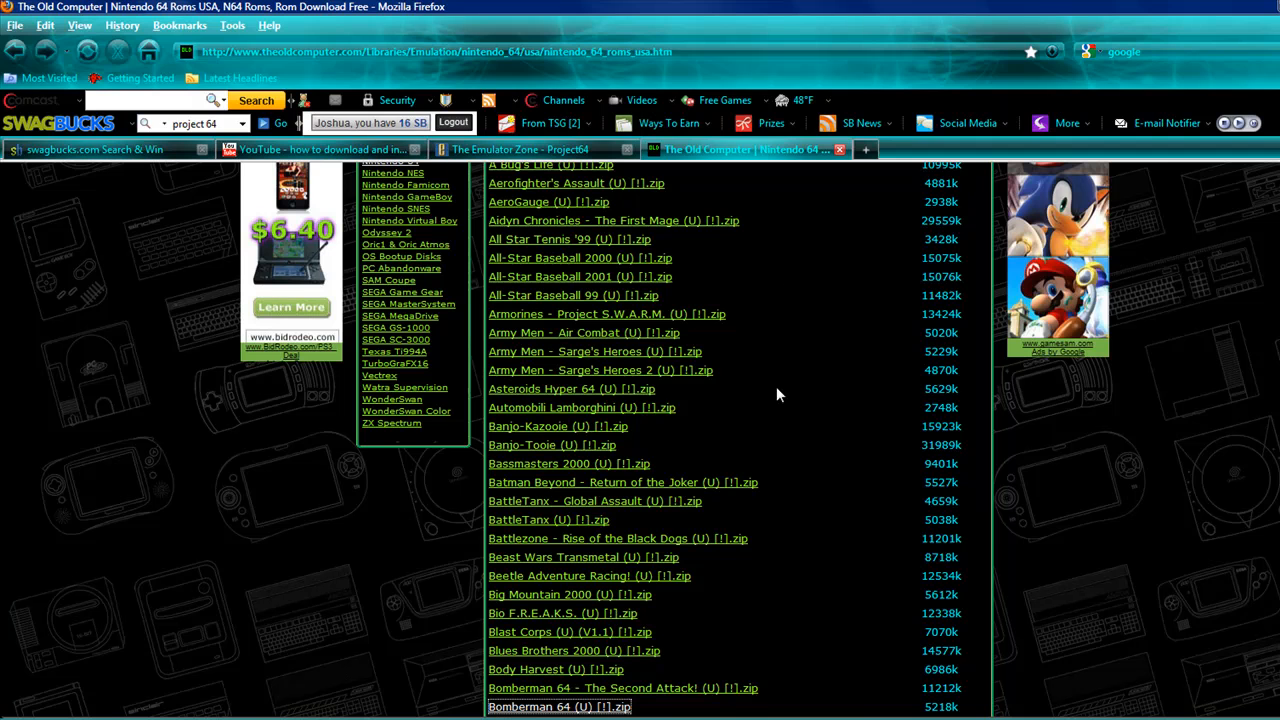